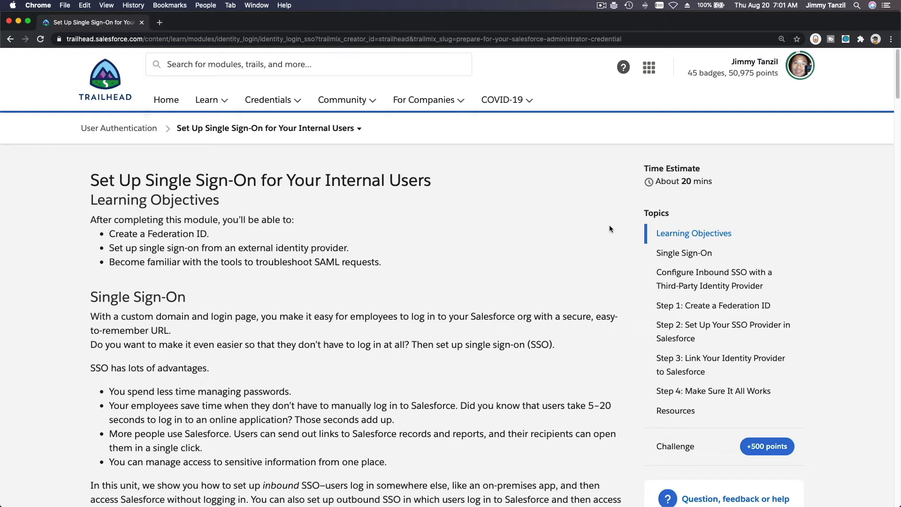
pyautogui.moveTo(405, 235)
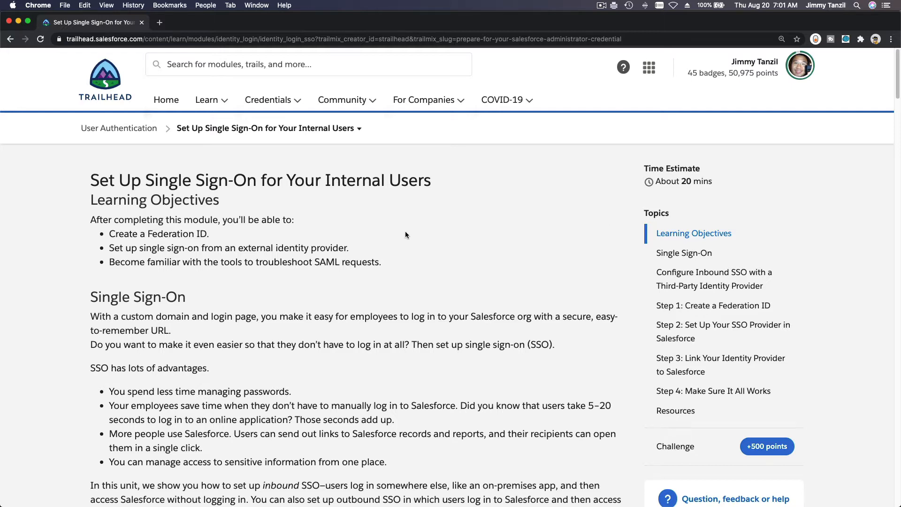
# Step: Launch the Admin Cert org from Trailhead's Hands-On Orgs list in the profile menu
pyautogui.scroll(-3)
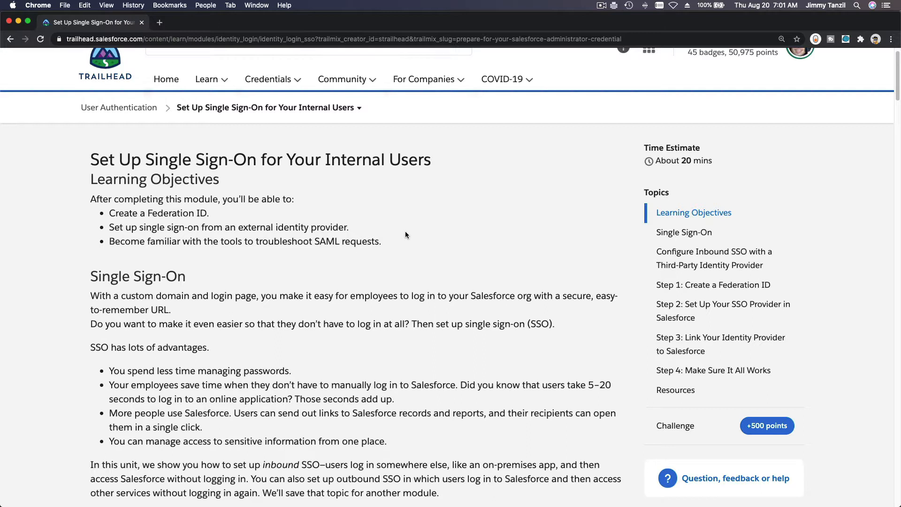
pyautogui.moveTo(402, 230)
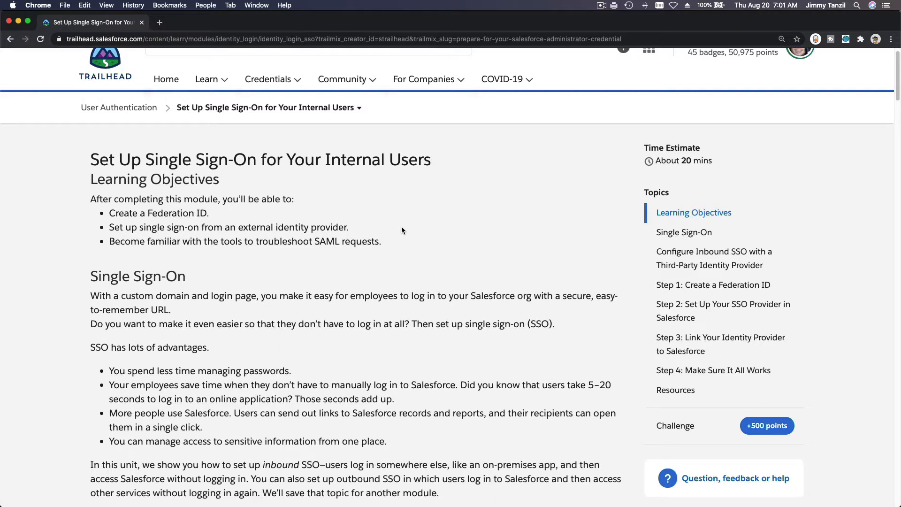
pyautogui.moveTo(337, 270)
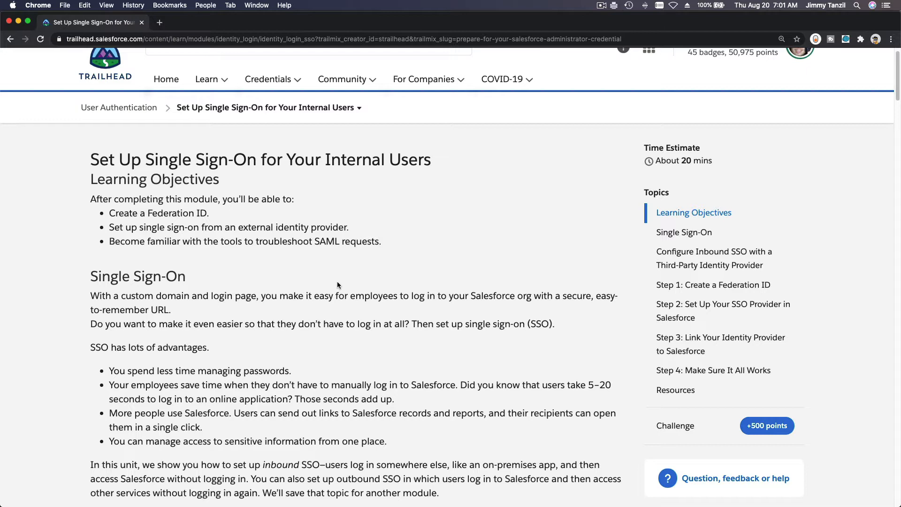
pyautogui.moveTo(284, 279)
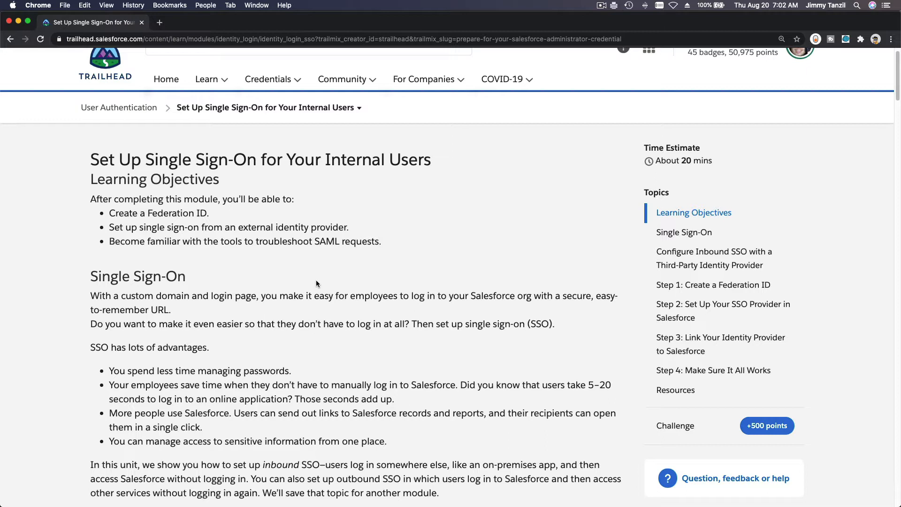
pyautogui.moveTo(289, 241)
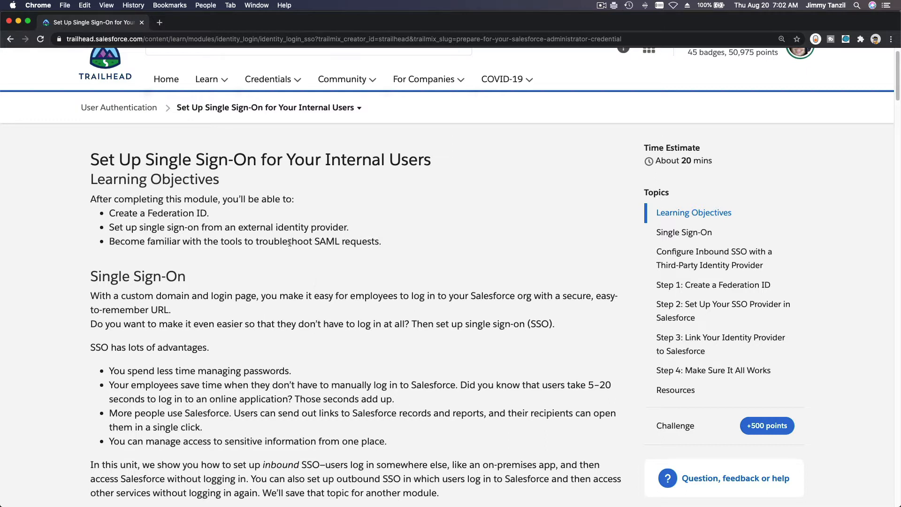
pyautogui.moveTo(419, 218)
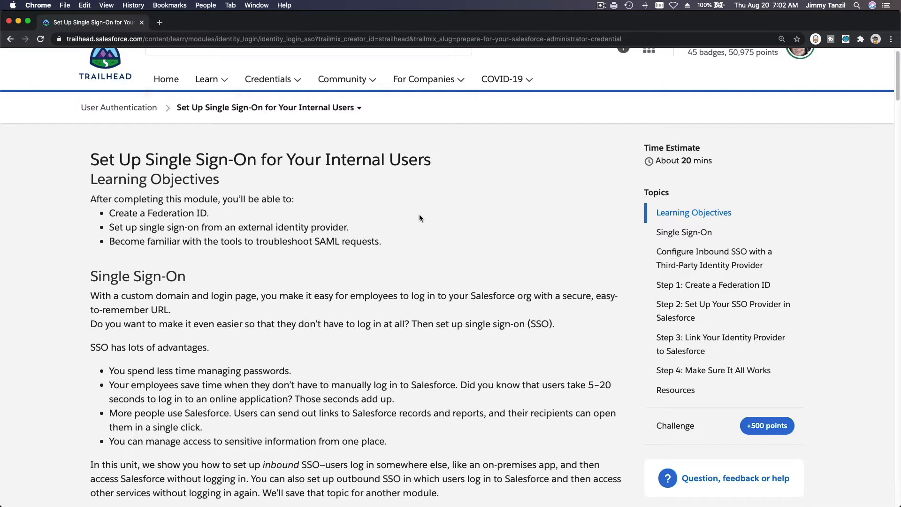
pyautogui.moveTo(296, 315)
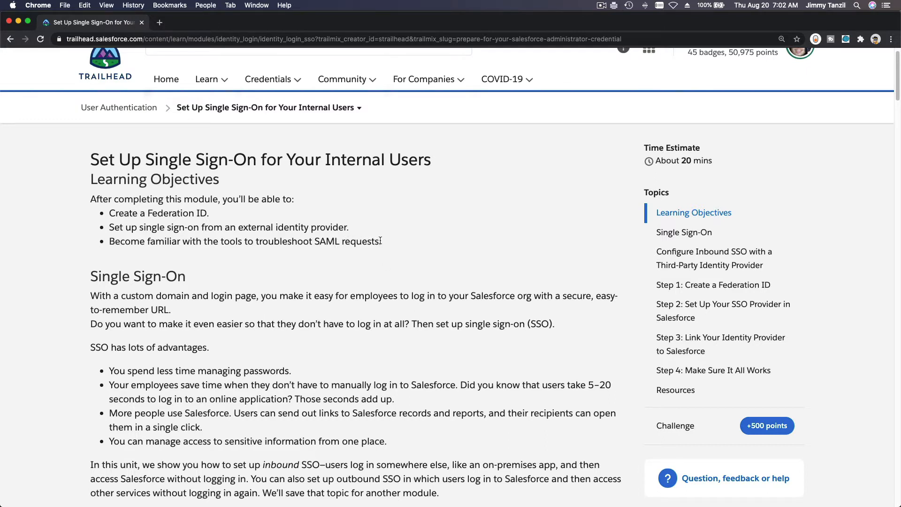
pyautogui.moveTo(272, 316)
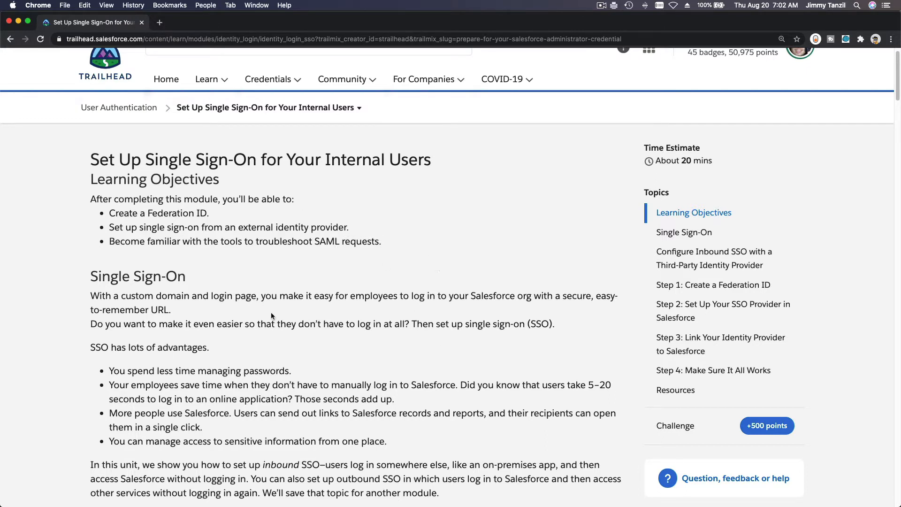
pyautogui.moveTo(379, 253)
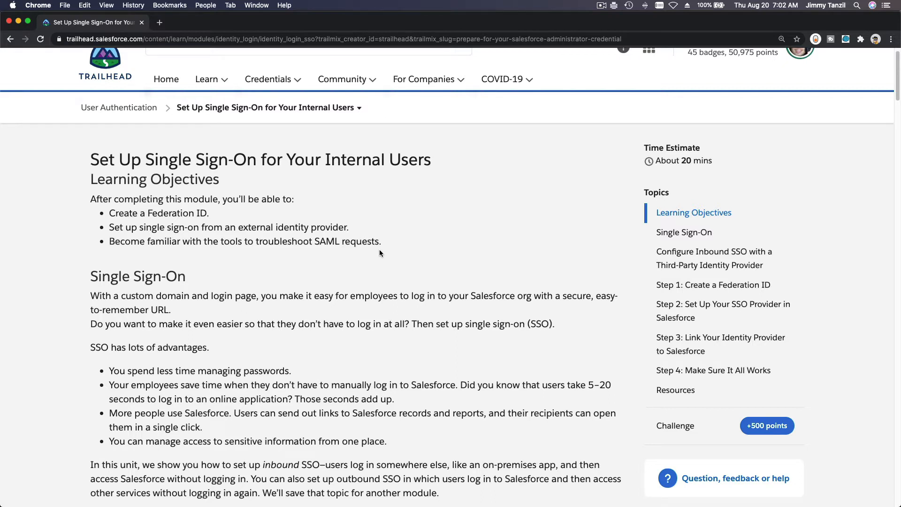
pyautogui.moveTo(381, 269)
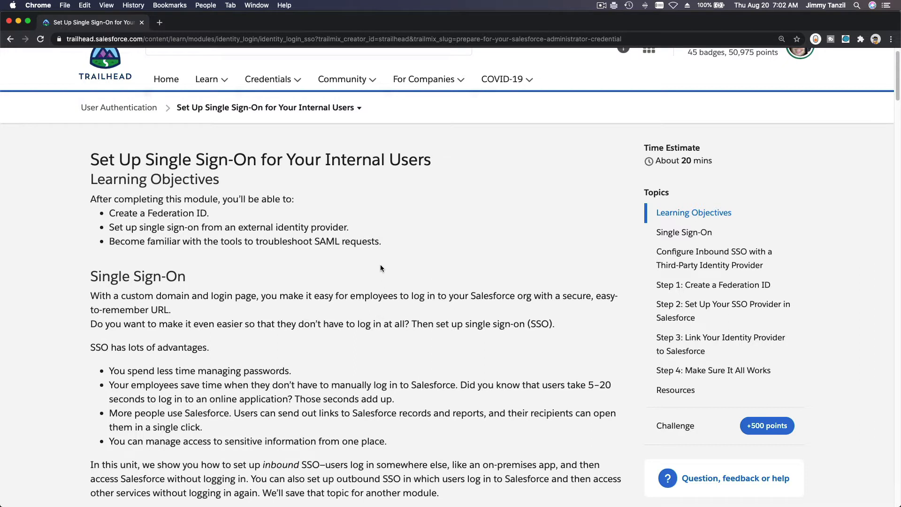
pyautogui.moveTo(381, 233)
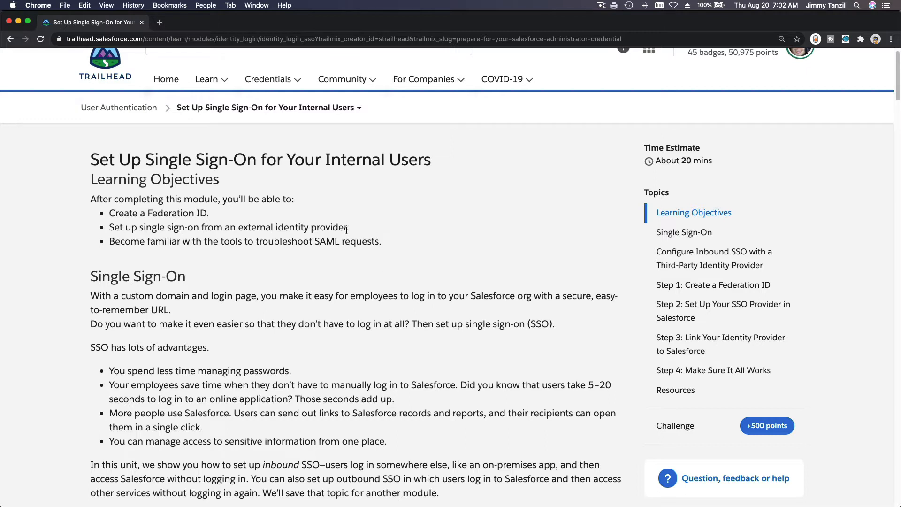
pyautogui.moveTo(304, 198)
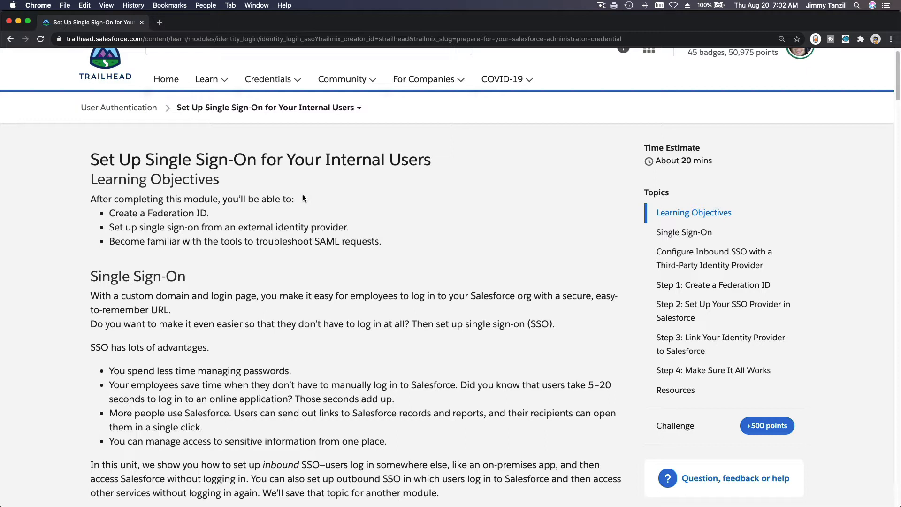
pyautogui.moveTo(310, 222)
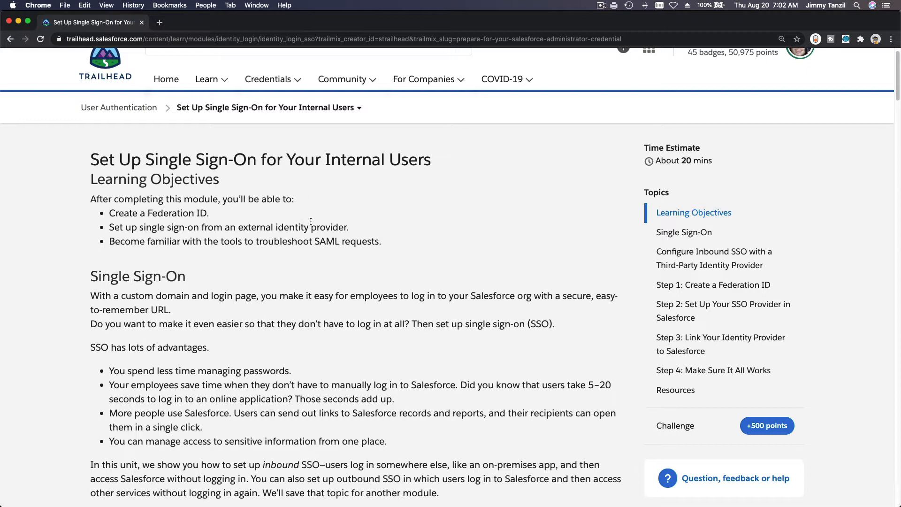
pyautogui.moveTo(345, 222)
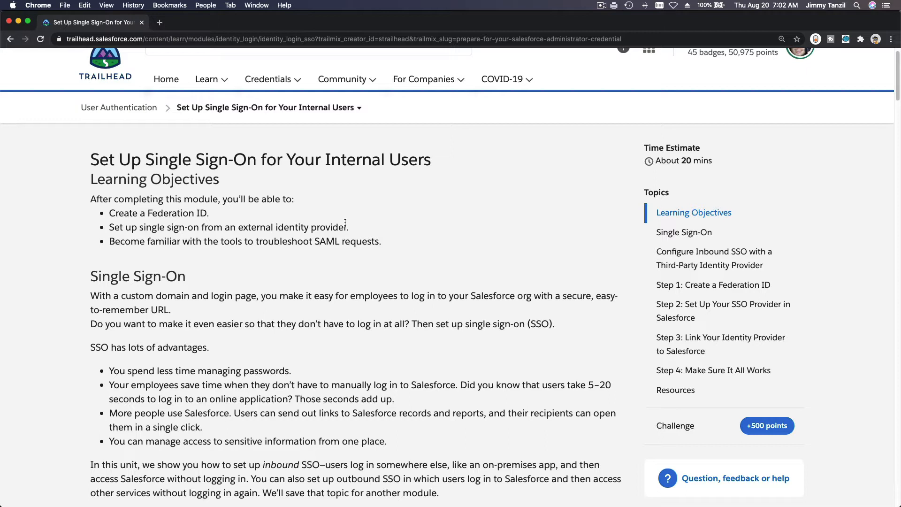
pyautogui.moveTo(342, 191)
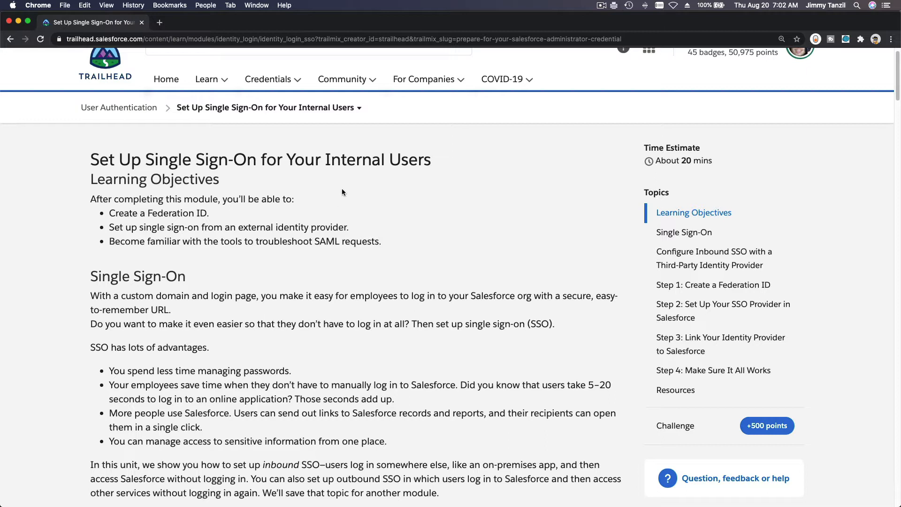
pyautogui.scroll(3)
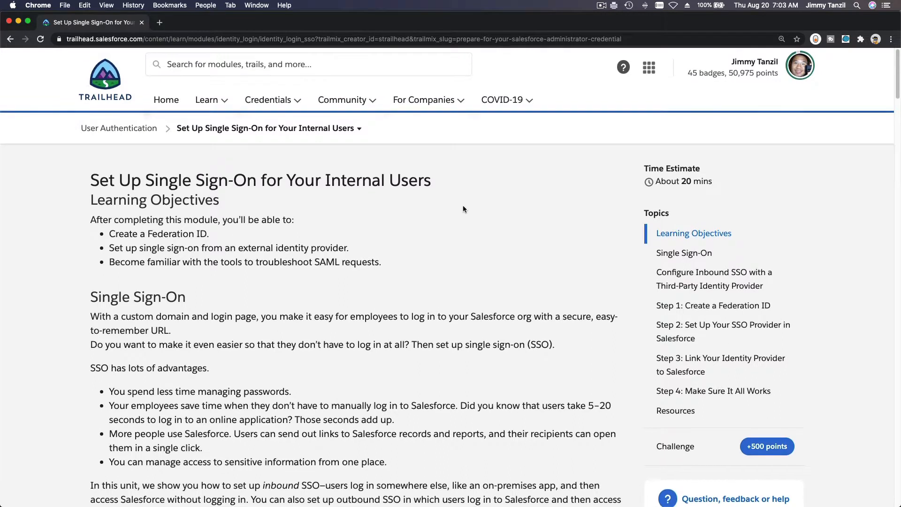
pyautogui.moveTo(470, 229)
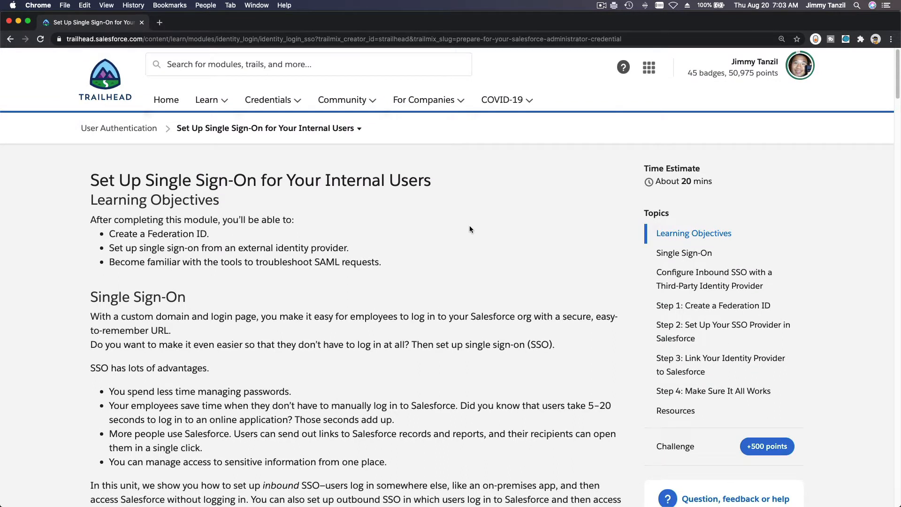
pyautogui.moveTo(539, 204)
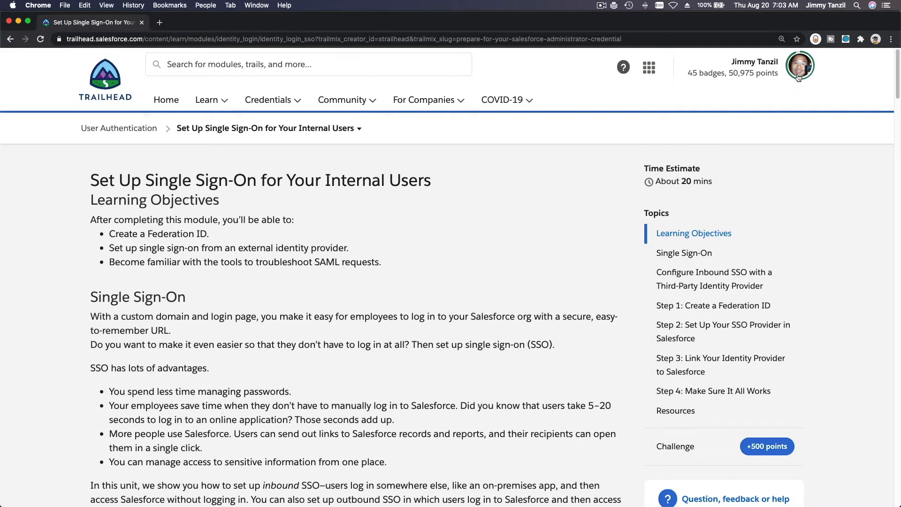
pyautogui.click(798, 66)
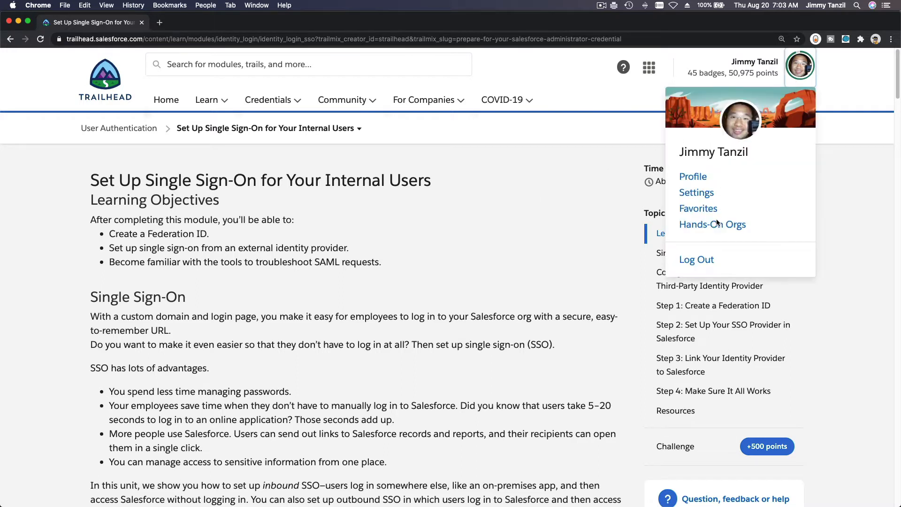
pyautogui.click(711, 224)
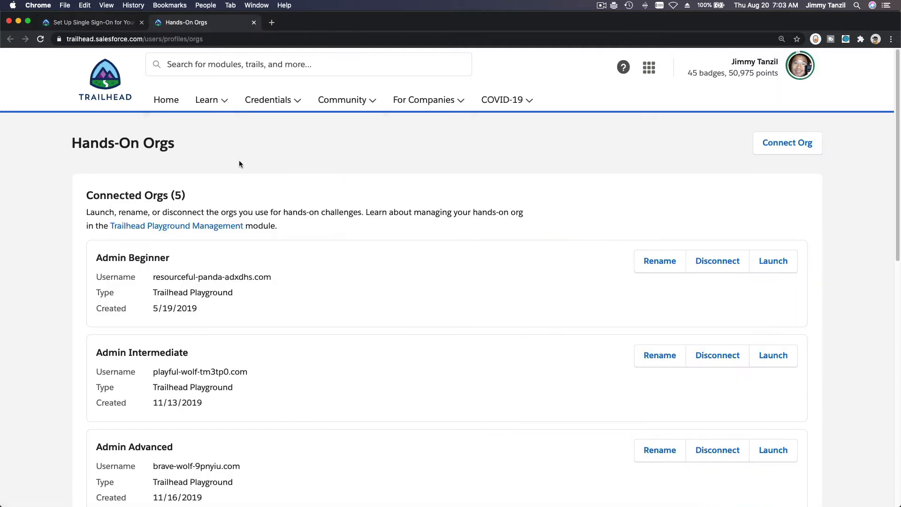
pyautogui.scroll(-3)
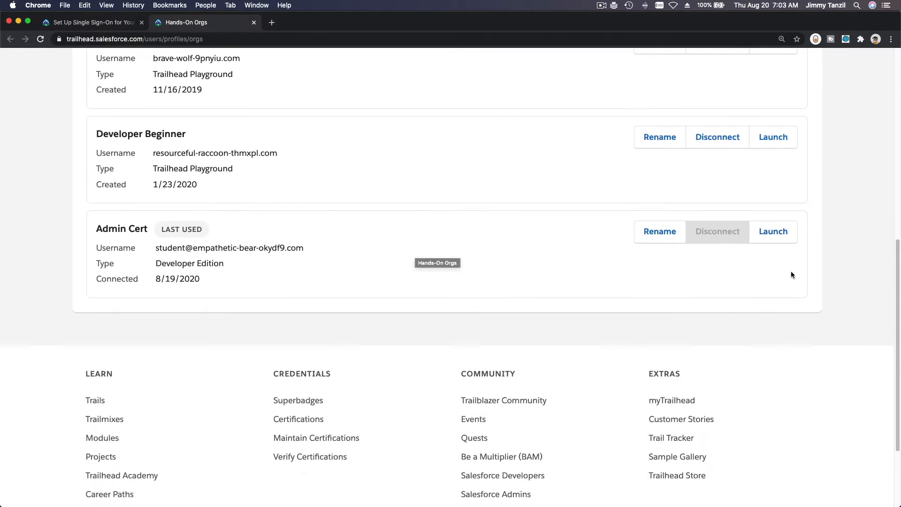
pyautogui.click(773, 231)
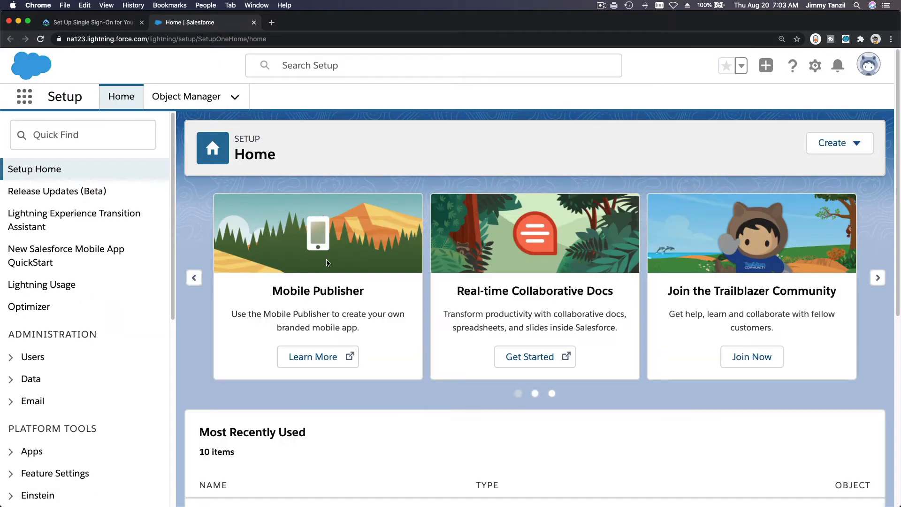
pyautogui.moveTo(269, 186)
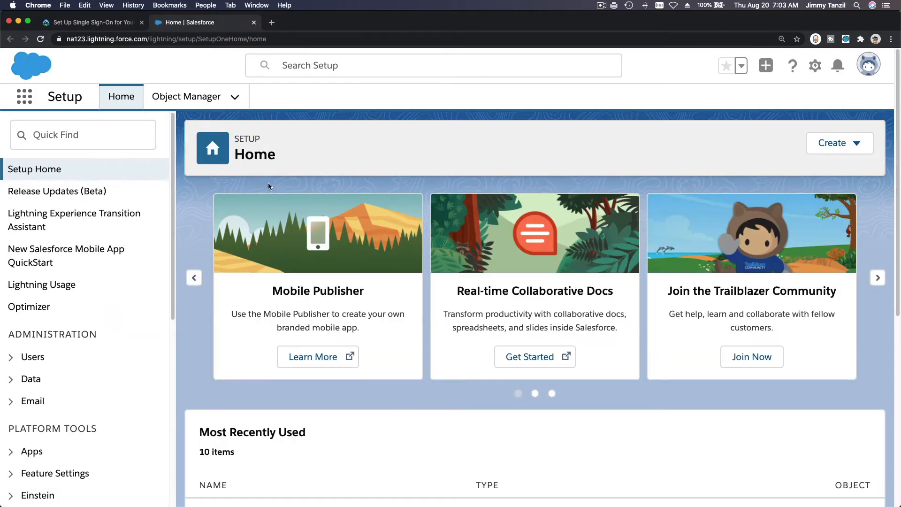
pyautogui.click(89, 22)
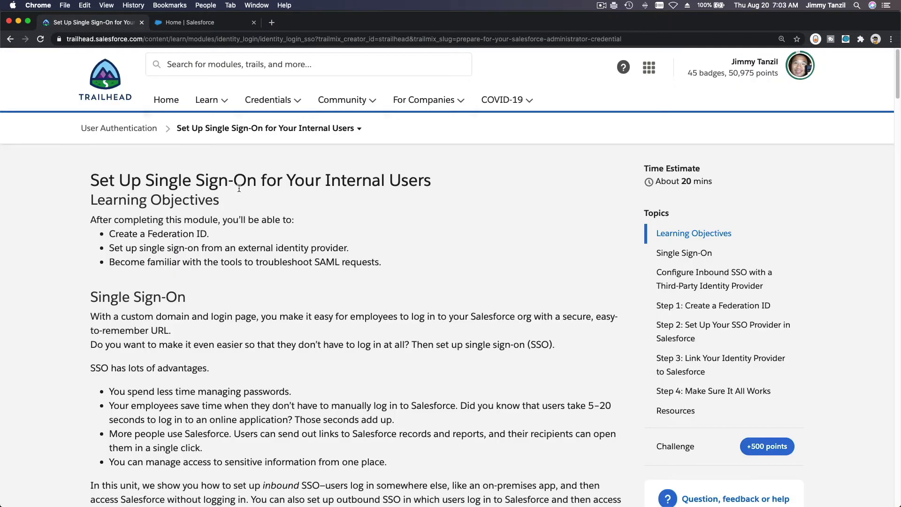
pyautogui.scroll(-3)
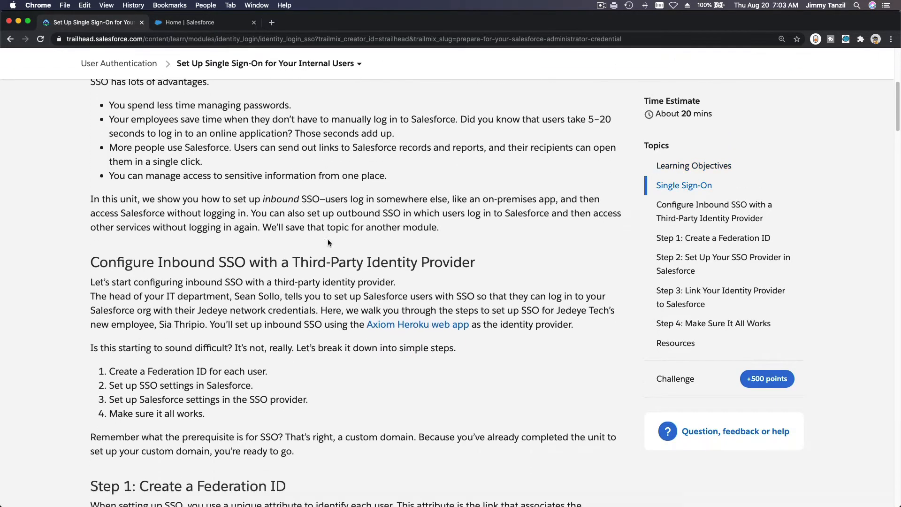
pyautogui.scroll(-3)
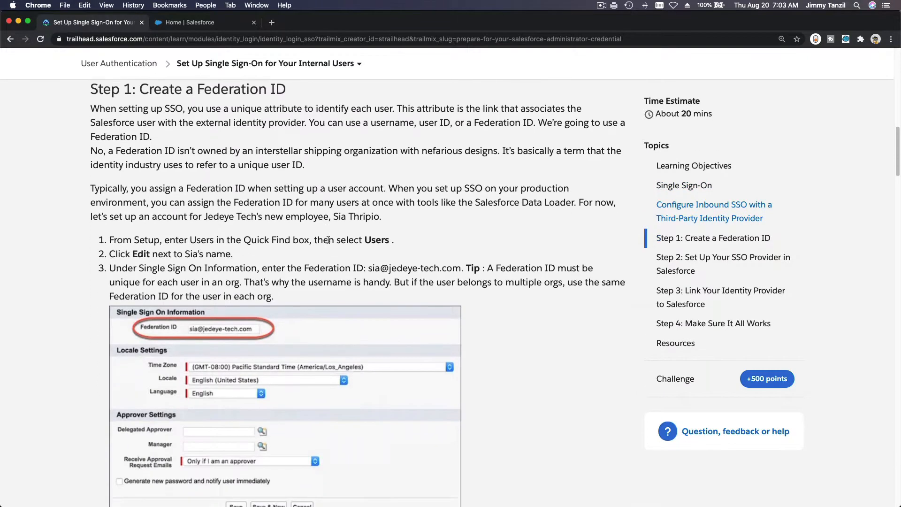
pyautogui.scroll(3)
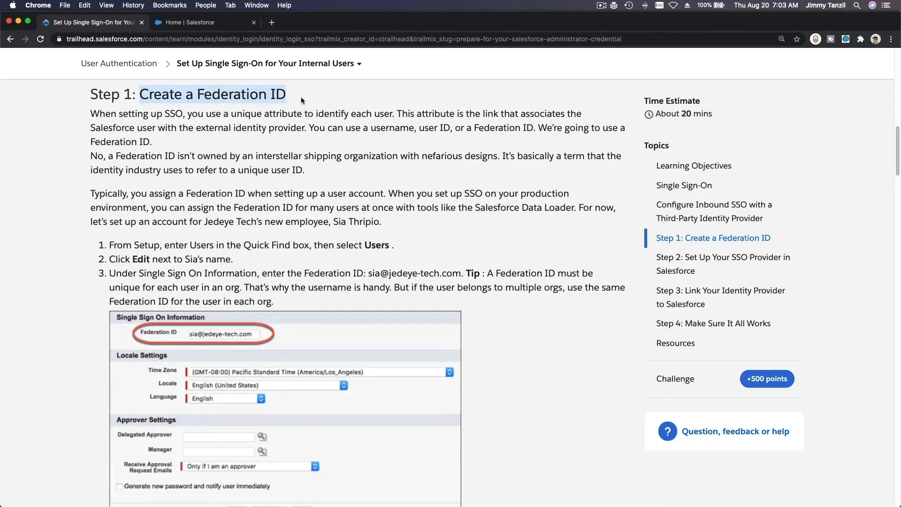
pyautogui.moveTo(217, 300)
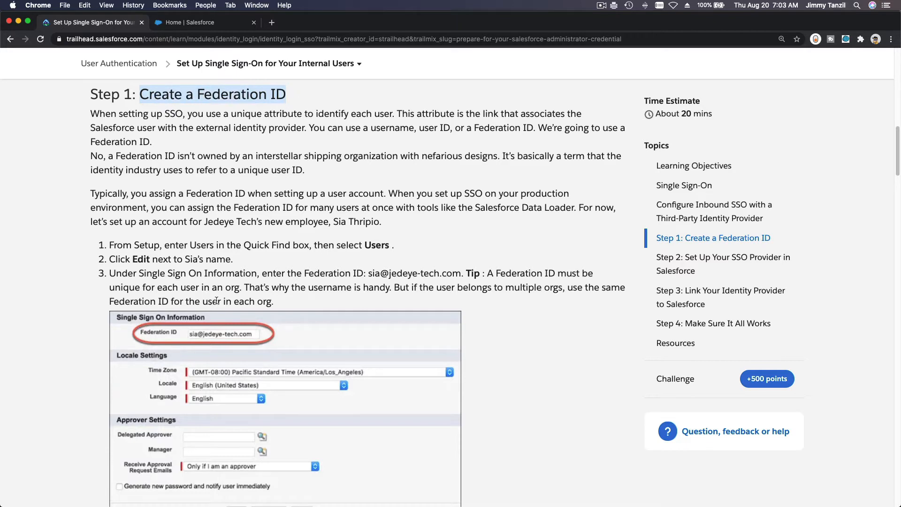
pyautogui.moveTo(192, 350)
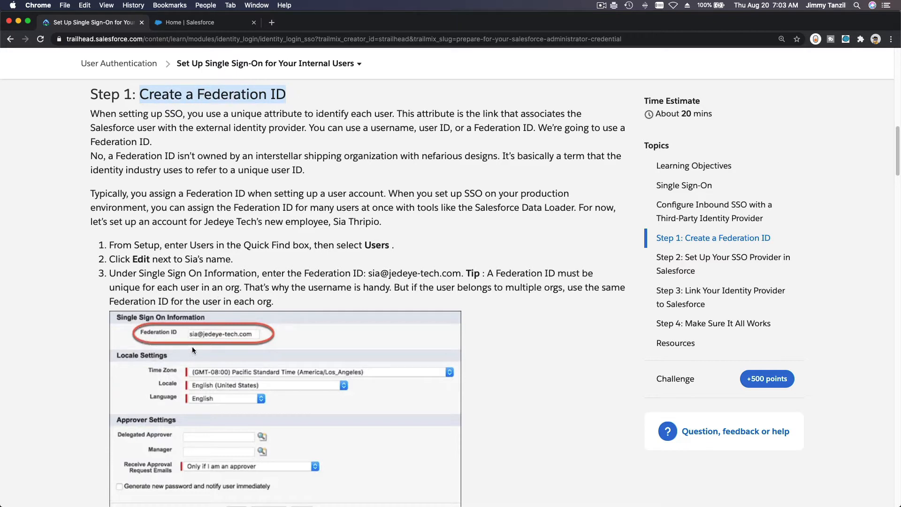
pyautogui.moveTo(275, 327)
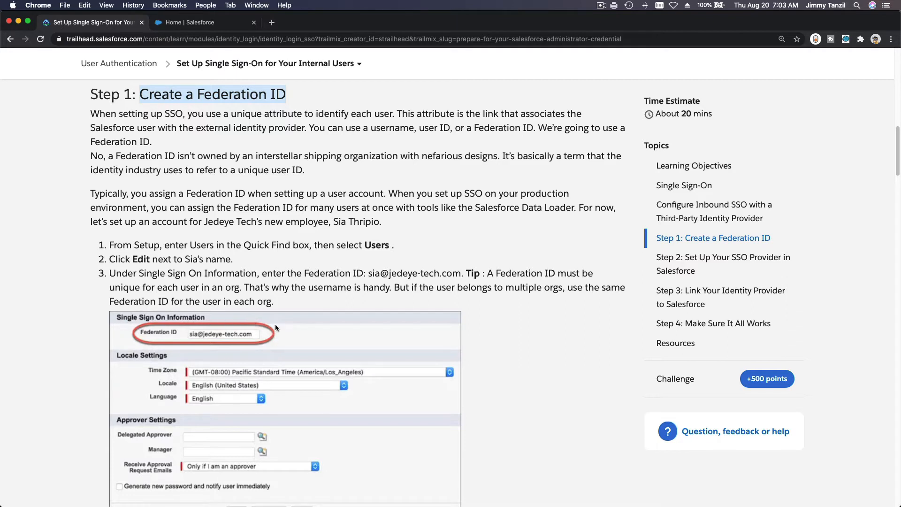
pyautogui.moveTo(269, 319)
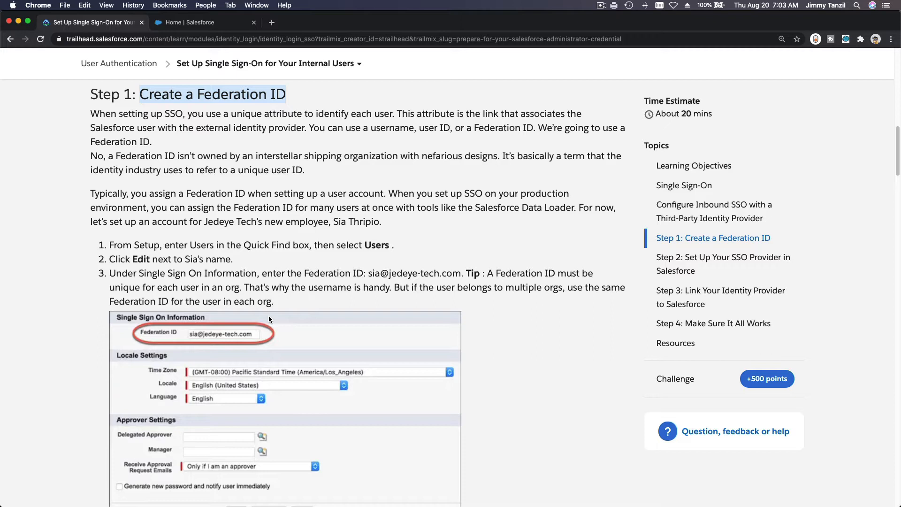
pyautogui.moveTo(399, 287)
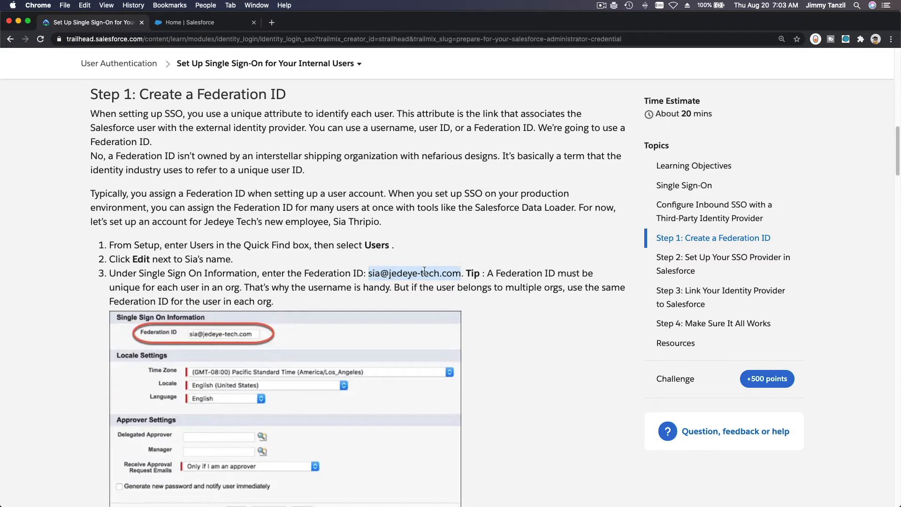
pyautogui.moveTo(228, 358)
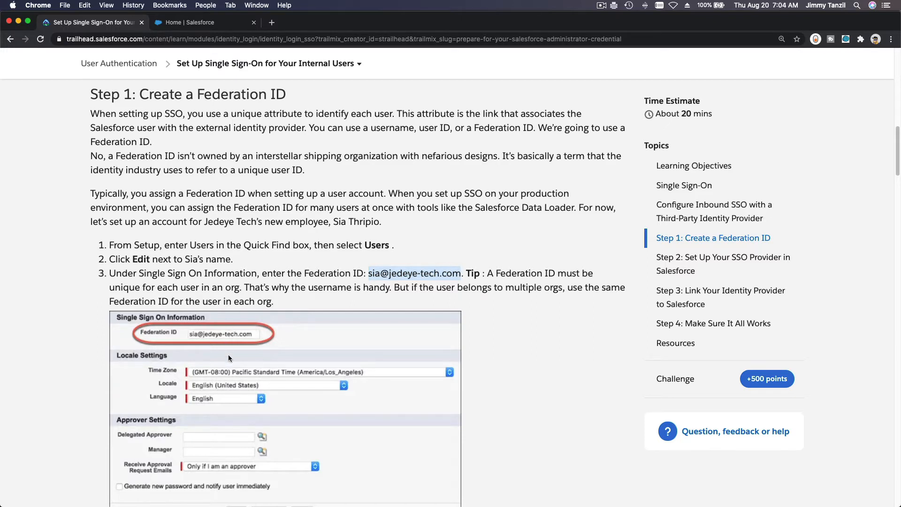
pyautogui.moveTo(238, 368)
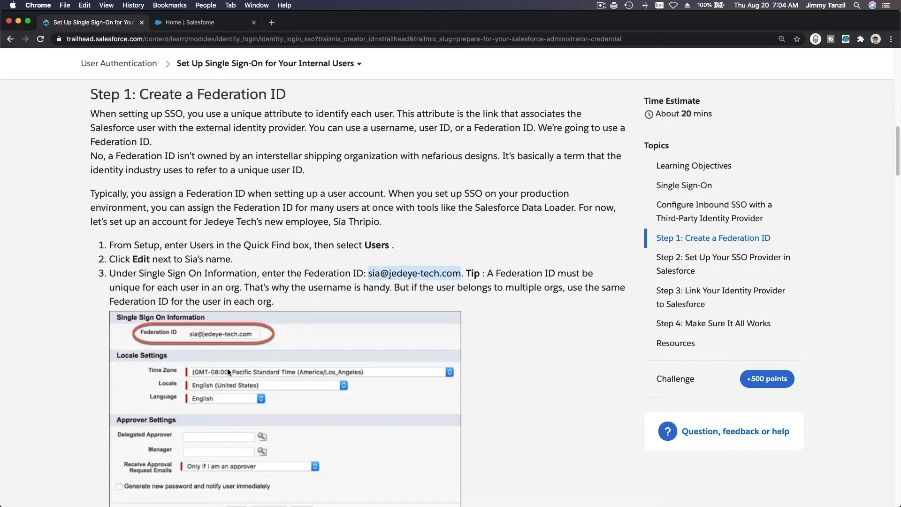
pyautogui.moveTo(251, 331)
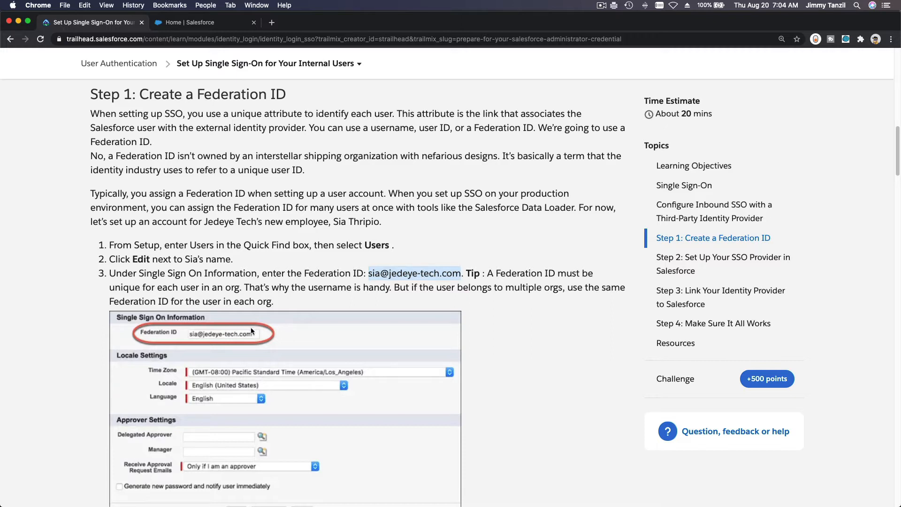
pyautogui.moveTo(263, 339)
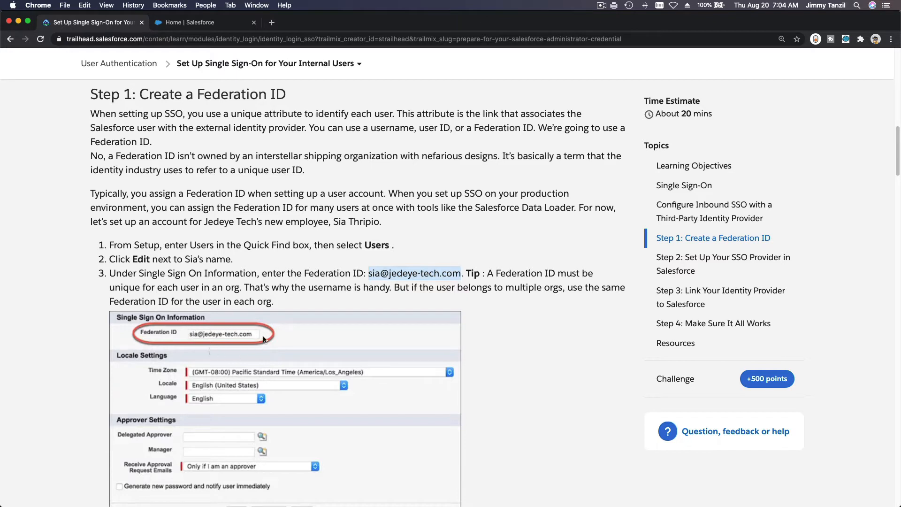
pyautogui.moveTo(184, 327)
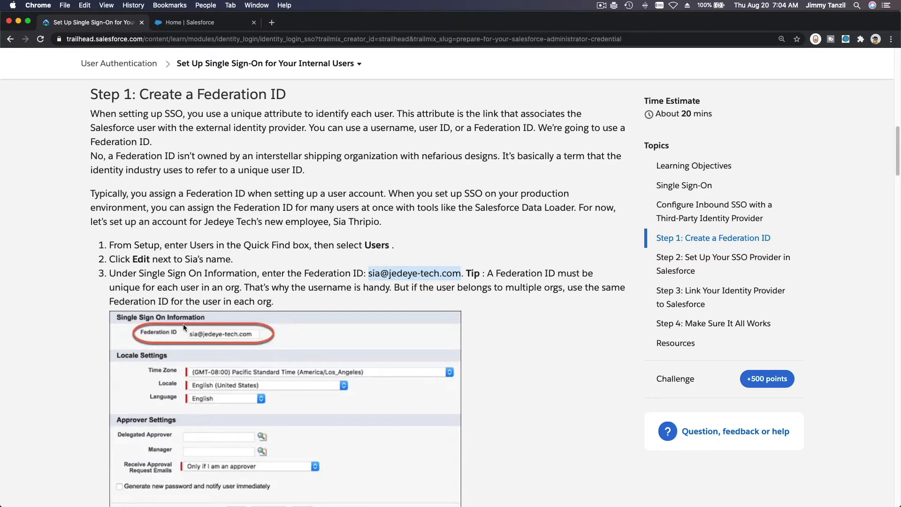
pyautogui.moveTo(223, 321)
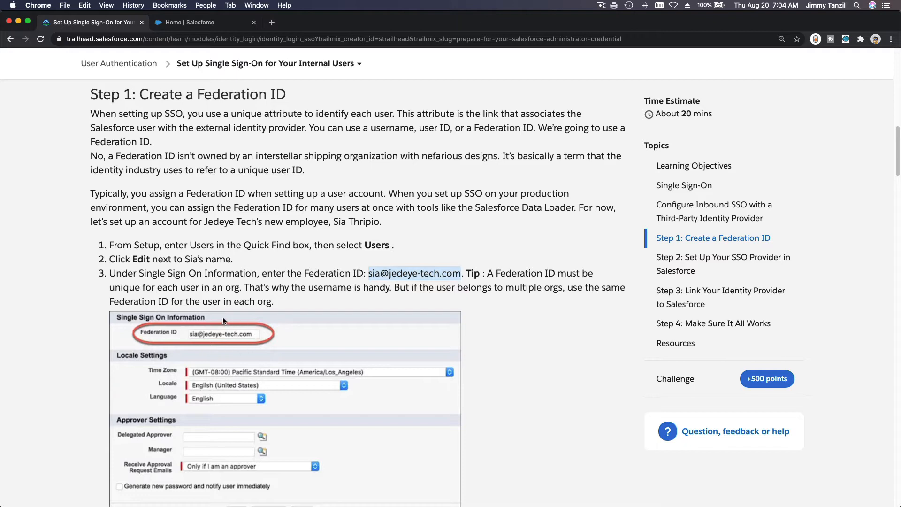
pyautogui.moveTo(337, 255)
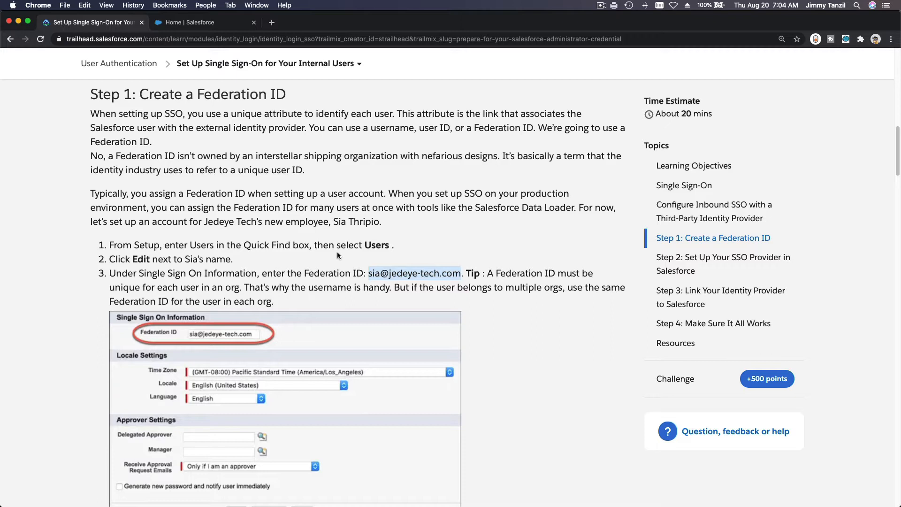
pyautogui.moveTo(149, 116)
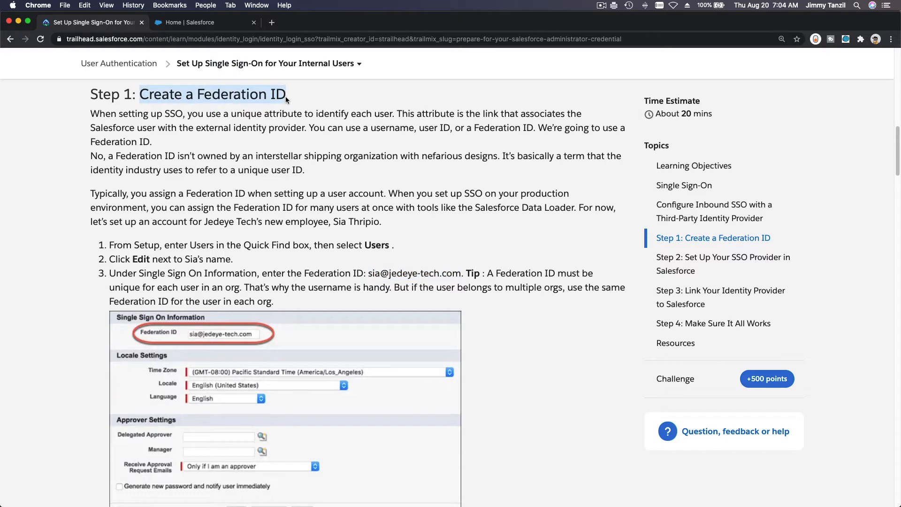
# Step: Search 'users' in Setup Quick Find and open the Users page under Administration
pyautogui.click(204, 22)
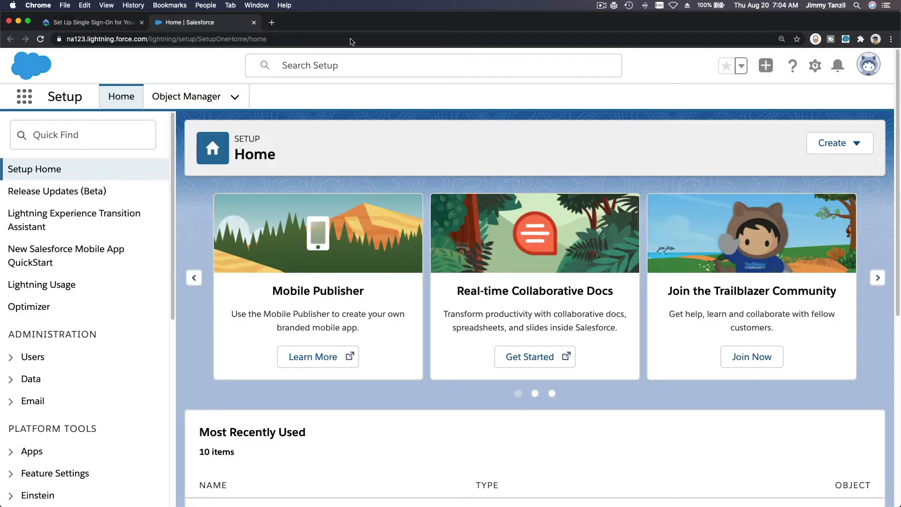
pyautogui.moveTo(164, 115)
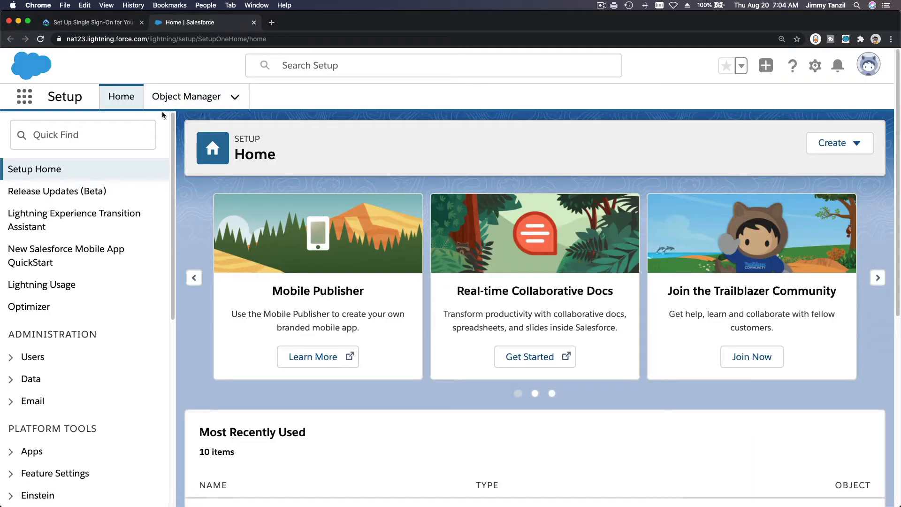
pyautogui.click(83, 134)
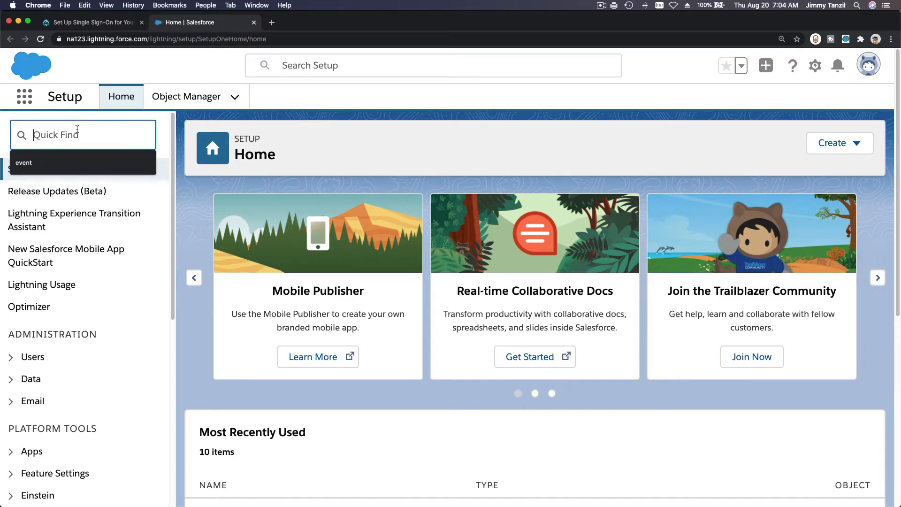
pyautogui.write('use')
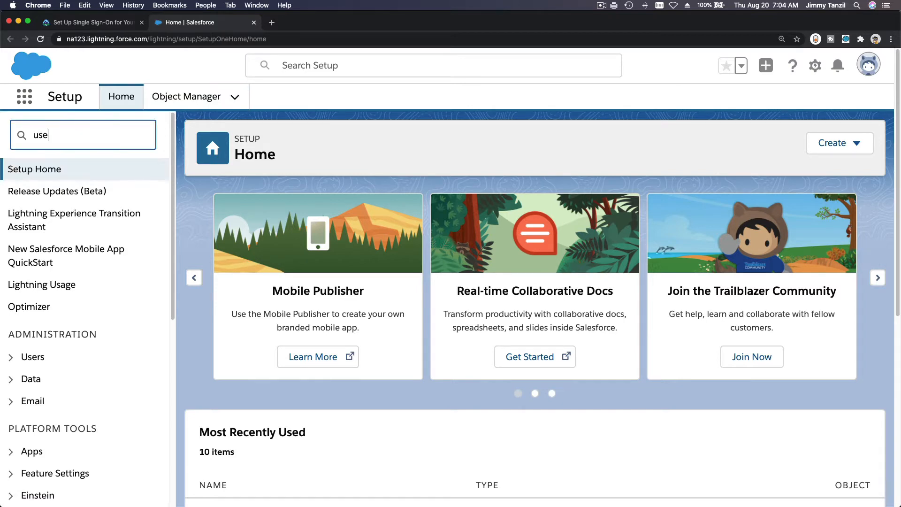
pyautogui.write('s')
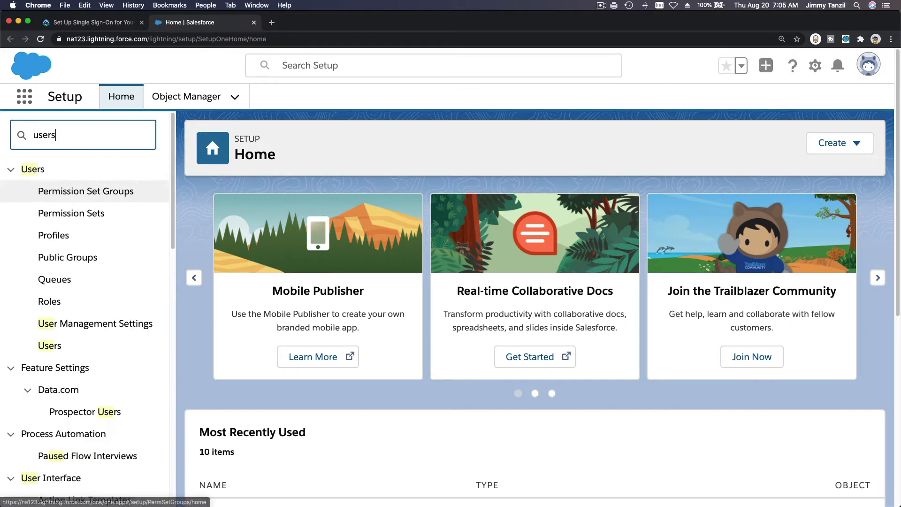
pyautogui.click(50, 345)
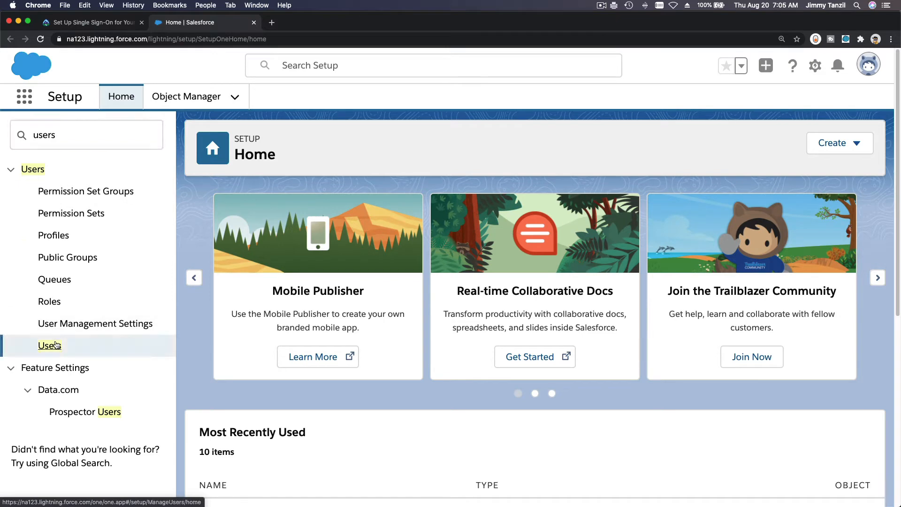
pyautogui.click(50, 345)
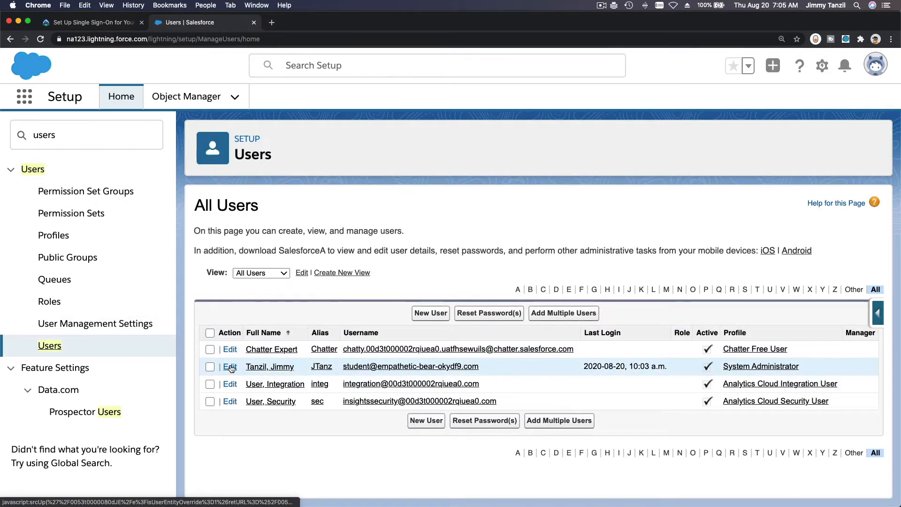
pyautogui.click(230, 366)
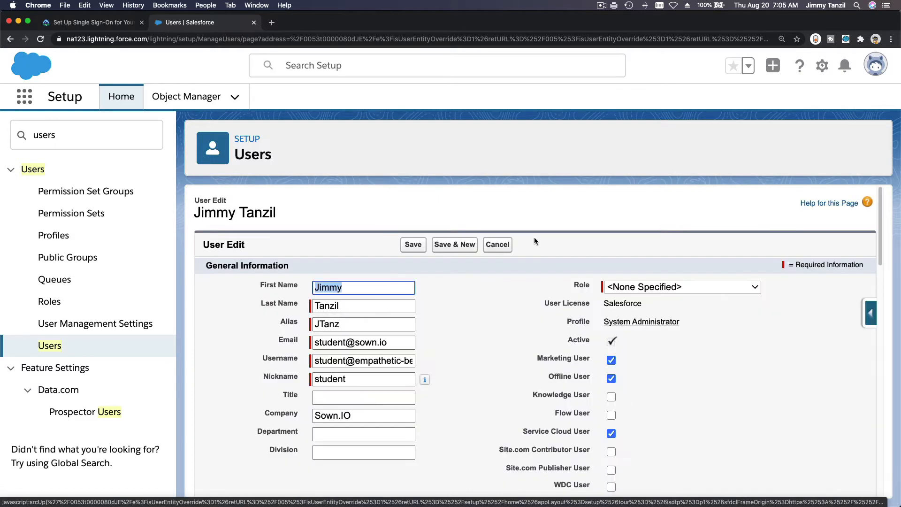
pyautogui.scroll(-3)
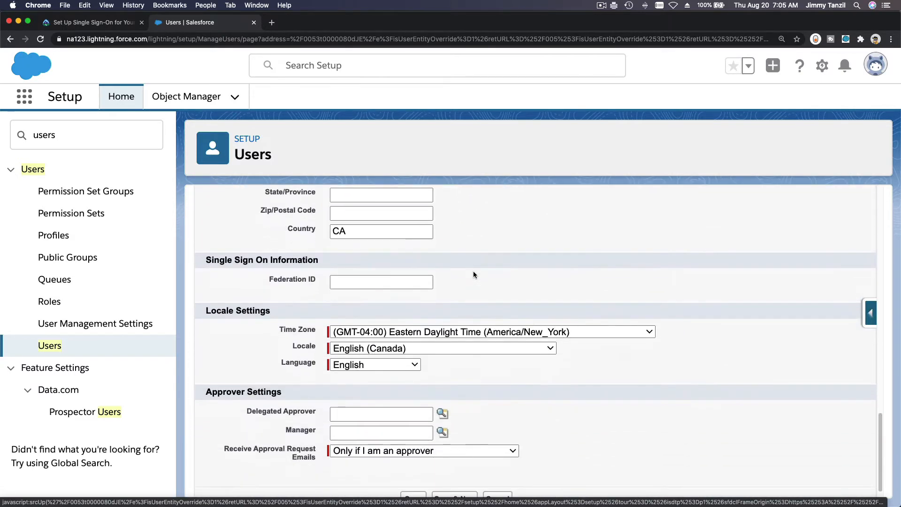
pyautogui.scroll(-3)
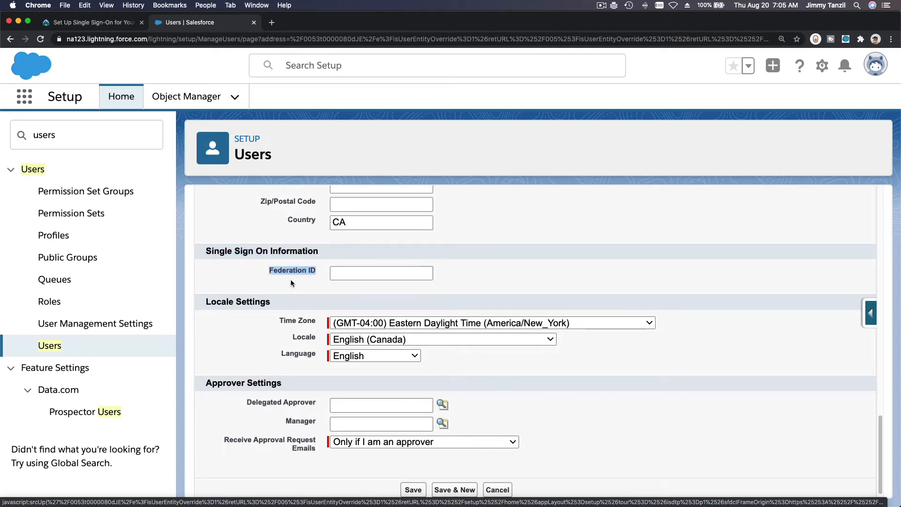
pyautogui.click(381, 273)
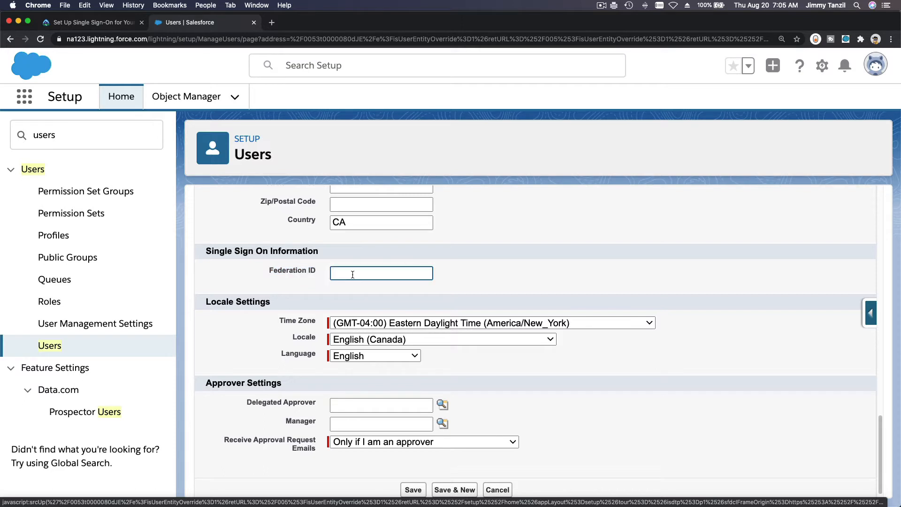
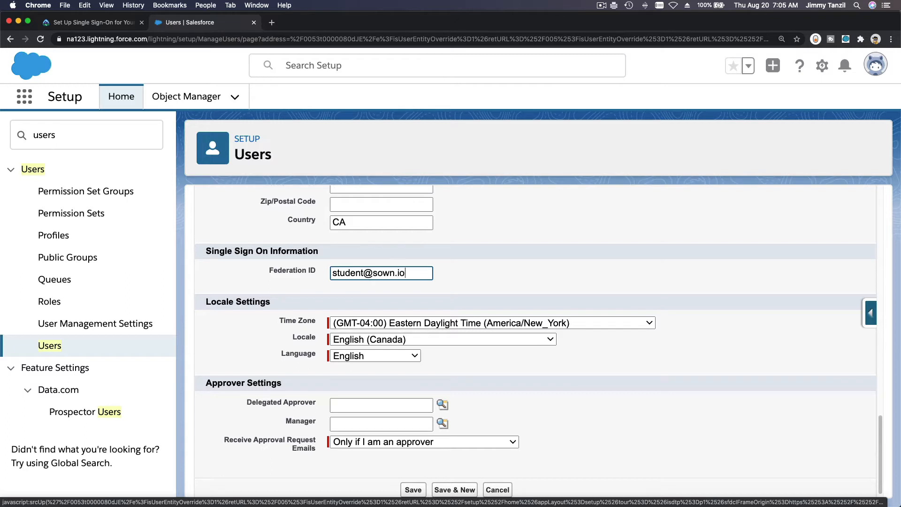
pyautogui.moveTo(330, 253)
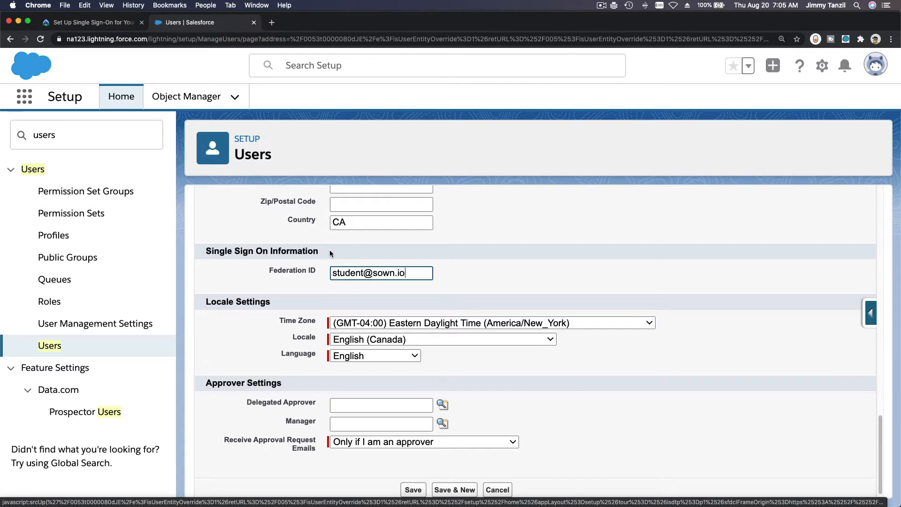
pyautogui.click(458, 265)
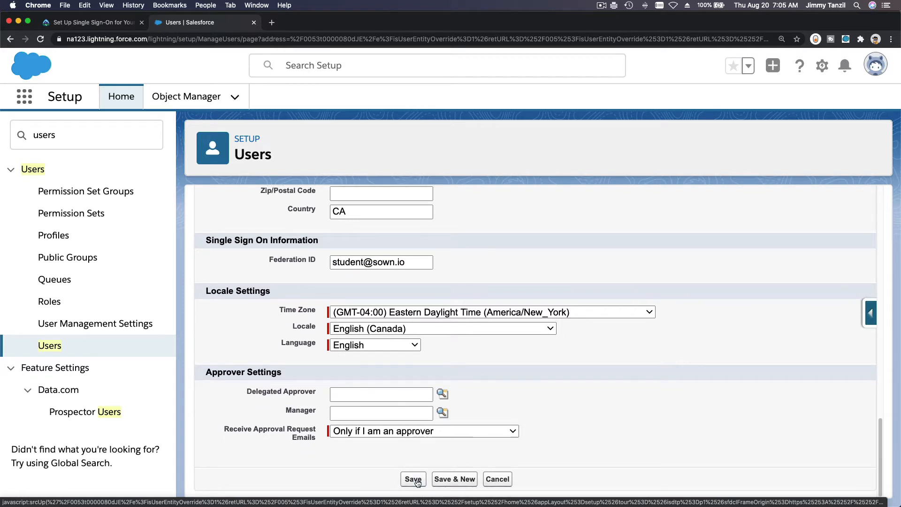
pyautogui.click(413, 479)
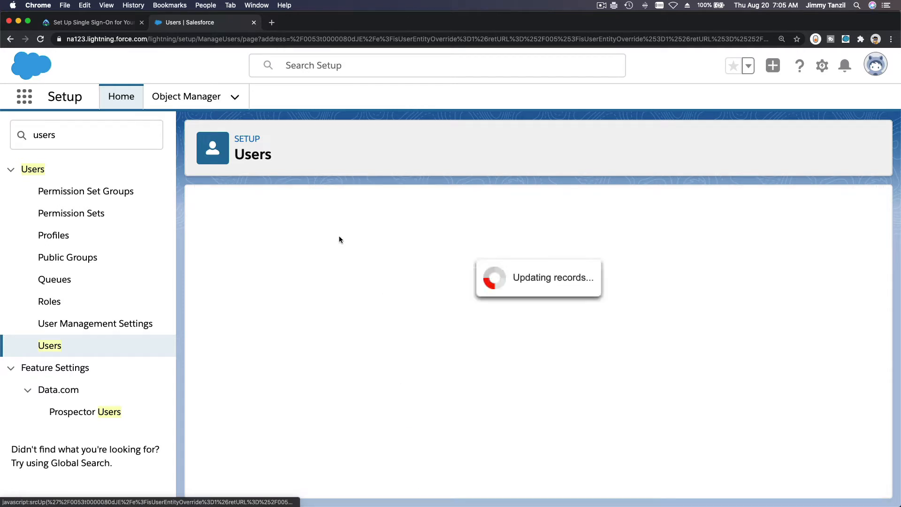
pyautogui.moveTo(308, 202)
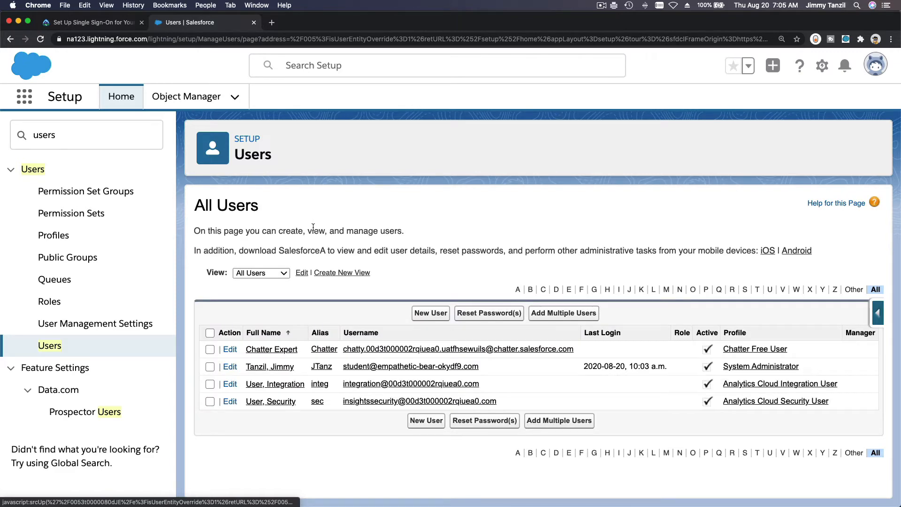
pyautogui.moveTo(275, 221)
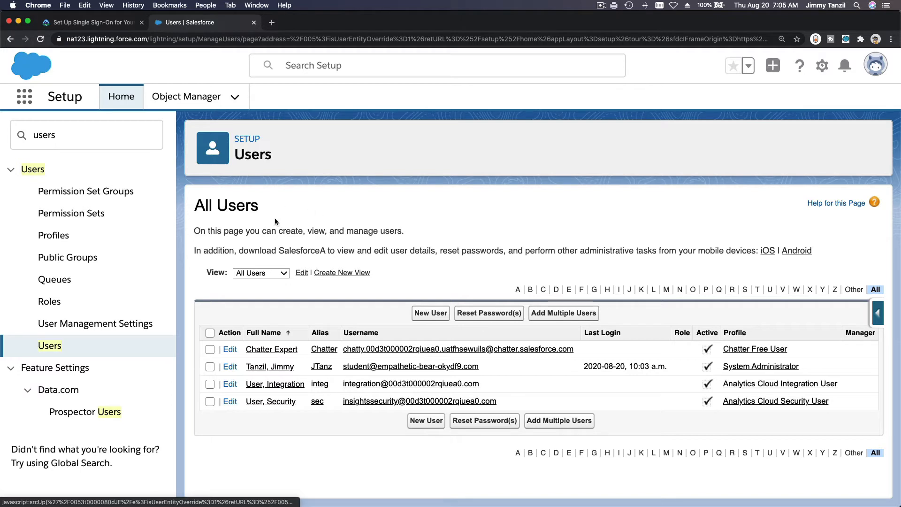
pyautogui.moveTo(266, 307)
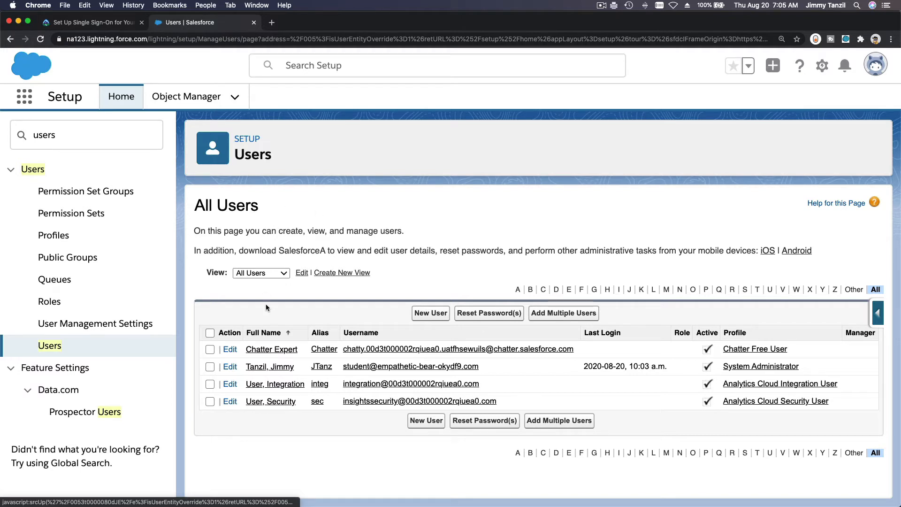
pyautogui.moveTo(269, 366)
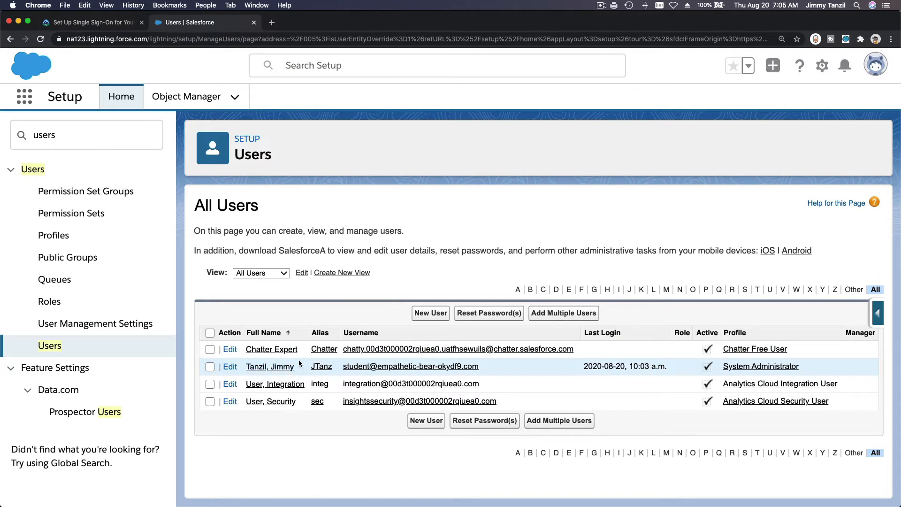
pyautogui.moveTo(299, 295)
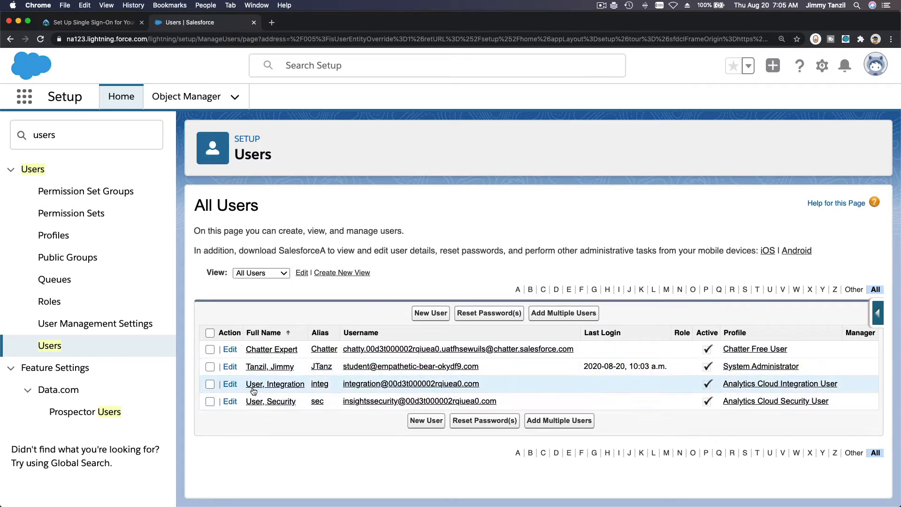
# Step: Scroll the Trailhead SSO unit to Step 2 and open the axiomsso.herokuapp.com link
pyautogui.click(89, 22)
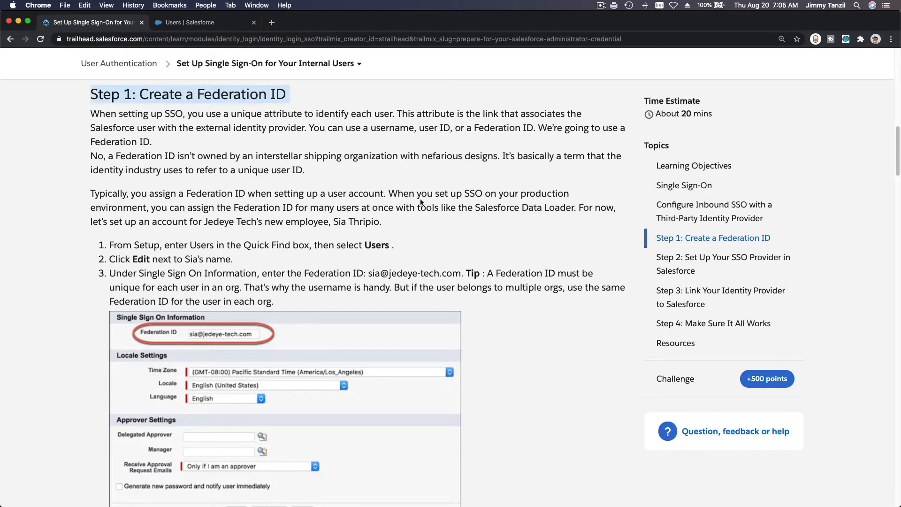
pyautogui.scroll(-3)
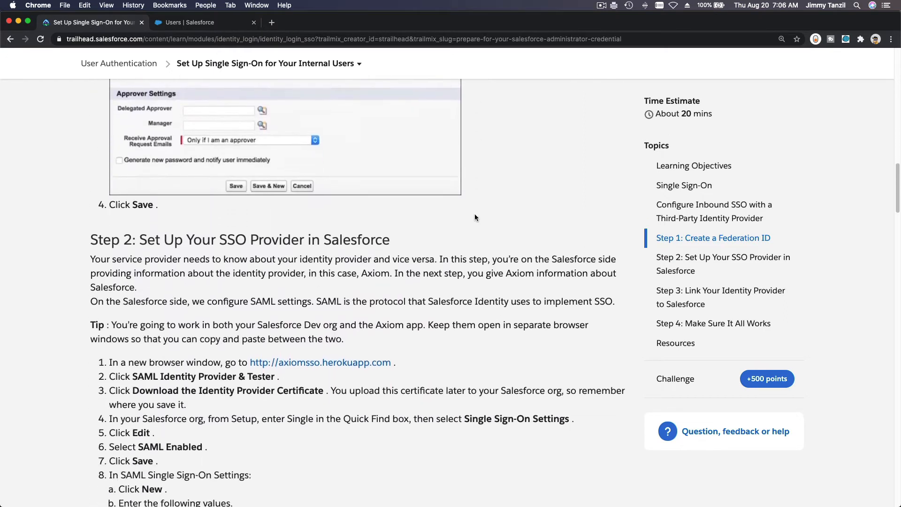
pyautogui.scroll(-3)
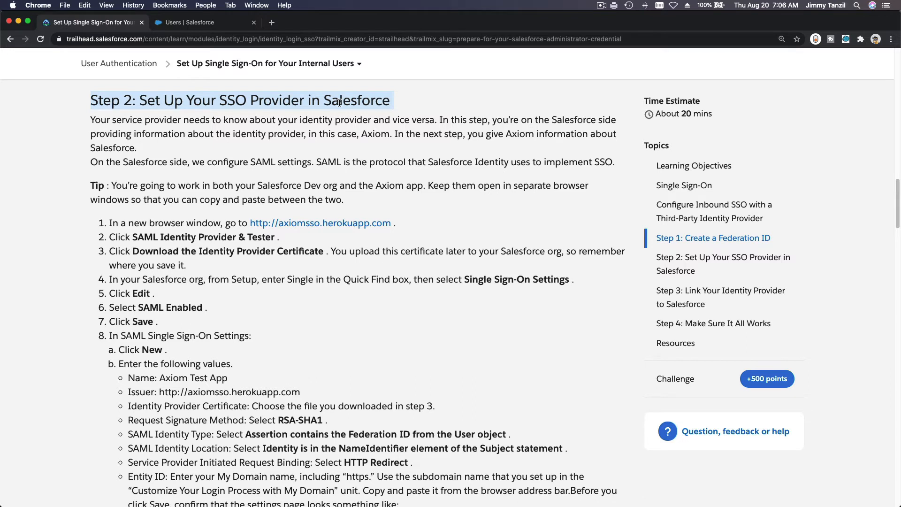
pyautogui.click(450, 202)
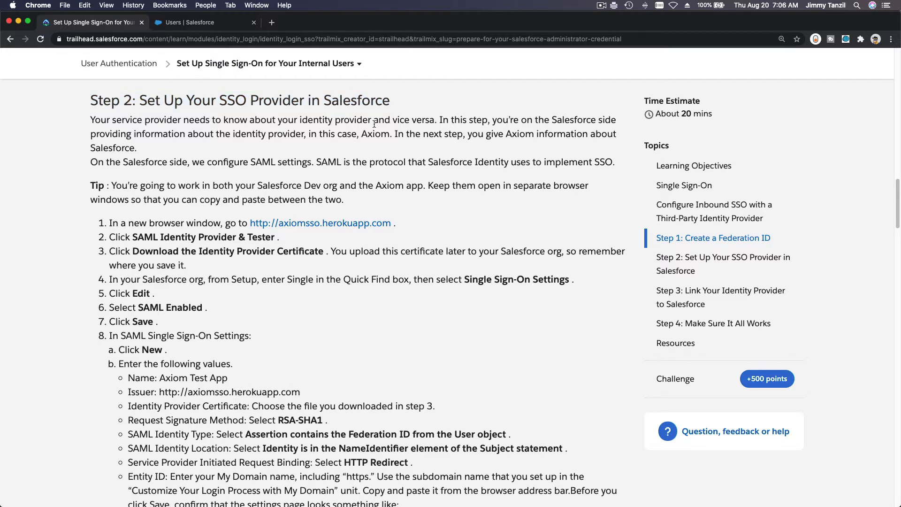
pyautogui.moveTo(143, 220)
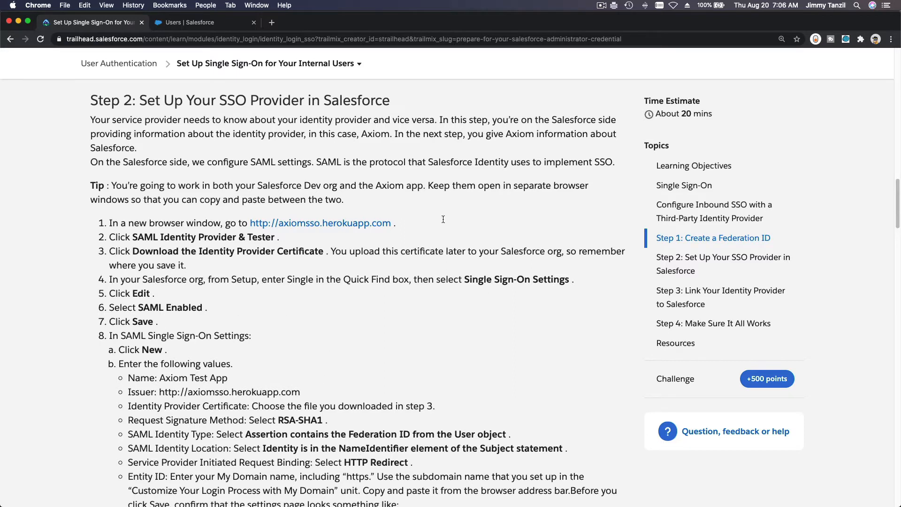
pyautogui.moveTo(305, 184)
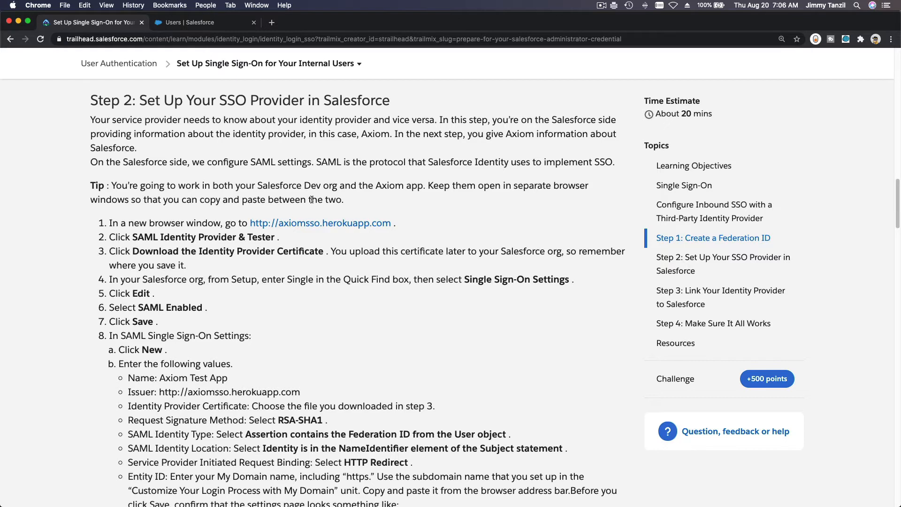
pyautogui.moveTo(316, 235)
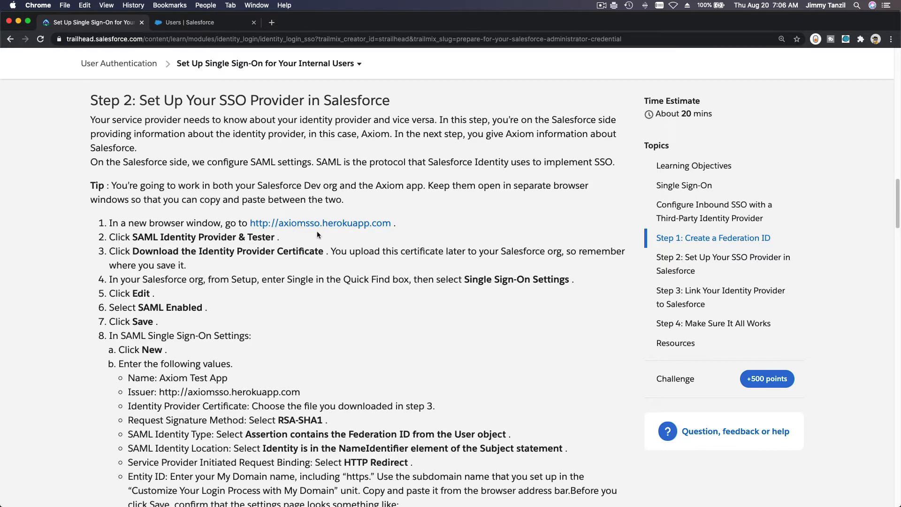
pyautogui.moveTo(320, 223)
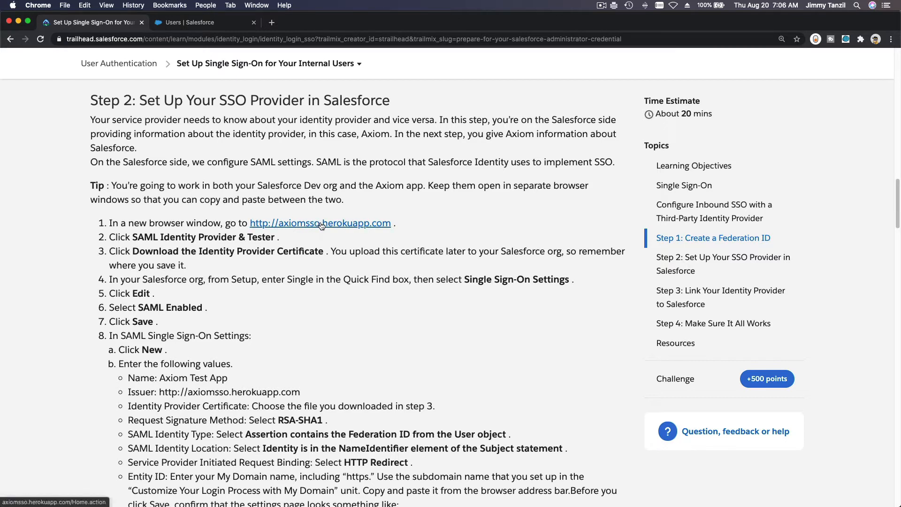
pyautogui.click(320, 223)
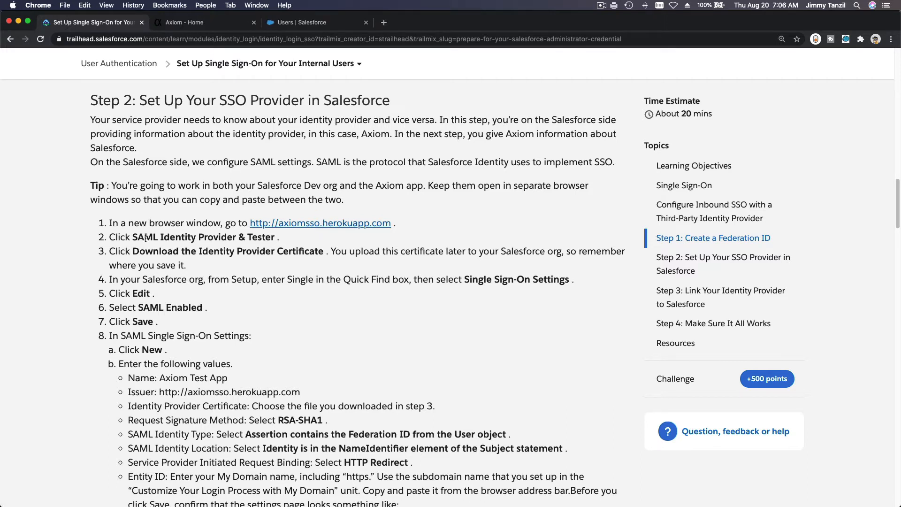
pyautogui.moveTo(240, 237)
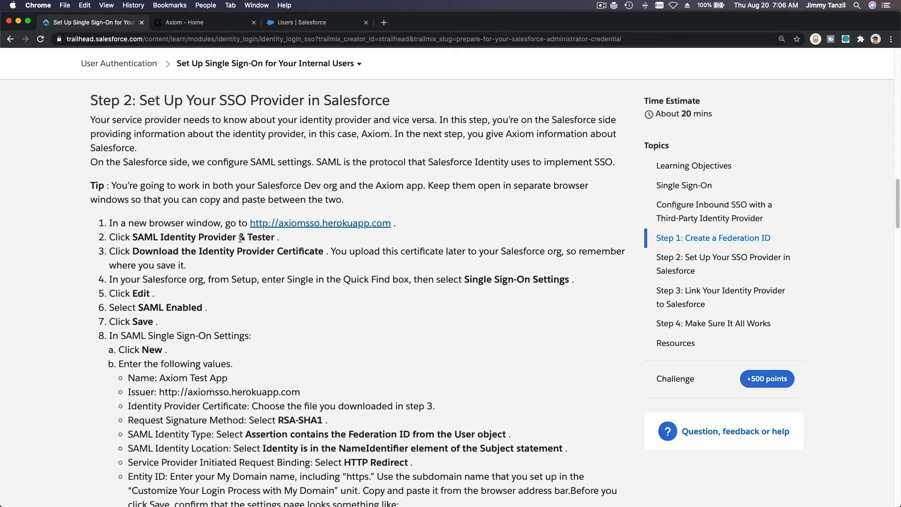
# Step: Download Axiom-IdpCert.cer from Axiom's SAML Identity Provider & Tester page
pyautogui.click(190, 23)
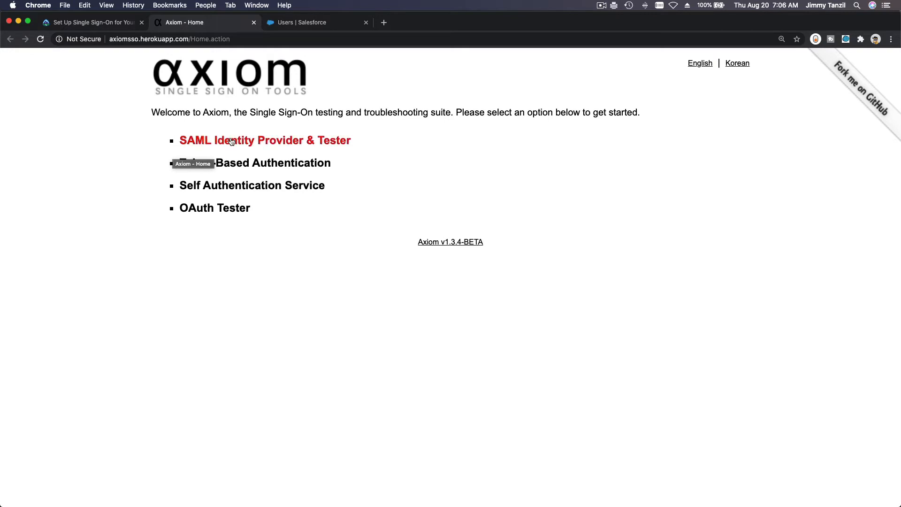
pyautogui.click(265, 140)
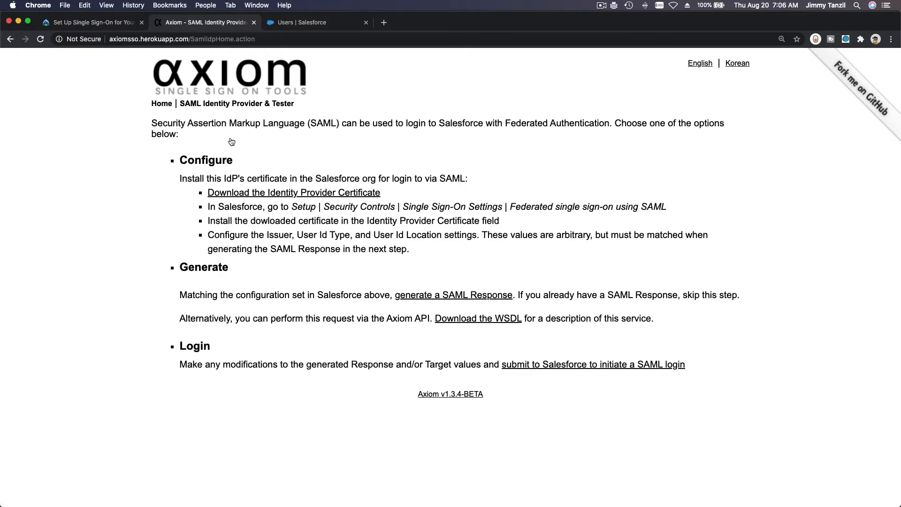
pyautogui.moveTo(251, 200)
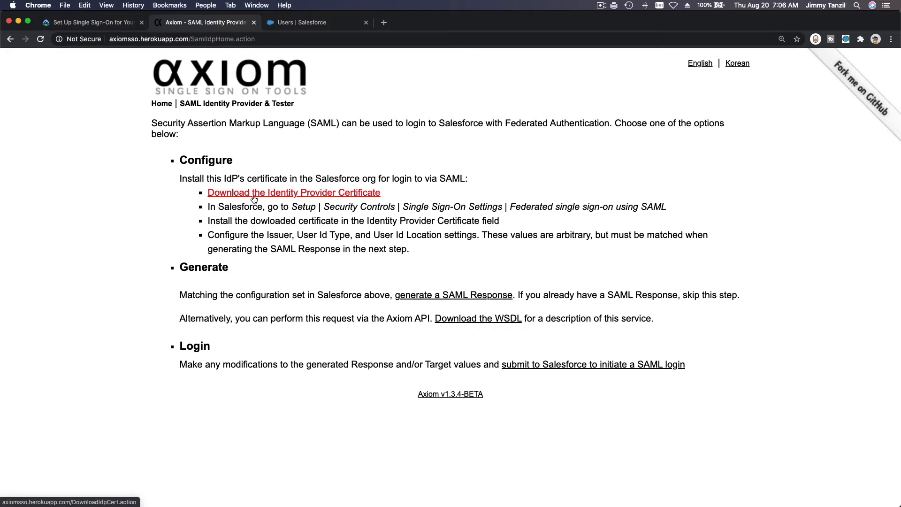
pyautogui.moveTo(320, 262)
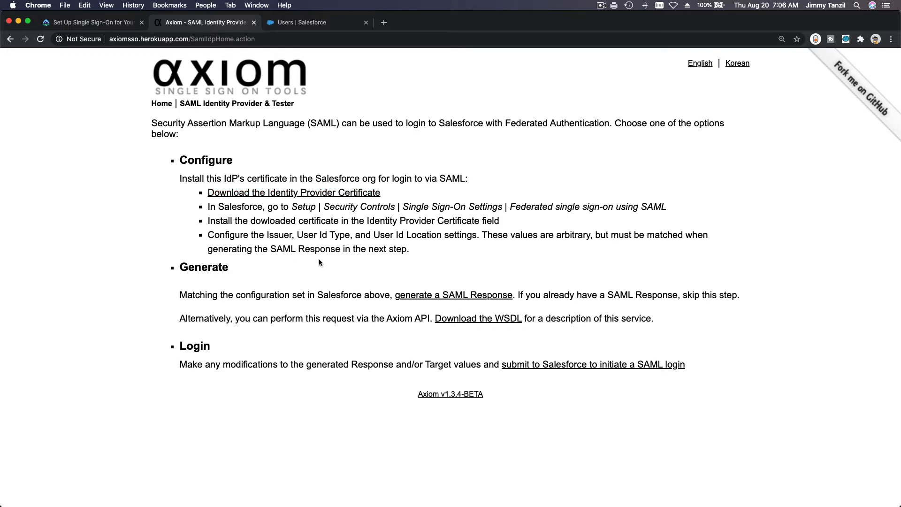
pyautogui.moveTo(295, 207)
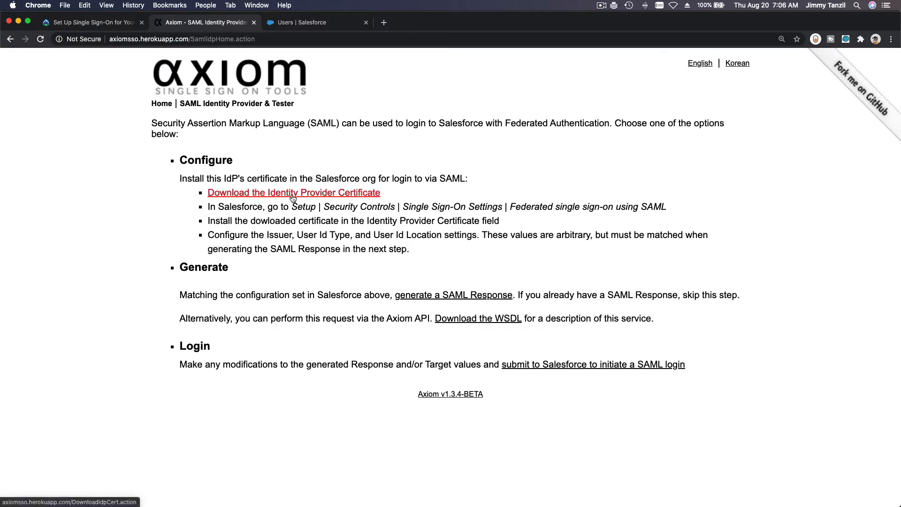
pyautogui.click(294, 192)
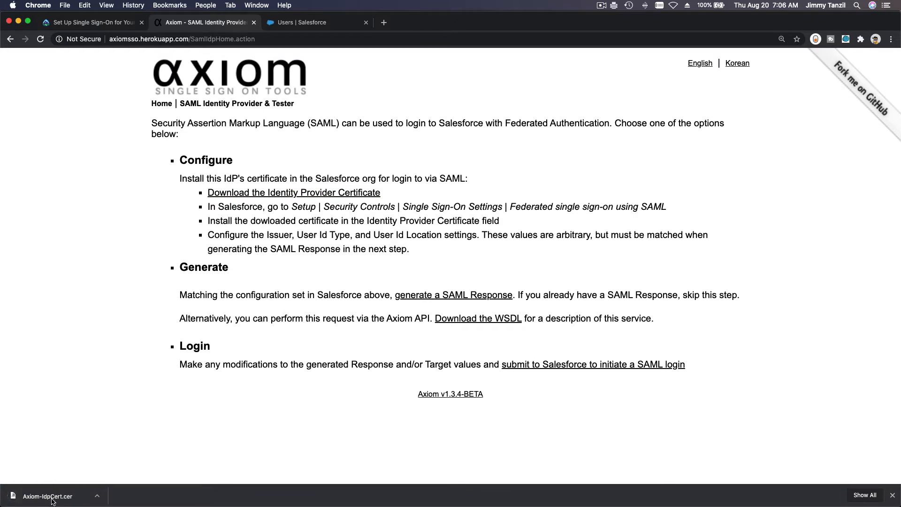
# Step: Scroll Trailhead's Step 2 down to the Single Sign-On Settings instruction
pyautogui.click(89, 22)
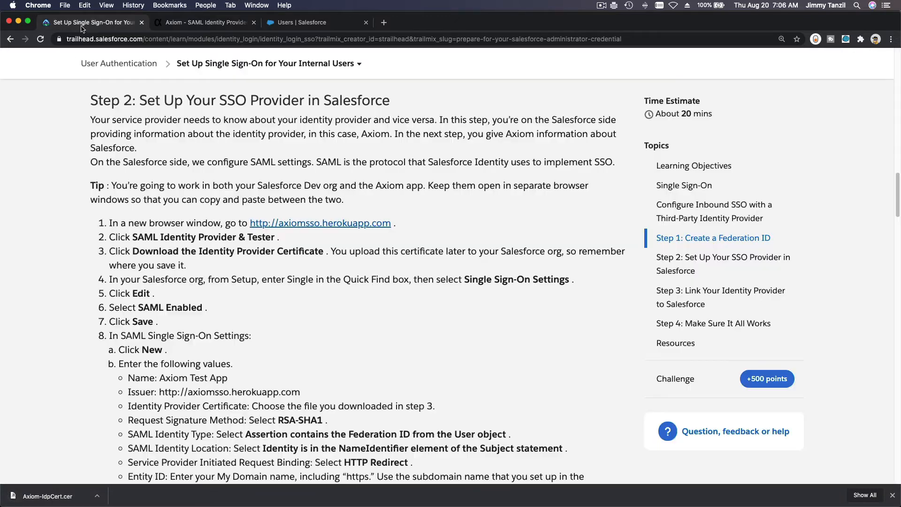
pyautogui.scroll(-3)
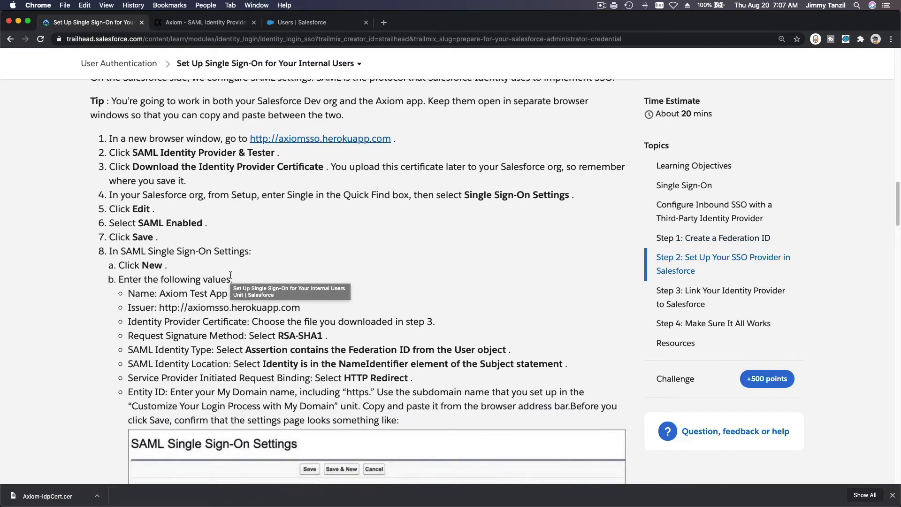
pyautogui.scroll(-3)
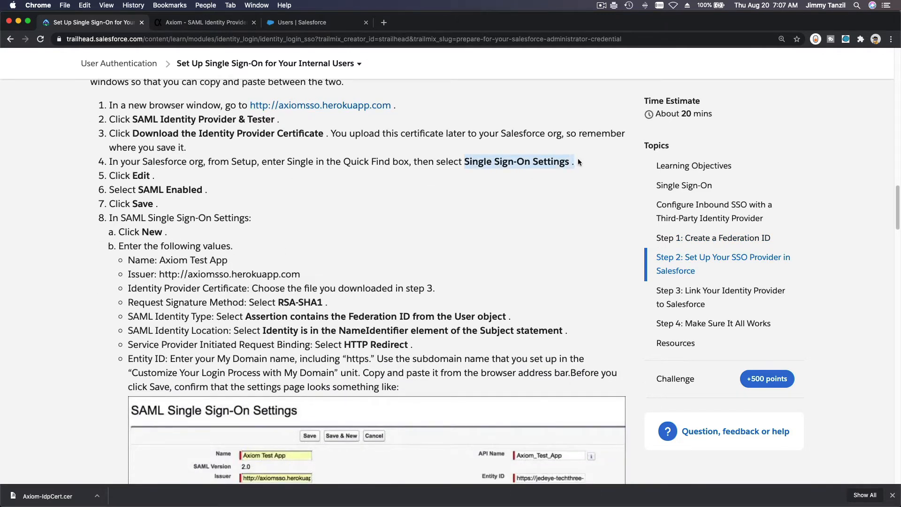
pyautogui.moveTo(264, 195)
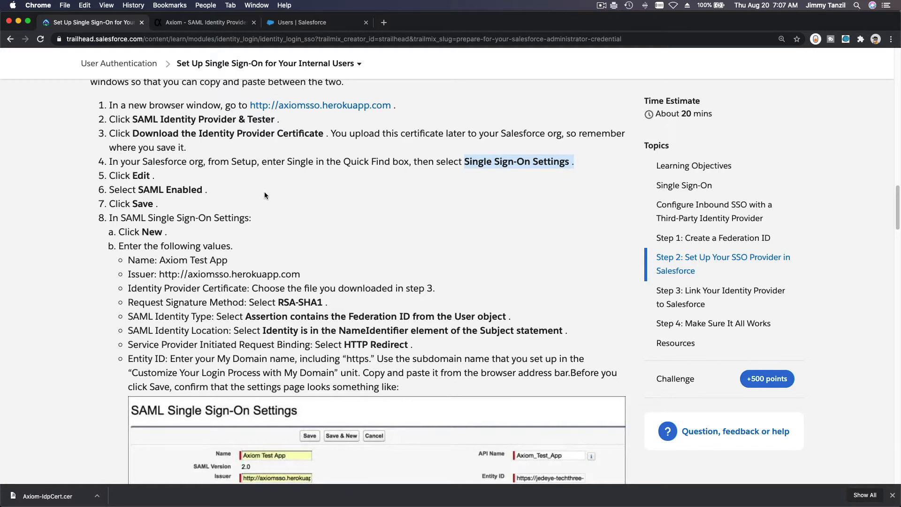
pyautogui.moveTo(221, 94)
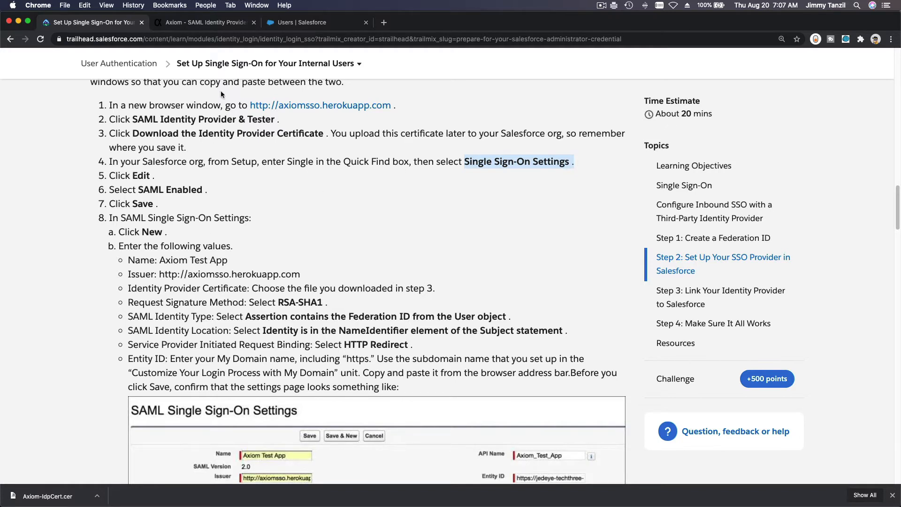
# Step: Find Single Sign-On Settings via Quick Find and save them with SAML Enabled
pyautogui.click(304, 23)
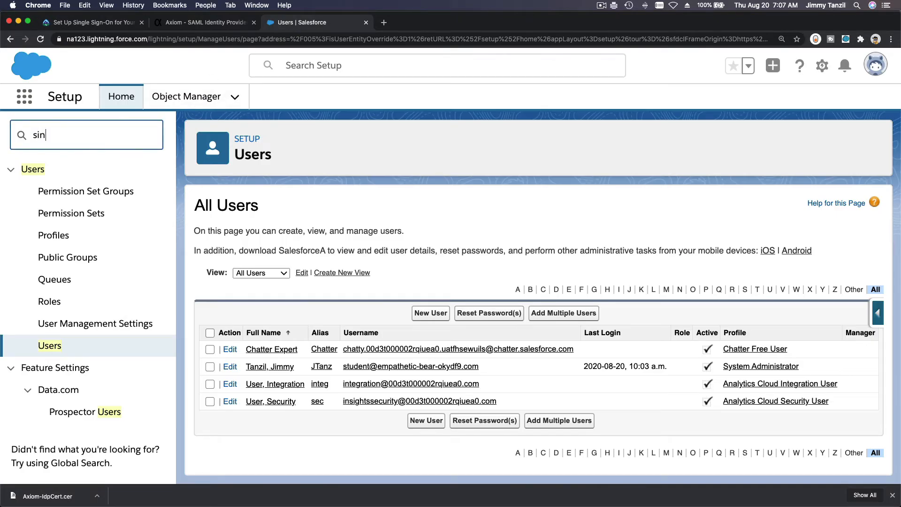
pyautogui.write('gle')
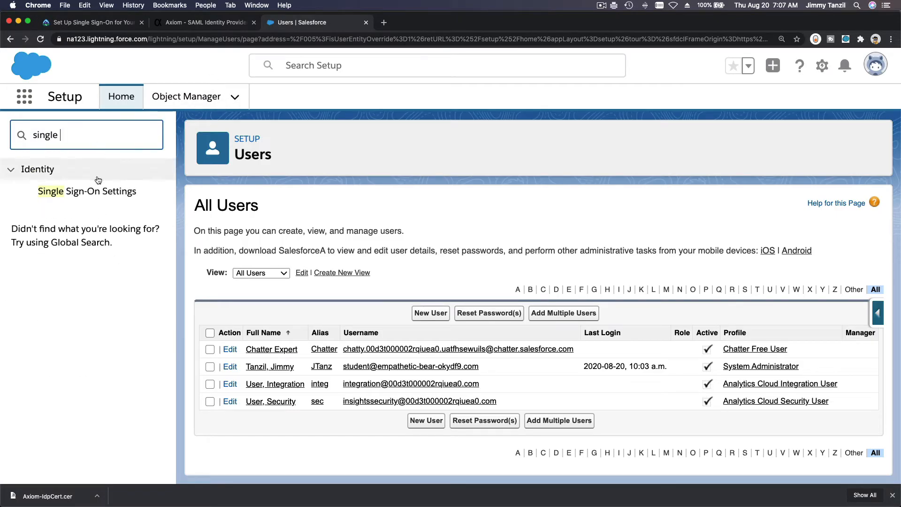
pyautogui.click(87, 191)
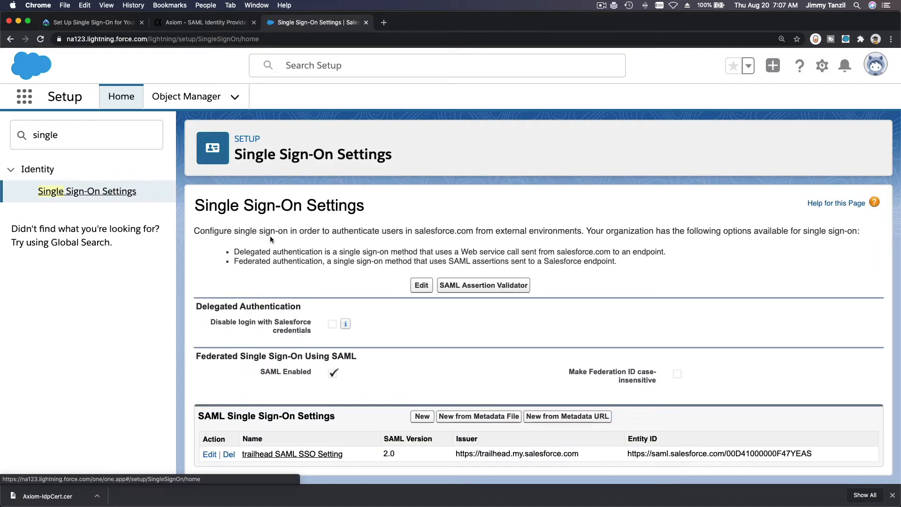
pyautogui.moveTo(422, 294)
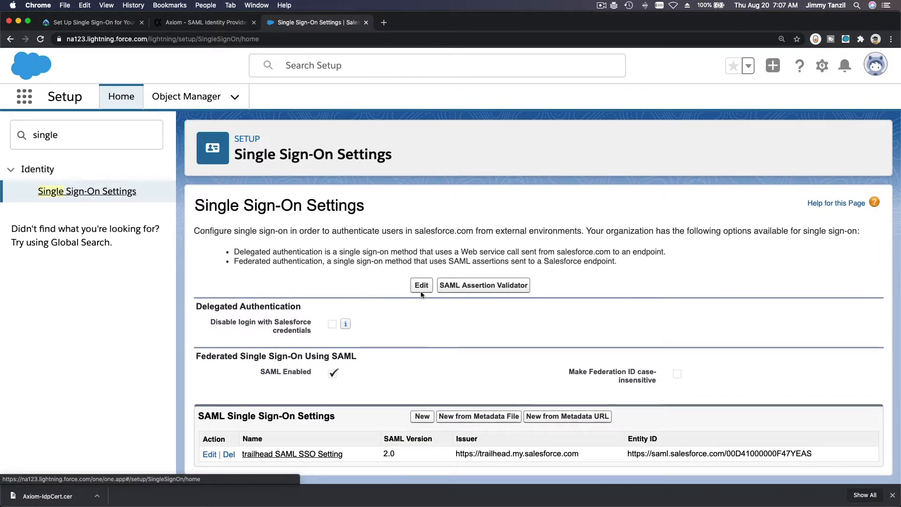
pyautogui.moveTo(268, 374)
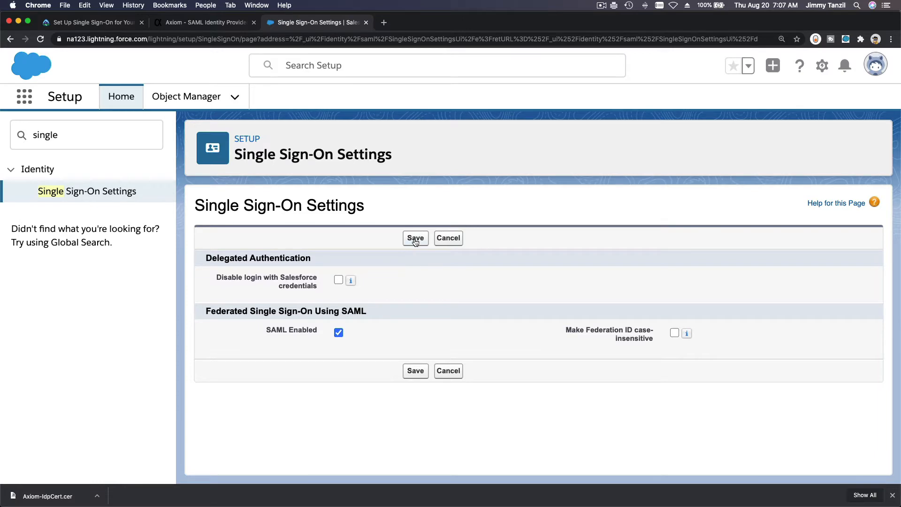
pyautogui.click(414, 238)
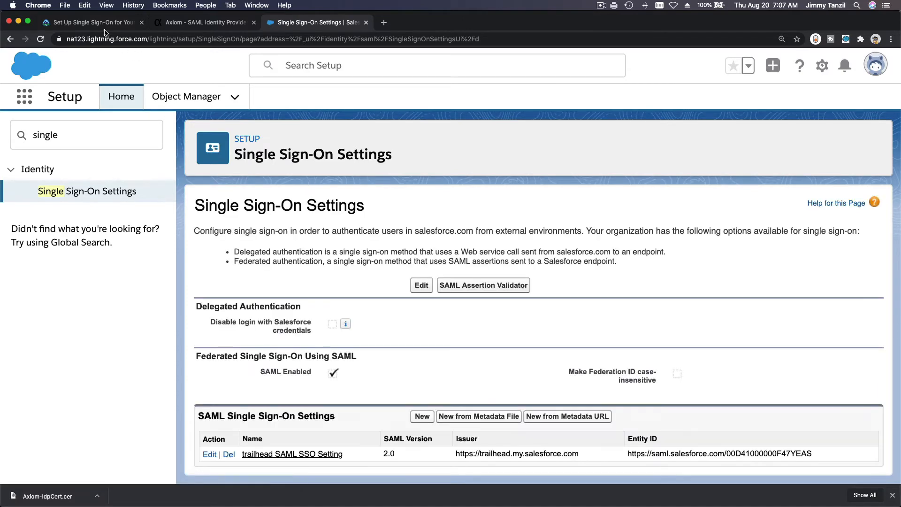
# Step: Review Trailhead's Step 2 values and start a new SAML Single Sign-On setting
pyautogui.click(89, 22)
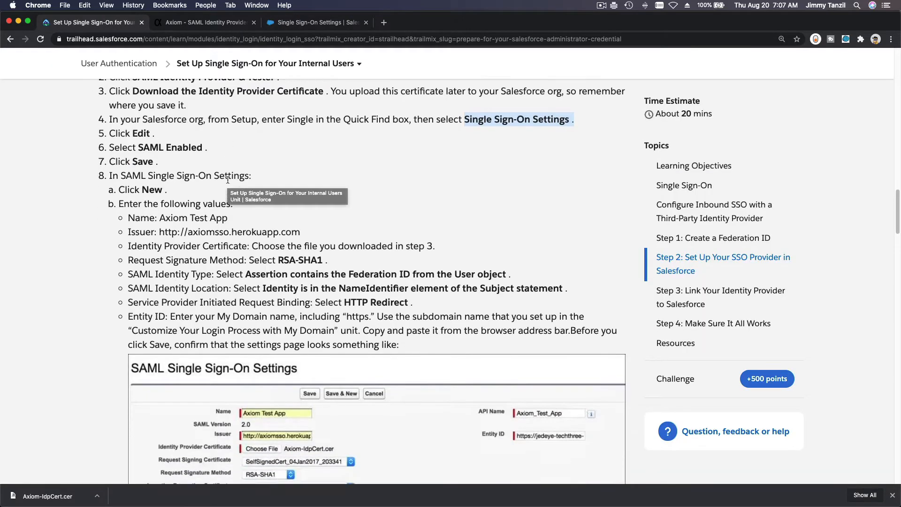
pyautogui.scroll(-3)
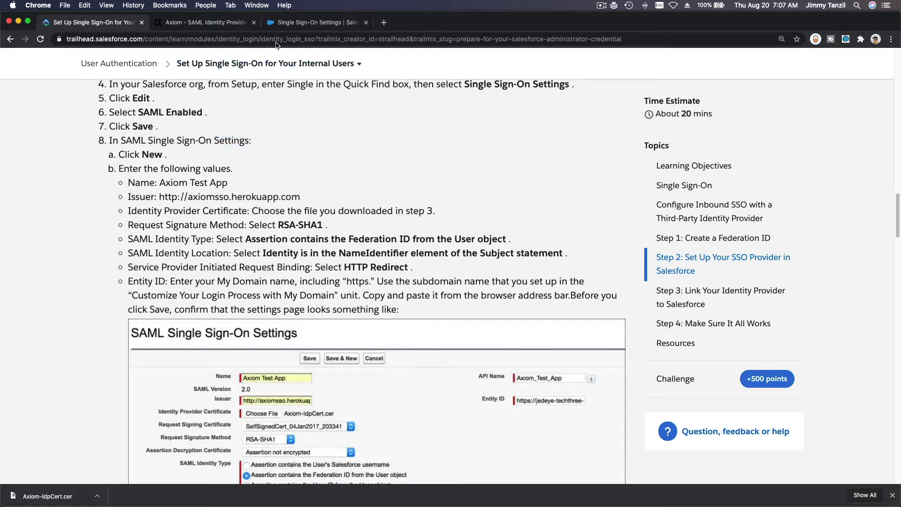
pyautogui.click(315, 22)
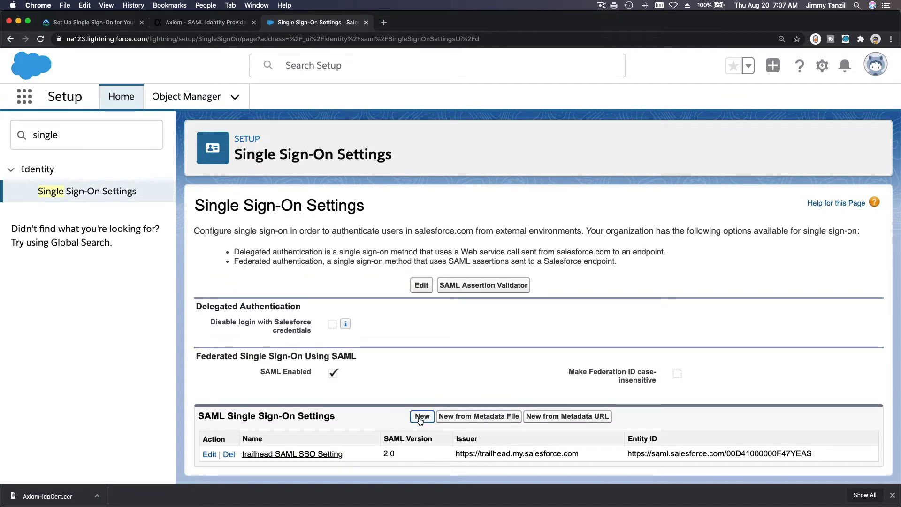
pyautogui.click(421, 416)
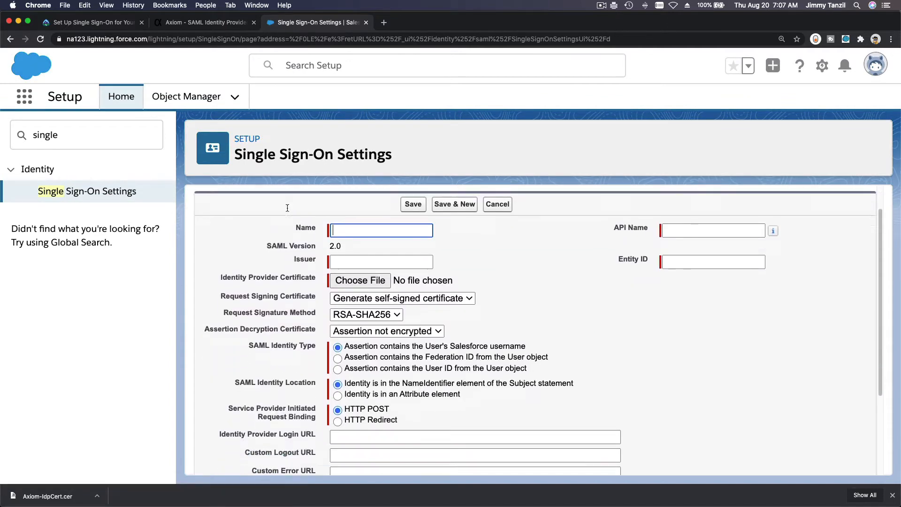
pyautogui.scroll(-3)
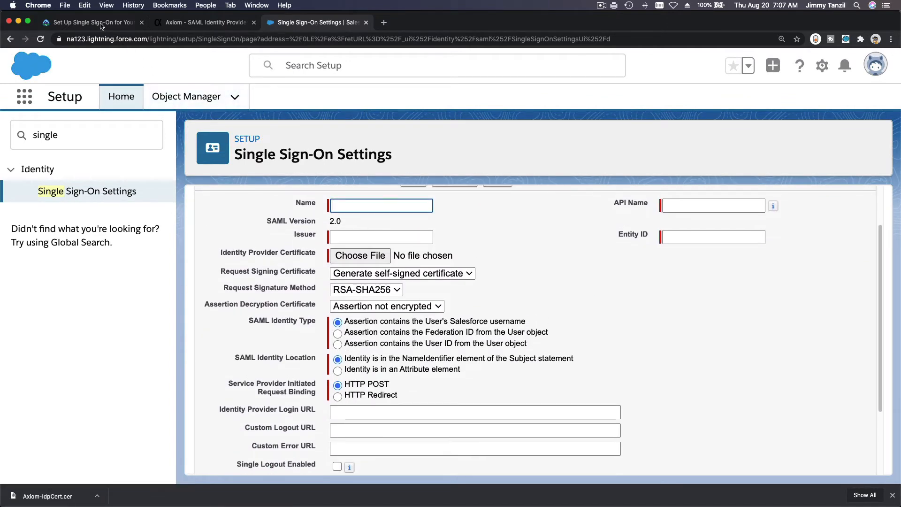
pyautogui.click(89, 22)
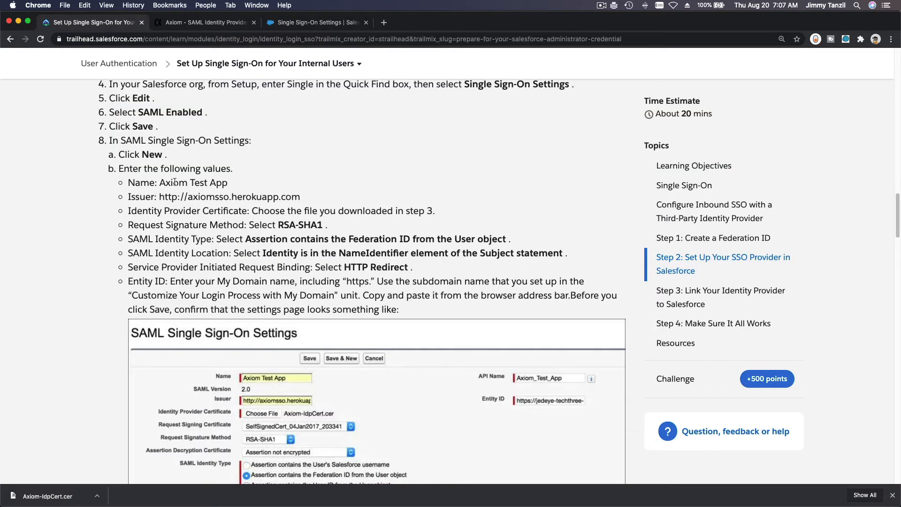
pyautogui.moveTo(172, 182)
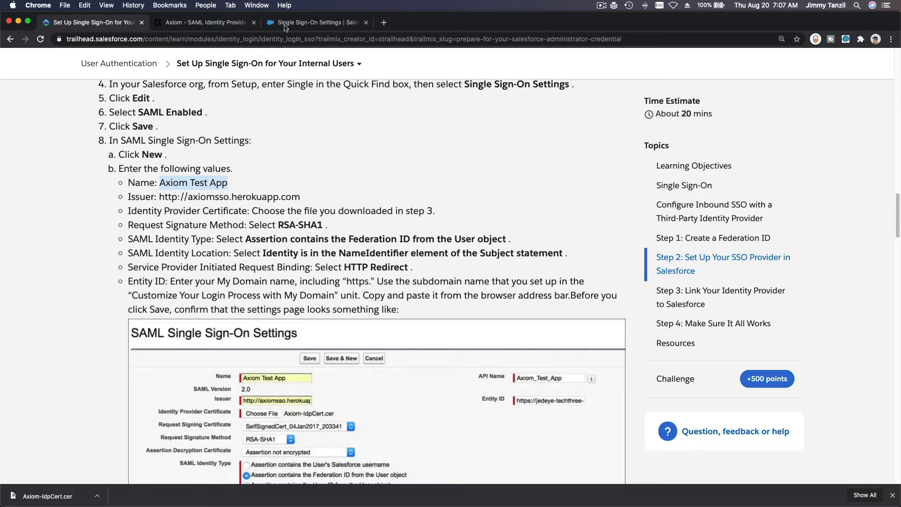
pyautogui.click(316, 23)
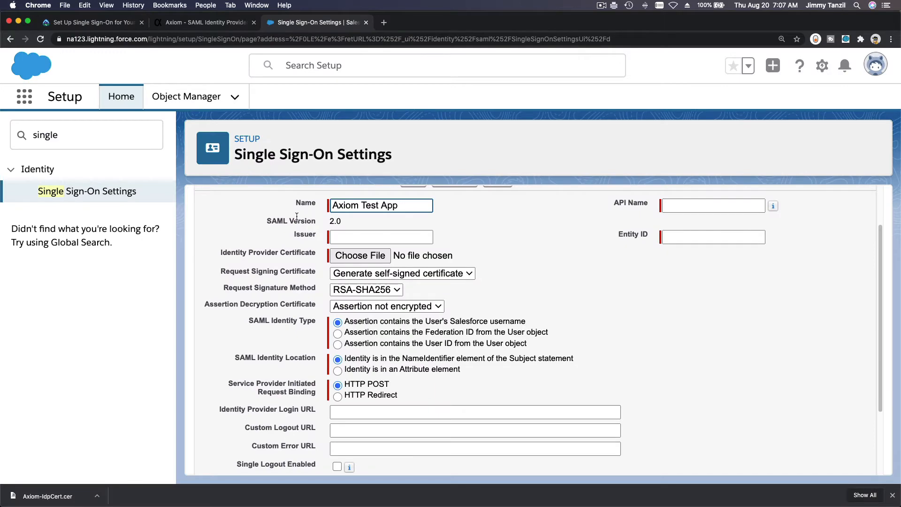
pyautogui.click(90, 22)
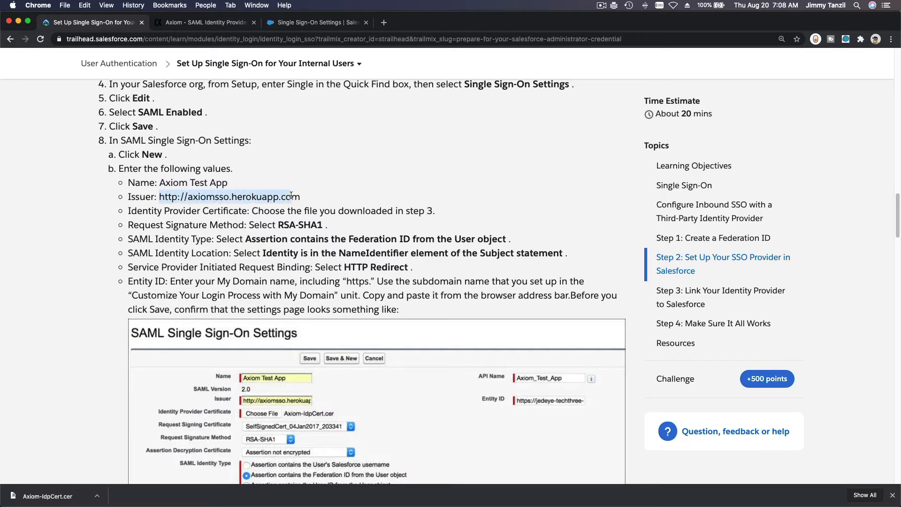
pyautogui.moveTo(289, 121)
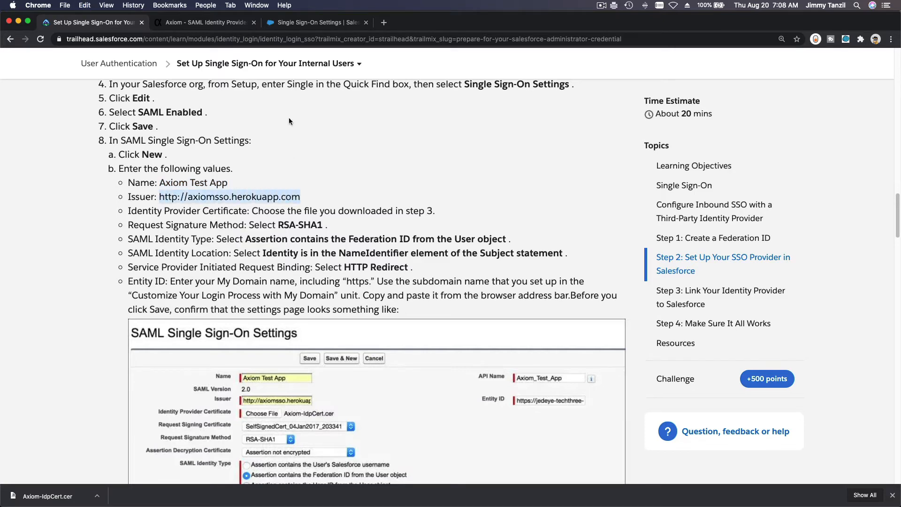
pyautogui.click(313, 22)
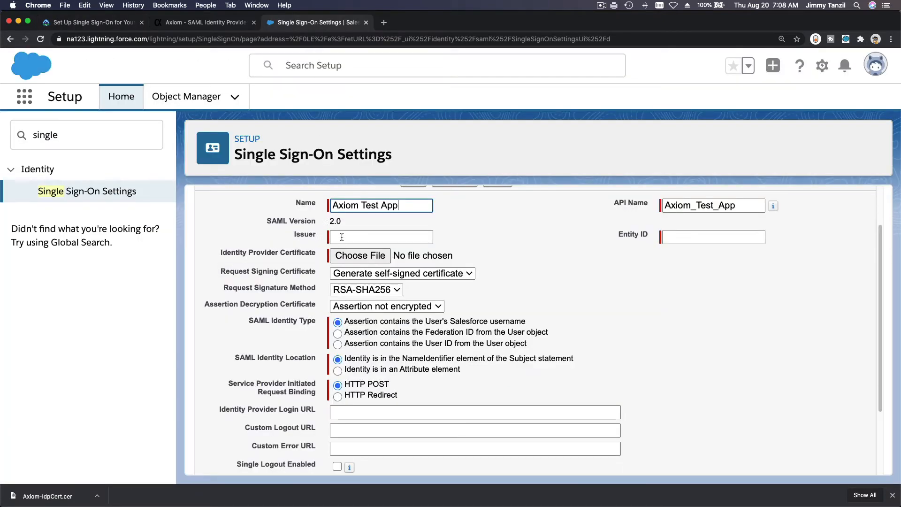
pyautogui.write('iomsso.herokuapp.com')
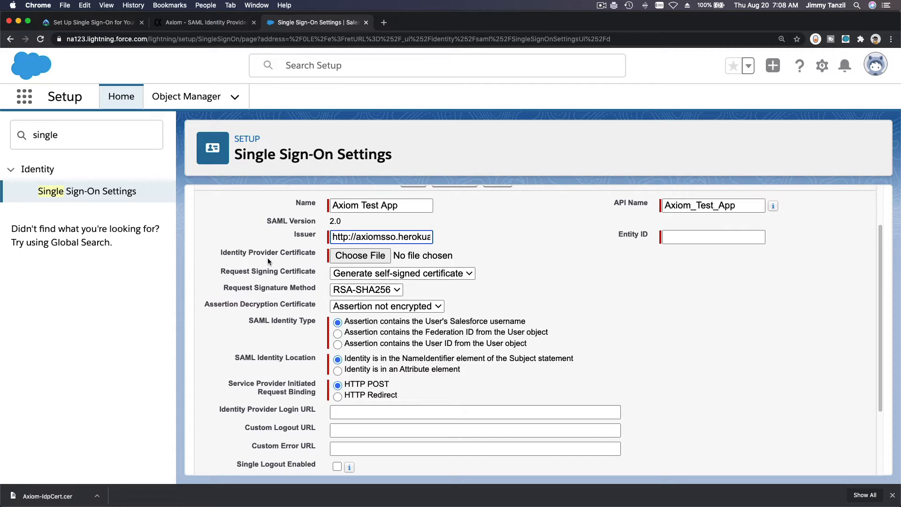
pyautogui.moveTo(54, 501)
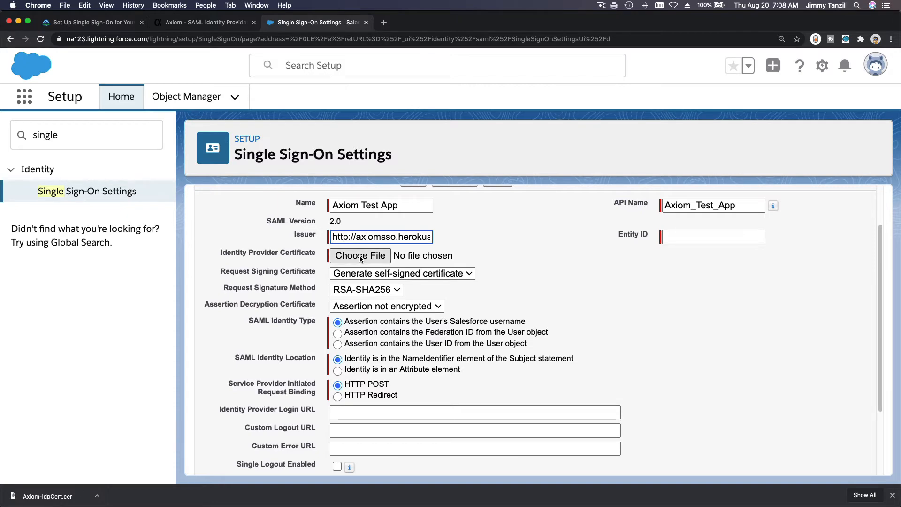
# Step: Attach Axiom-IdpCert.cer from Downloads as the identity provider certificate
pyautogui.click(360, 255)
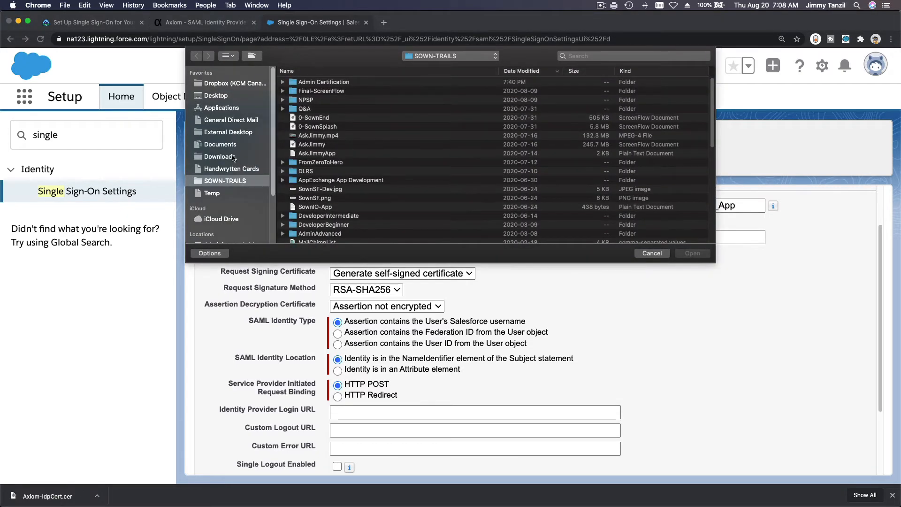
pyautogui.click(219, 155)
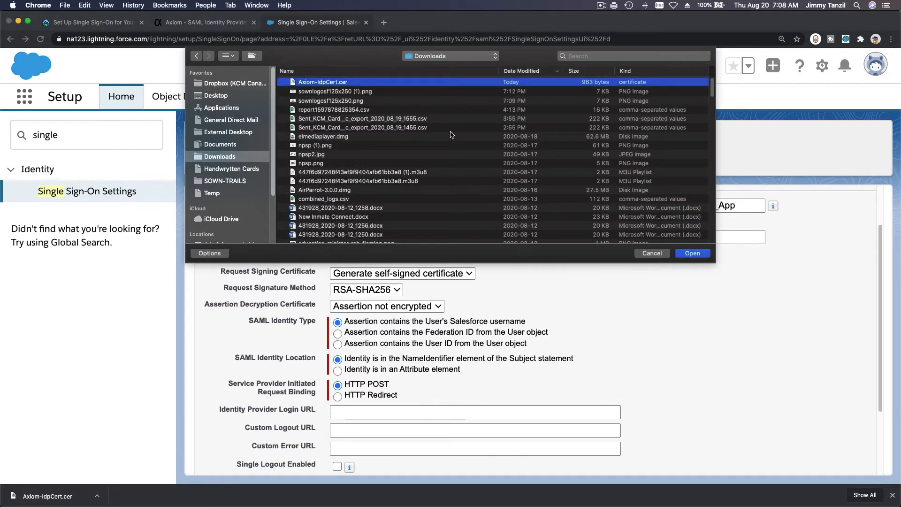
pyautogui.click(692, 253)
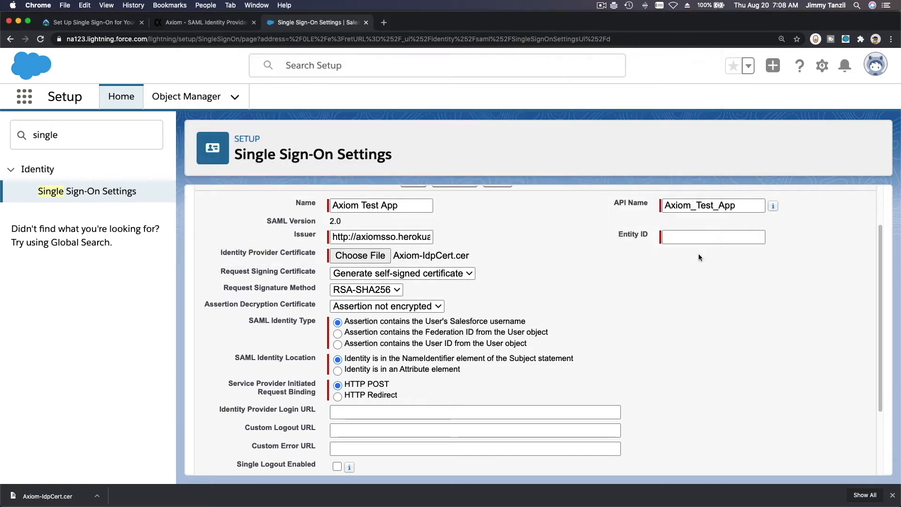
pyautogui.scroll(-3)
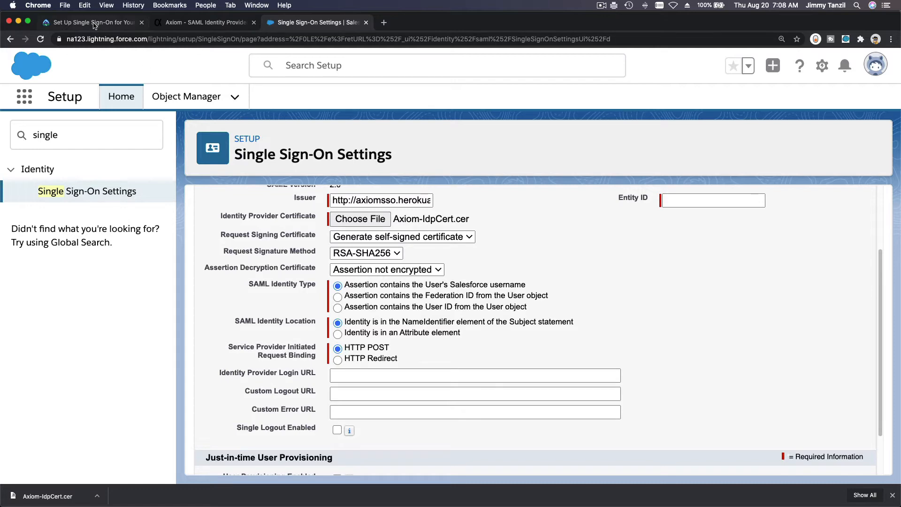
# Step: Set the Request Signature Method to RSA-SHA1, as given in Trailhead
pyautogui.click(92, 22)
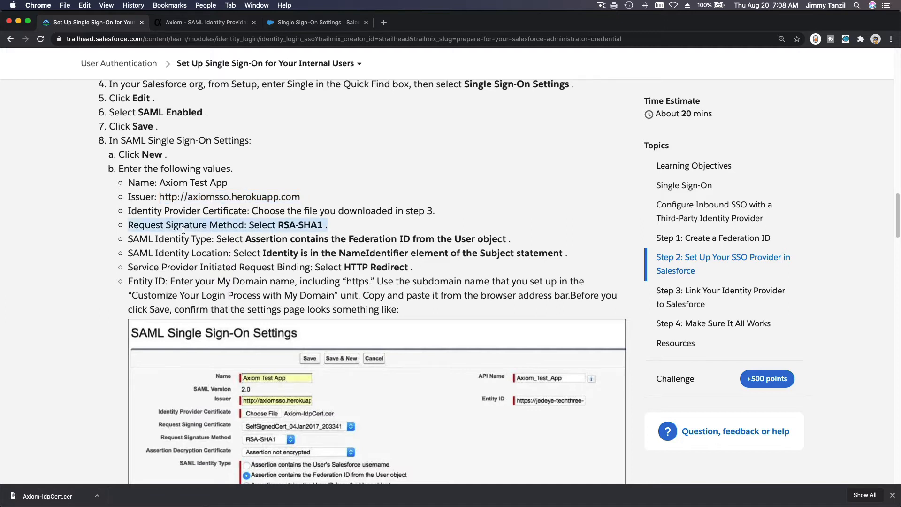
pyautogui.moveTo(289, 31)
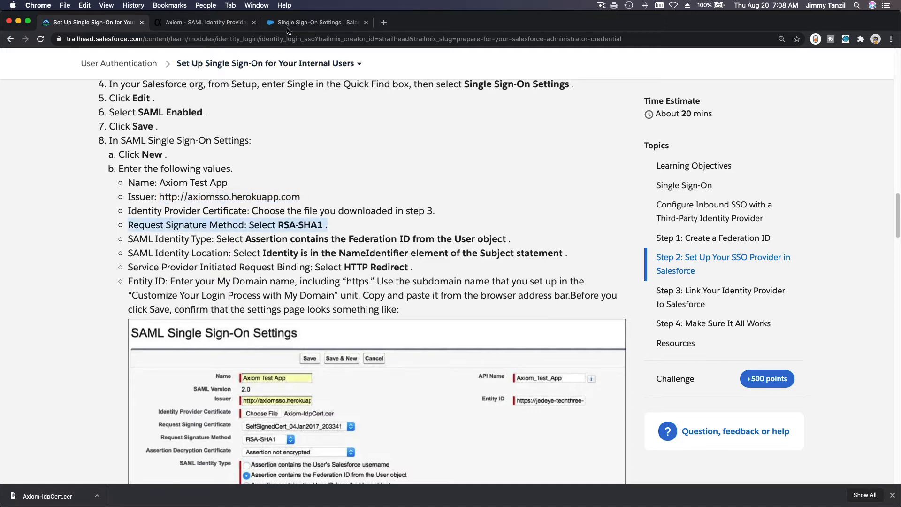
pyautogui.click(316, 22)
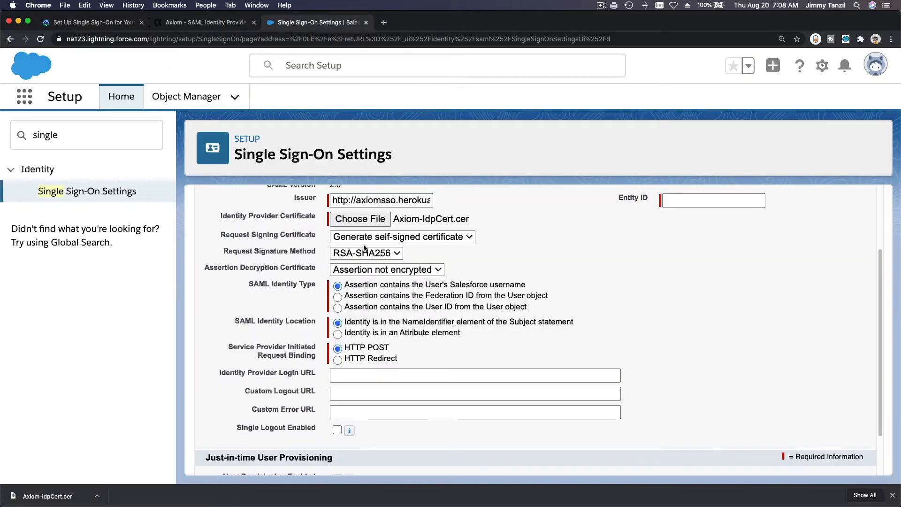
pyautogui.click(365, 252)
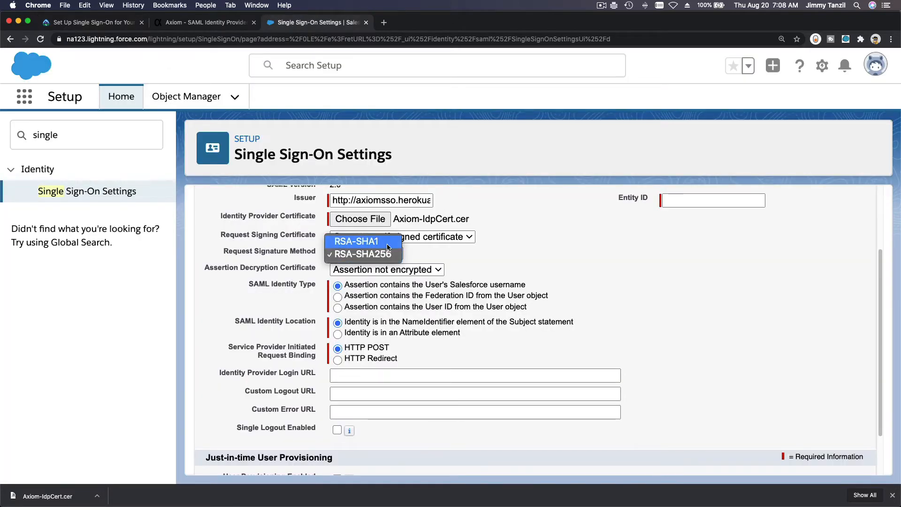
pyautogui.click(356, 242)
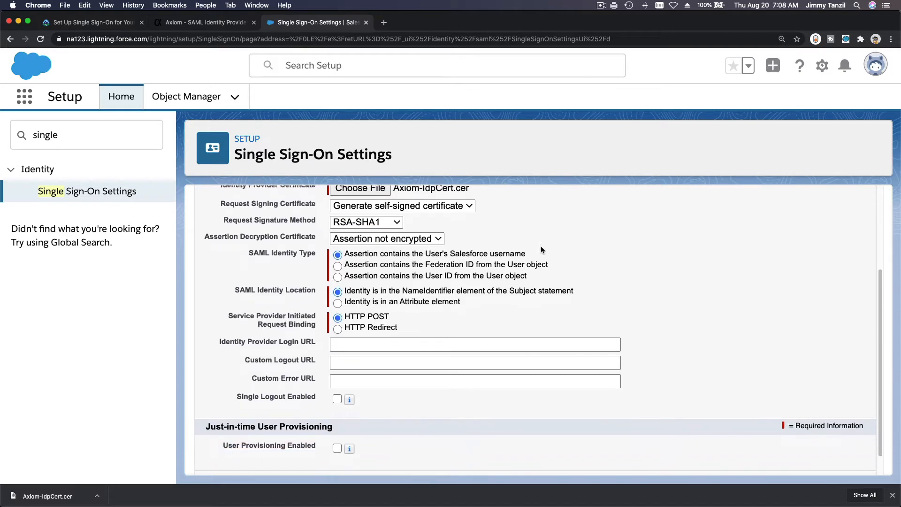
pyautogui.scroll(-3)
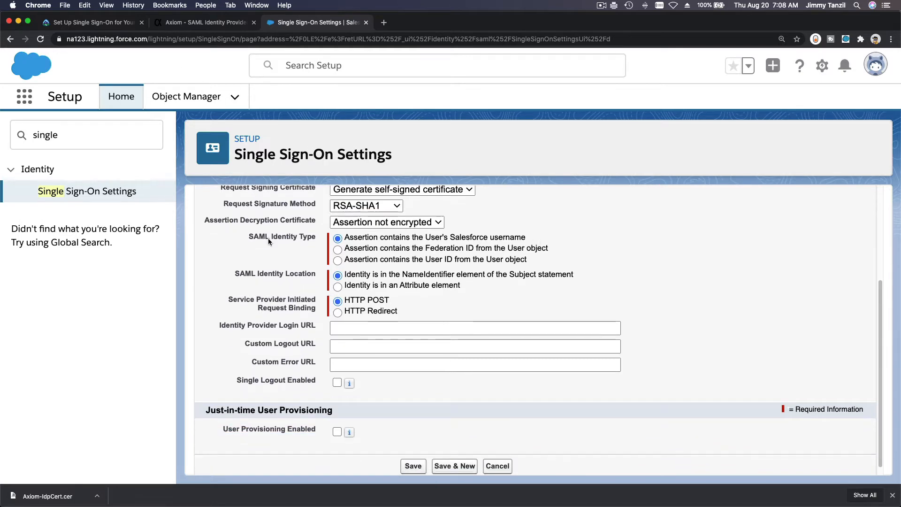
# Step: Set the SAML identity type to Federation ID and request binding to HTTP Redirect
pyautogui.click(89, 22)
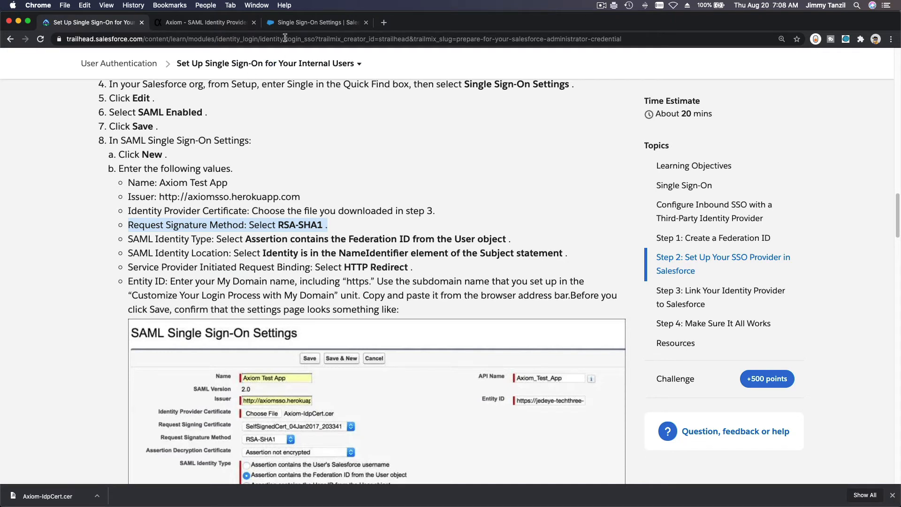
pyautogui.click(313, 22)
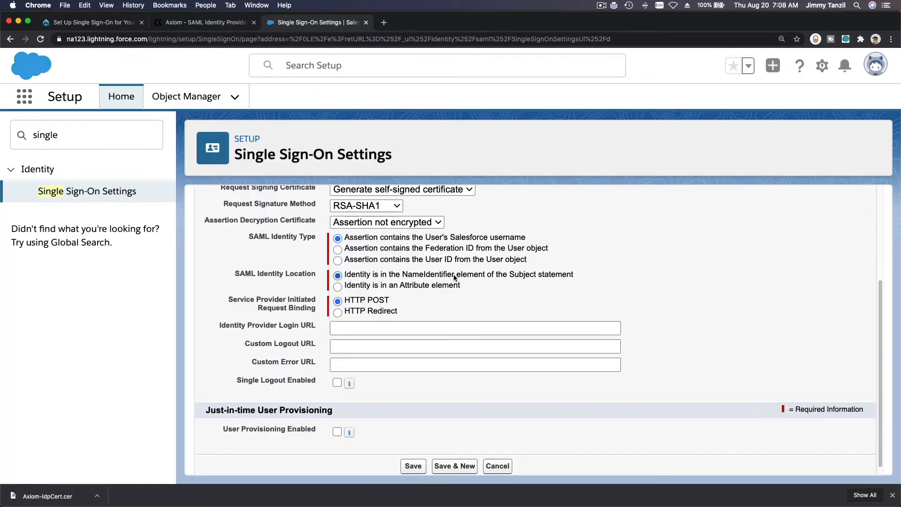
pyautogui.click(337, 248)
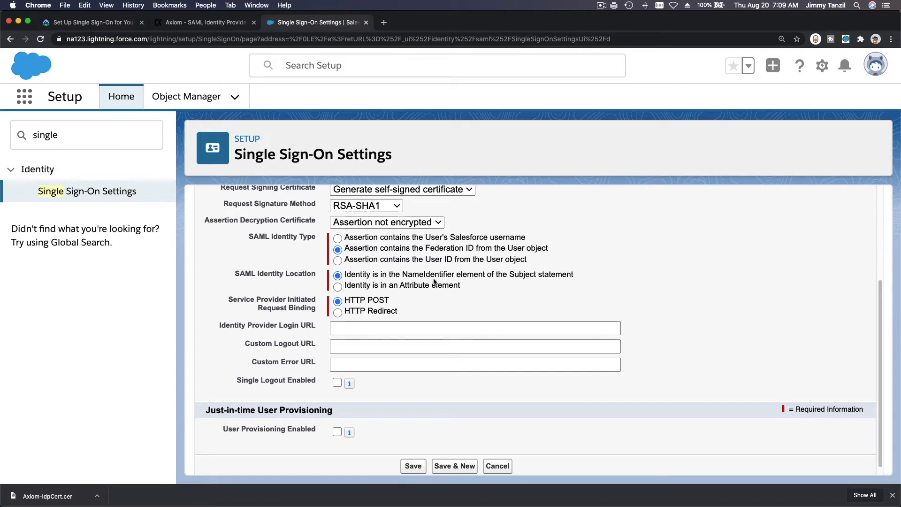
pyautogui.moveTo(538, 280)
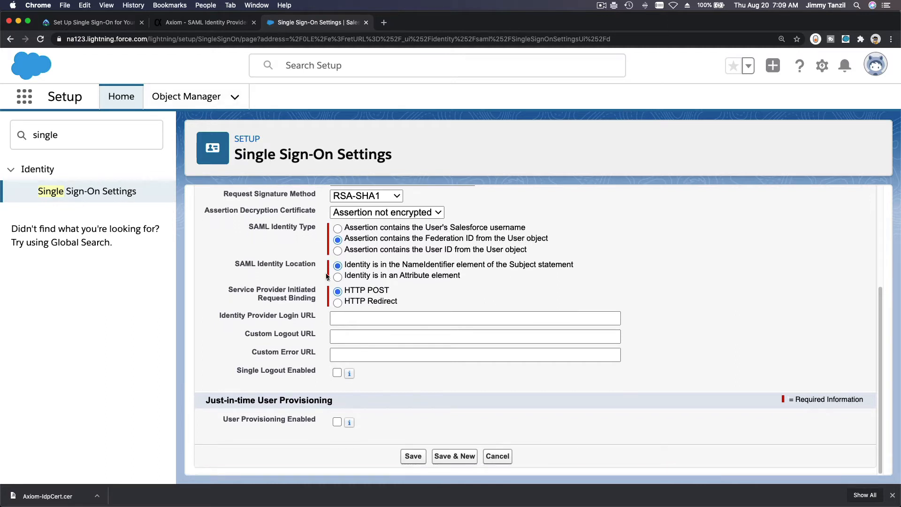
pyautogui.click(338, 301)
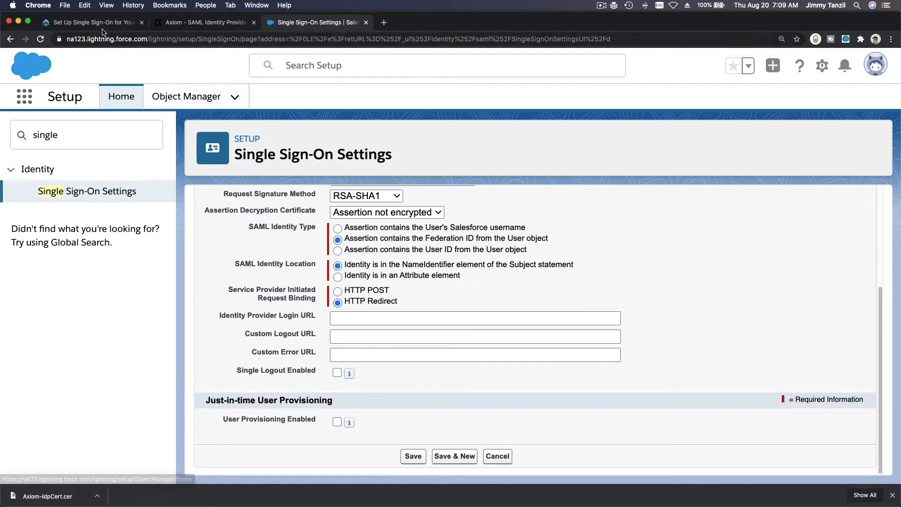
pyautogui.click(90, 22)
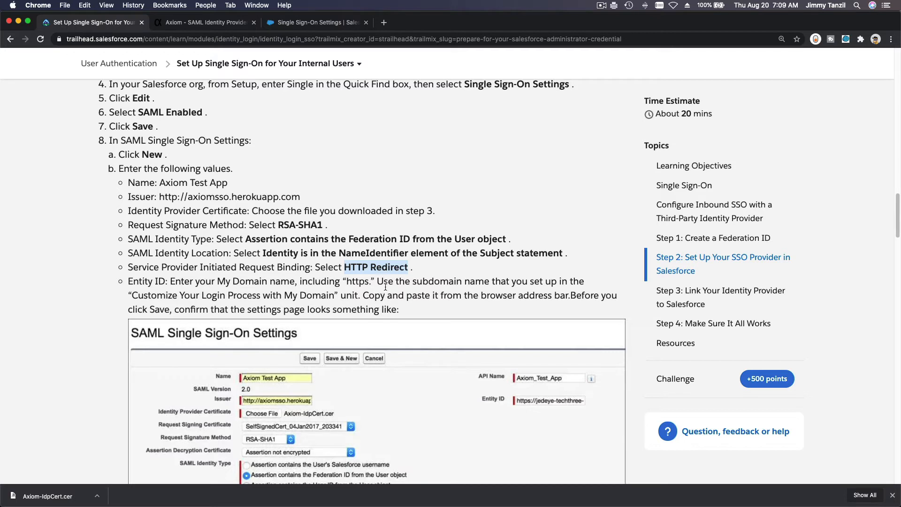
pyautogui.moveTo(475, 290)
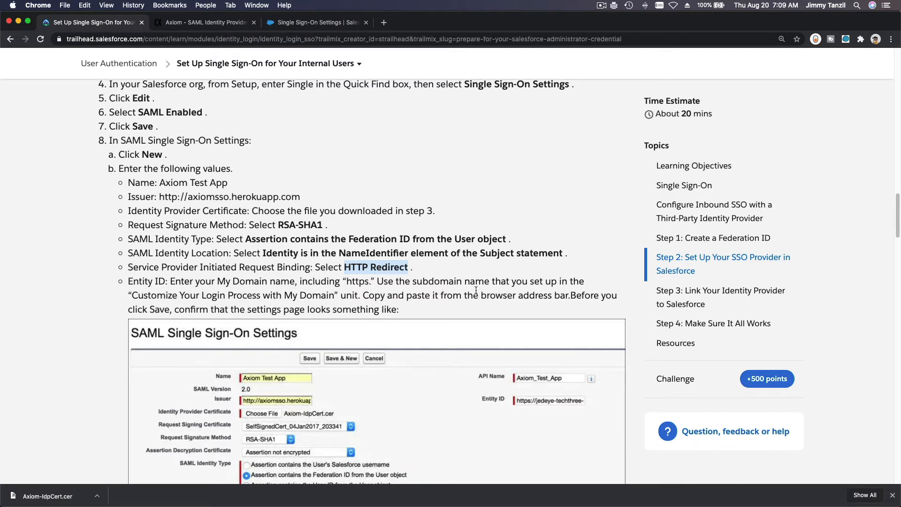
pyautogui.moveTo(299, 294)
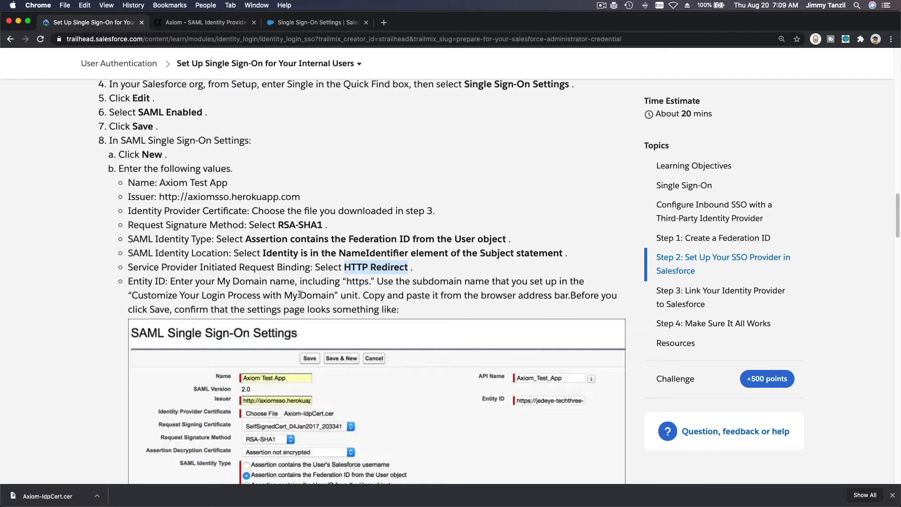
pyautogui.moveTo(277, 145)
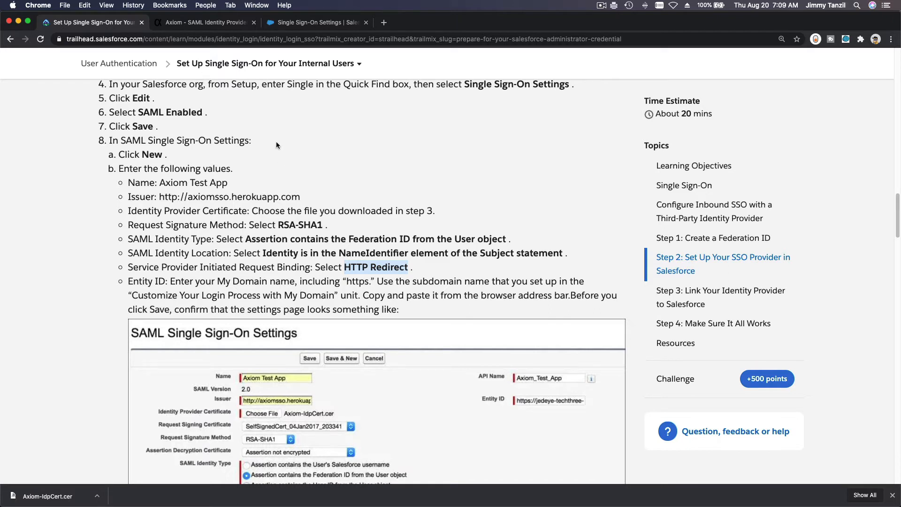
pyautogui.click(315, 22)
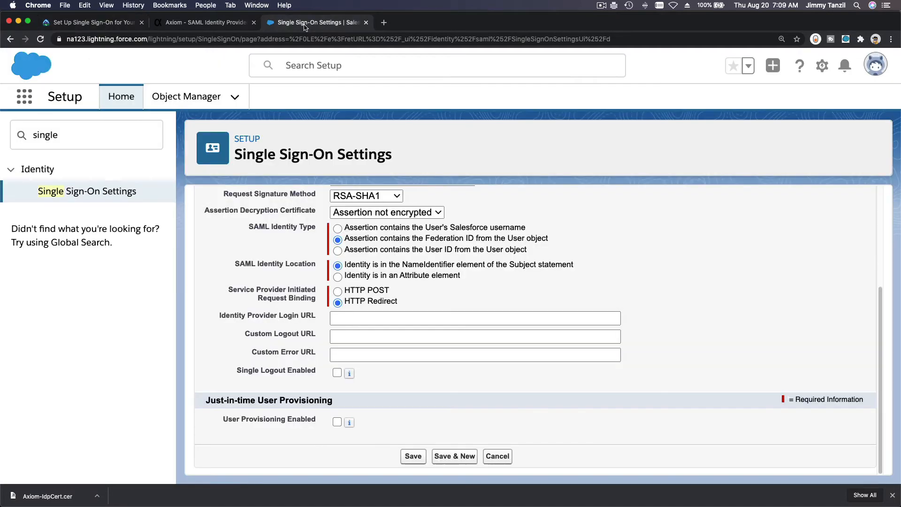
pyautogui.moveTo(155, 54)
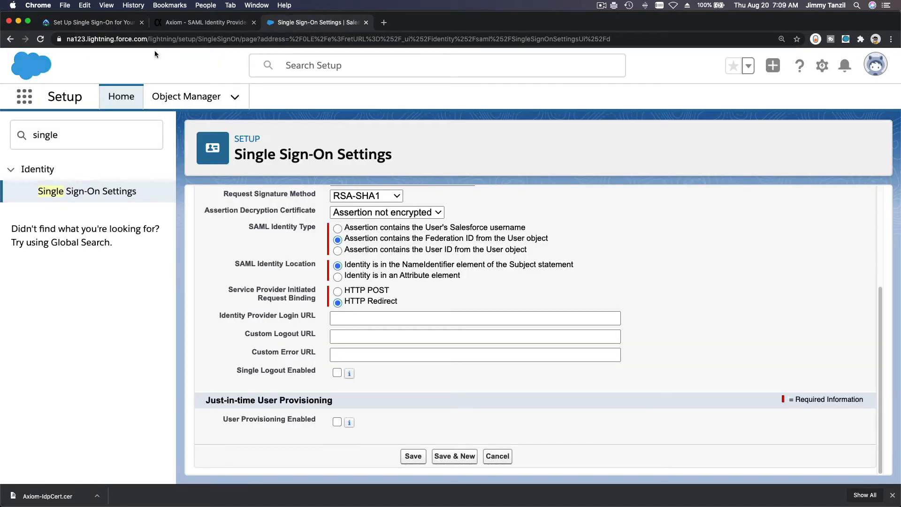
pyautogui.moveTo(729, 117)
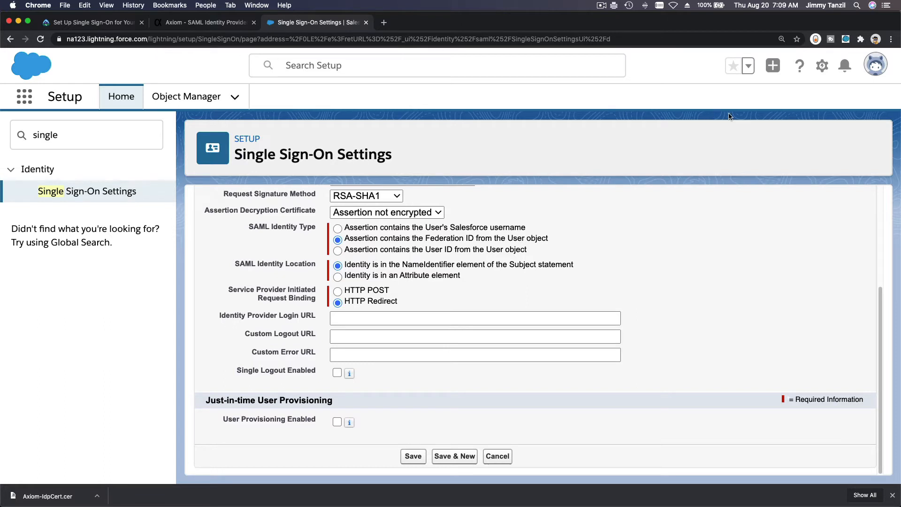
# Step: Open Setup in a new tab and find the domain sownplayground-dev-ed.my.salesforce.com on My Domain
pyautogui.click(821, 65)
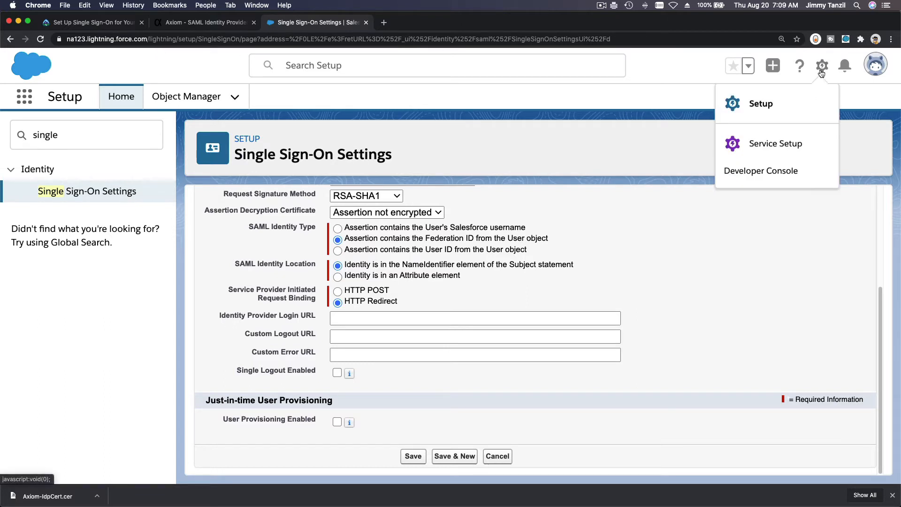
pyautogui.click(760, 103)
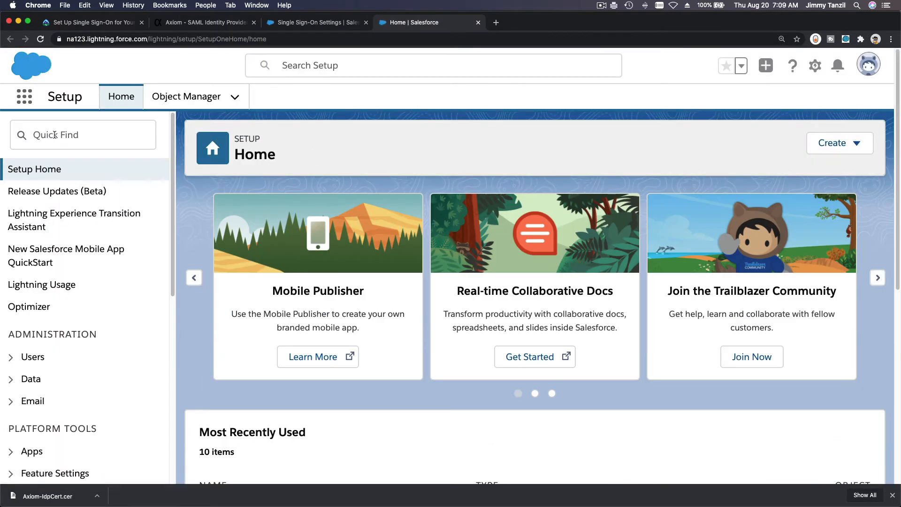
pyautogui.write('m')
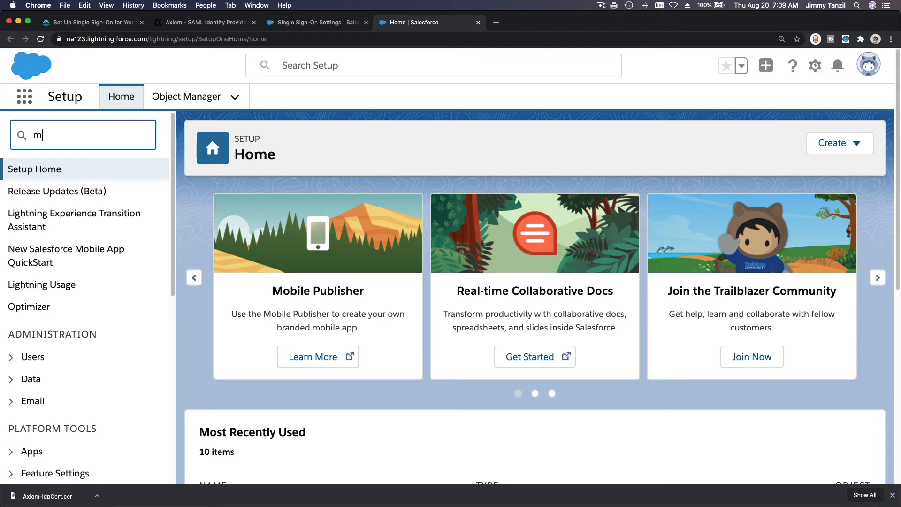
pyautogui.write('y')
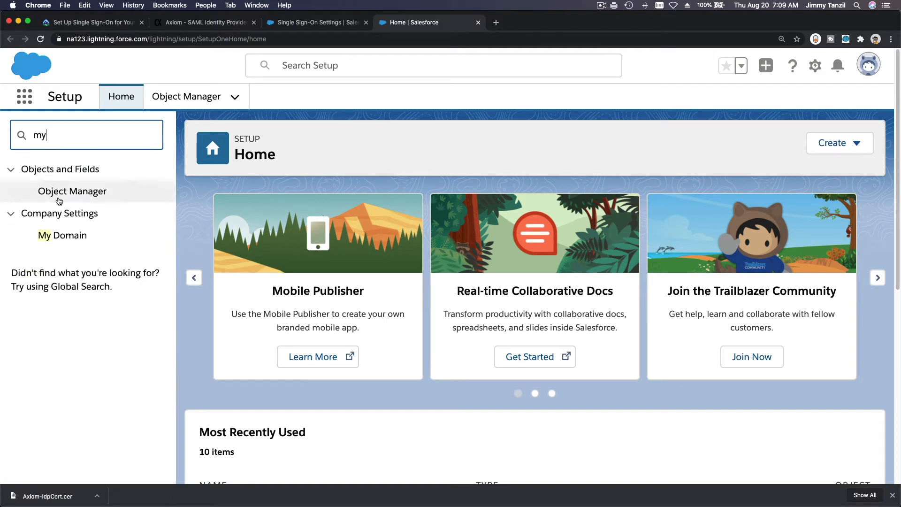
pyautogui.moveTo(62, 235)
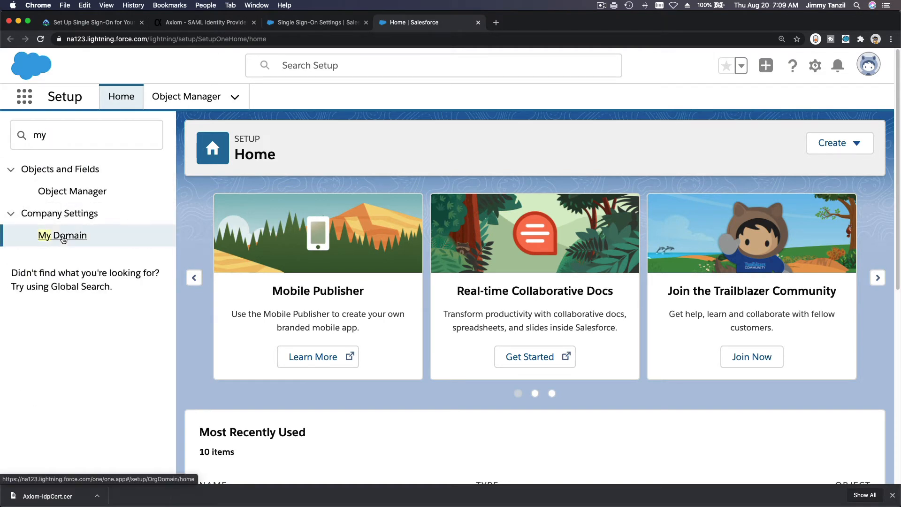
pyautogui.click(61, 235)
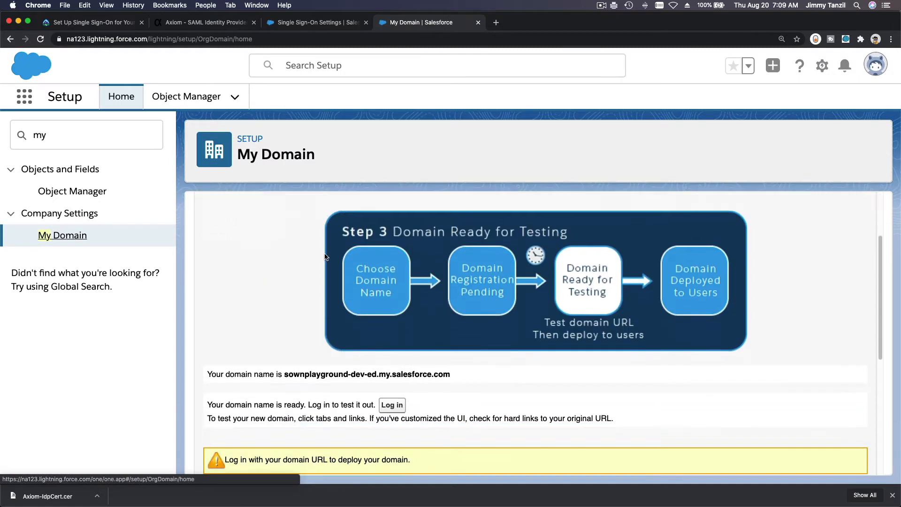
pyautogui.scroll(-3)
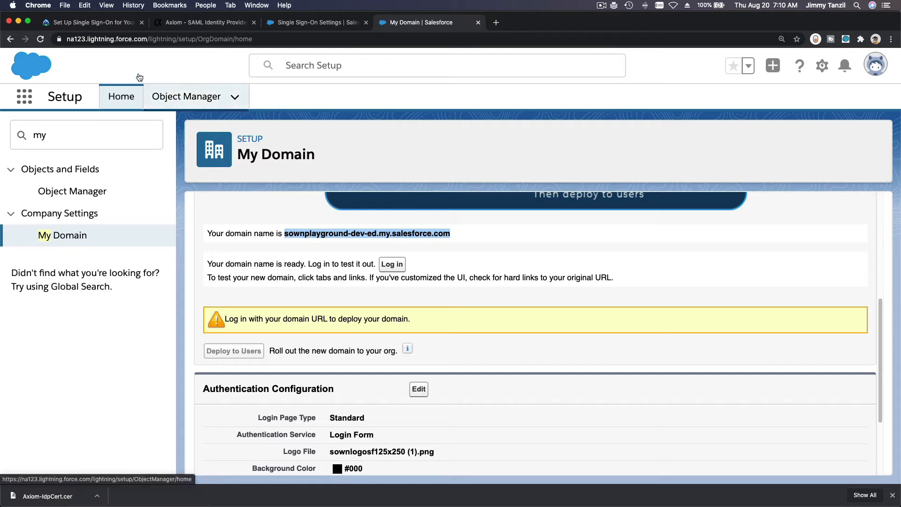
pyautogui.click(313, 23)
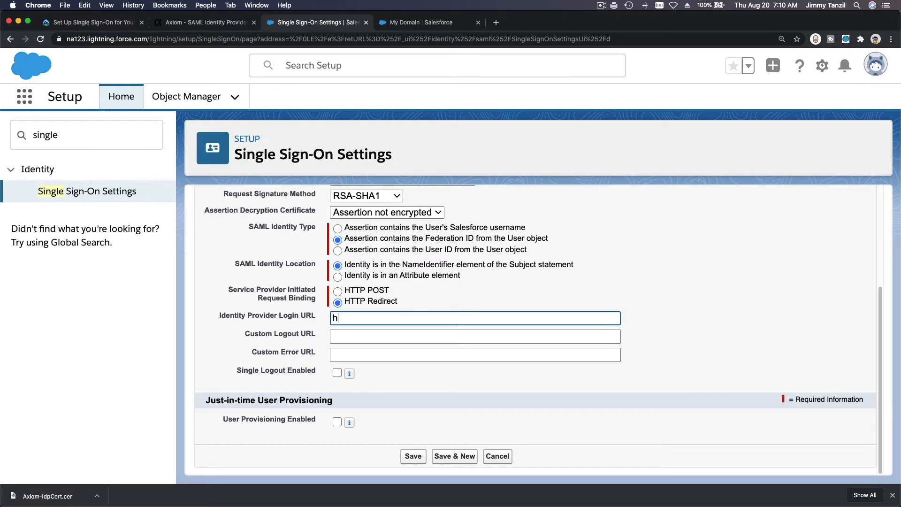
pyautogui.write('ttps:/')
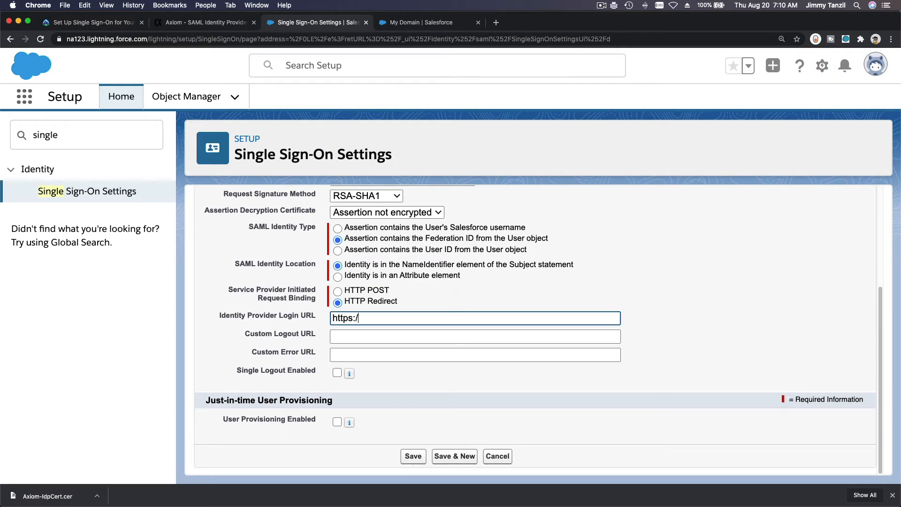
pyautogui.write('sownplayground-dev-ed.my.salesforce.com')
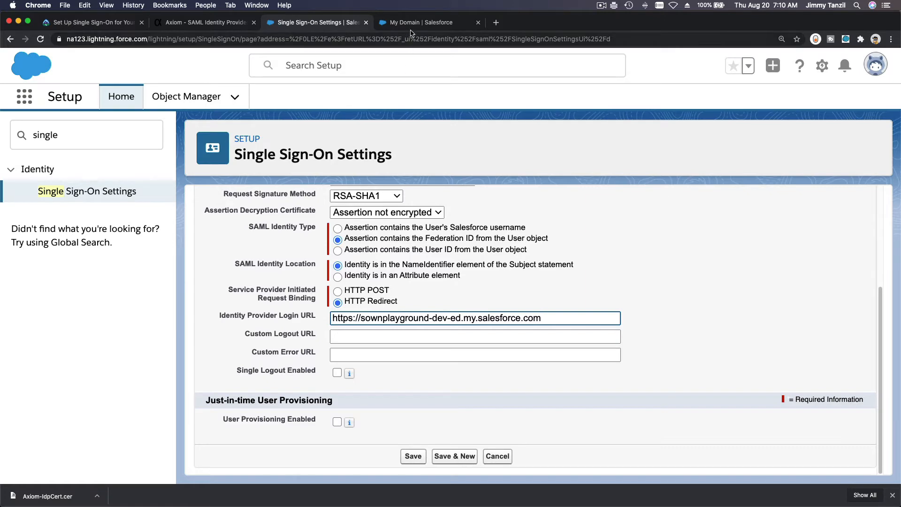
pyautogui.click(428, 23)
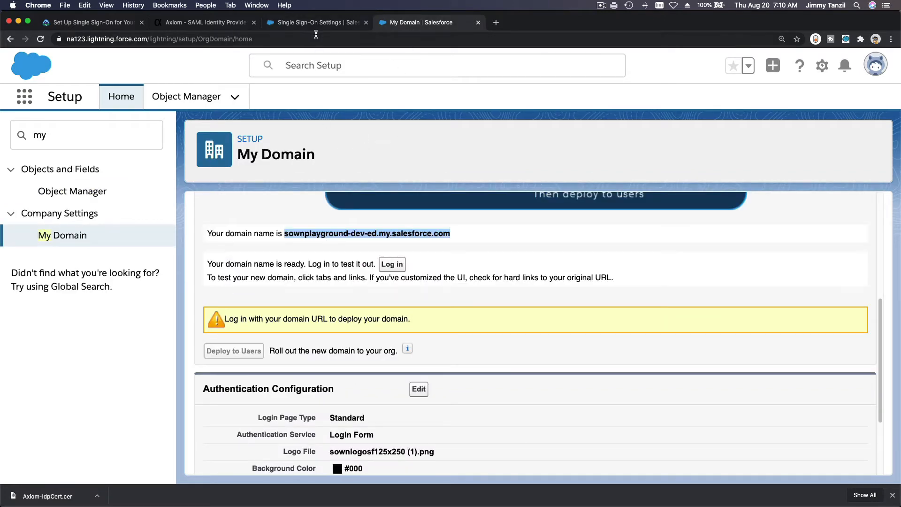
pyautogui.click(313, 22)
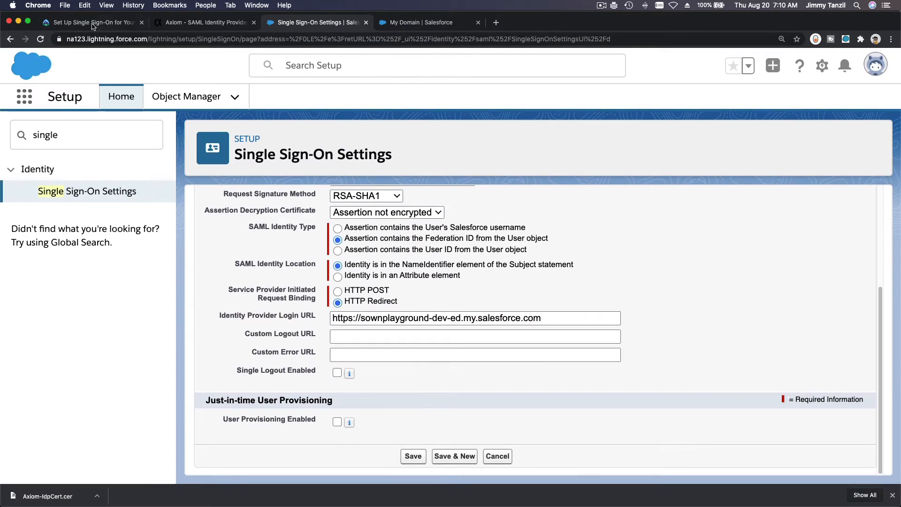
pyautogui.click(86, 23)
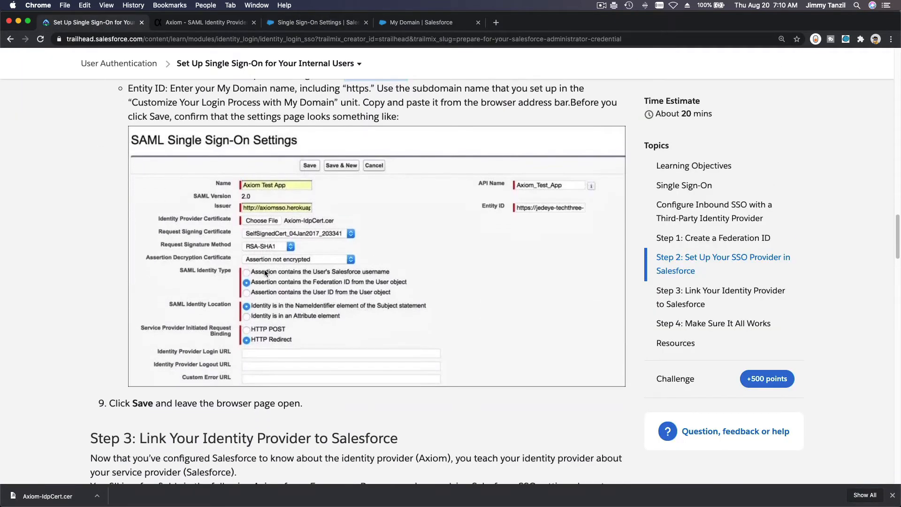
pyautogui.scroll(-3)
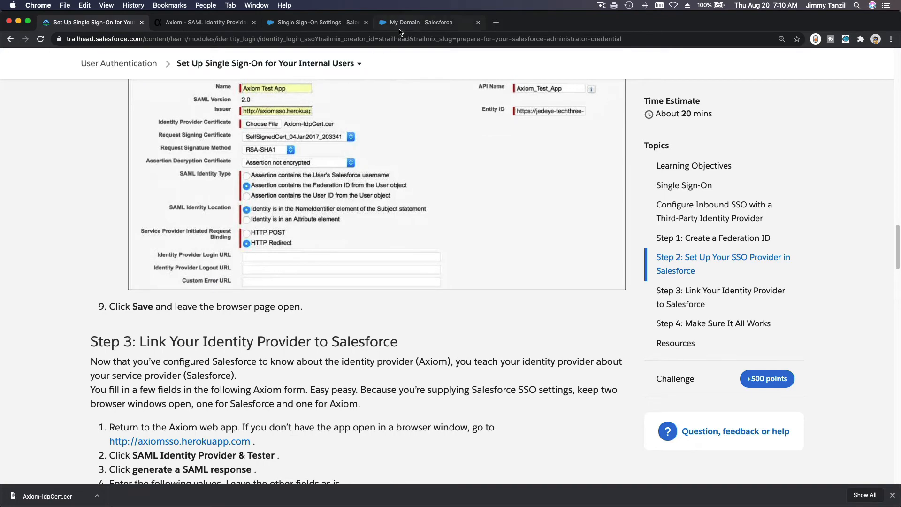
pyautogui.click(425, 22)
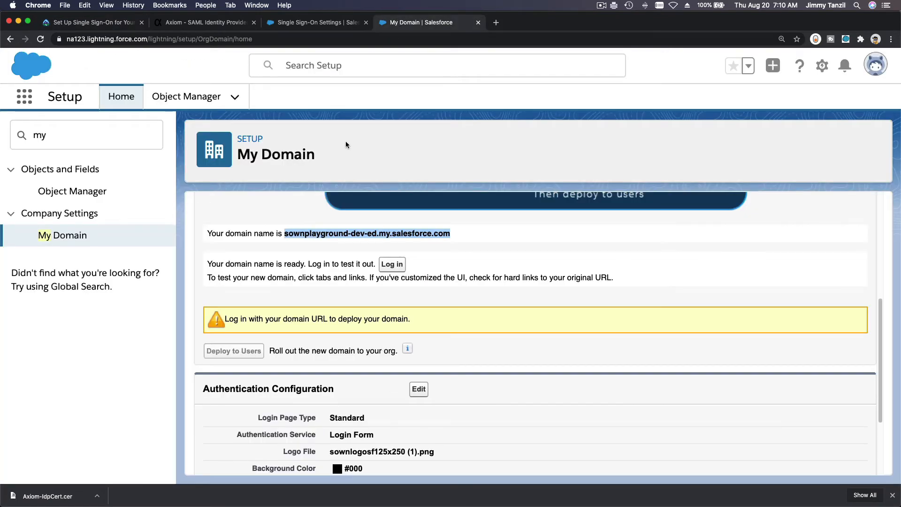
pyautogui.click(313, 22)
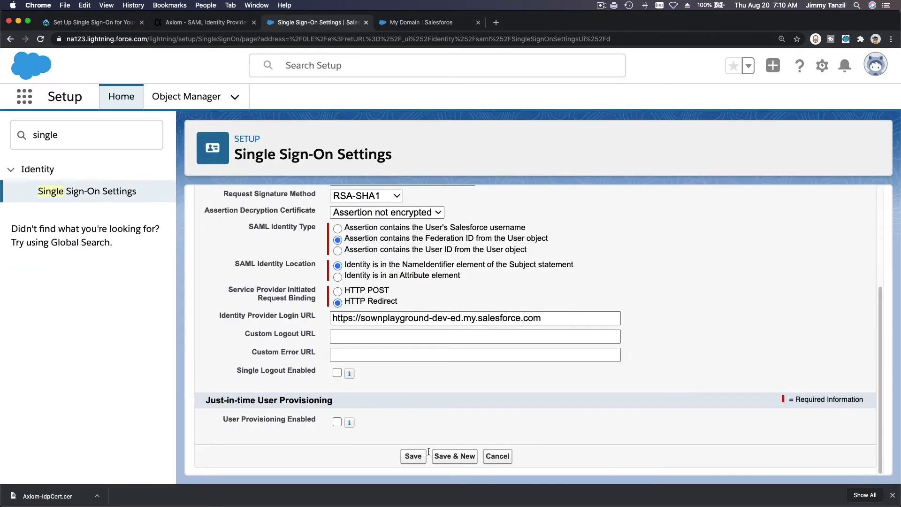
# Step: Attempt to save, then fill Entity ID with the sownplayground-dev-ed.my.salesforce.com My Domain URL
pyautogui.click(413, 456)
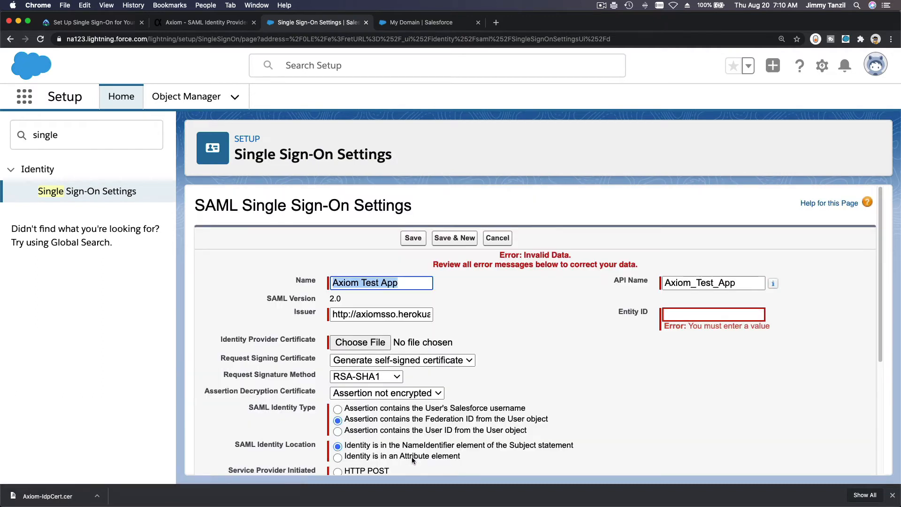
pyautogui.moveTo(506, 330)
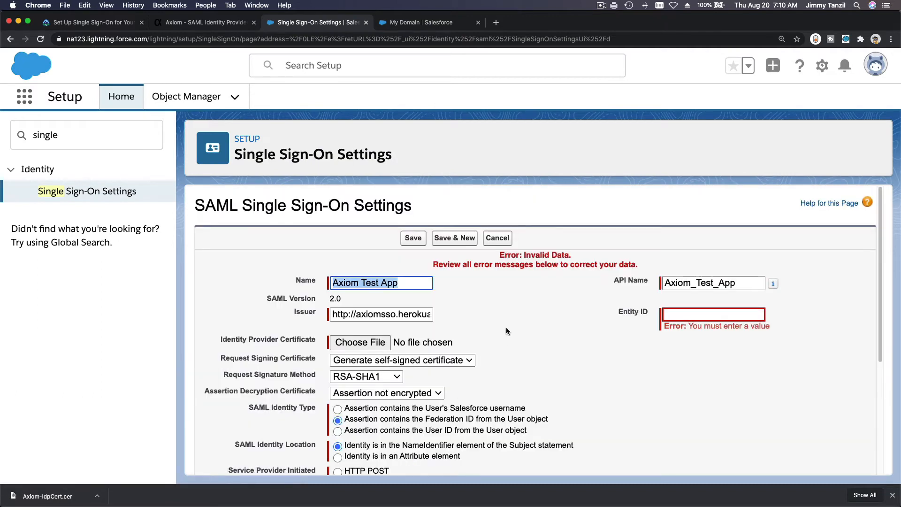
pyautogui.scroll(-3)
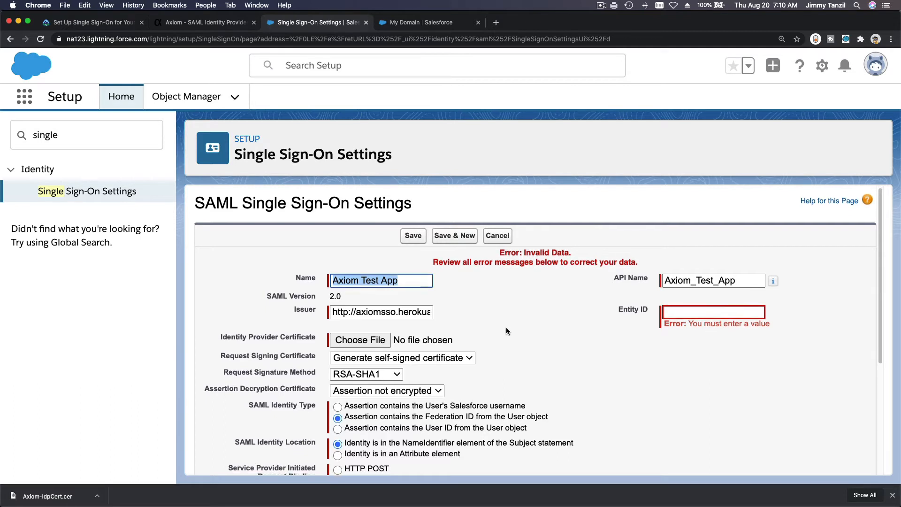
pyautogui.scroll(-3)
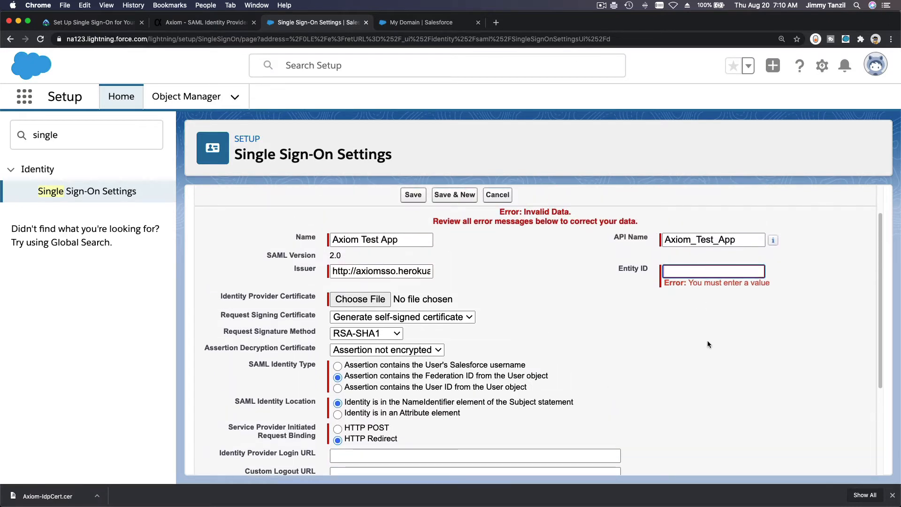
pyautogui.write('v-ed.my.salesforce.com')
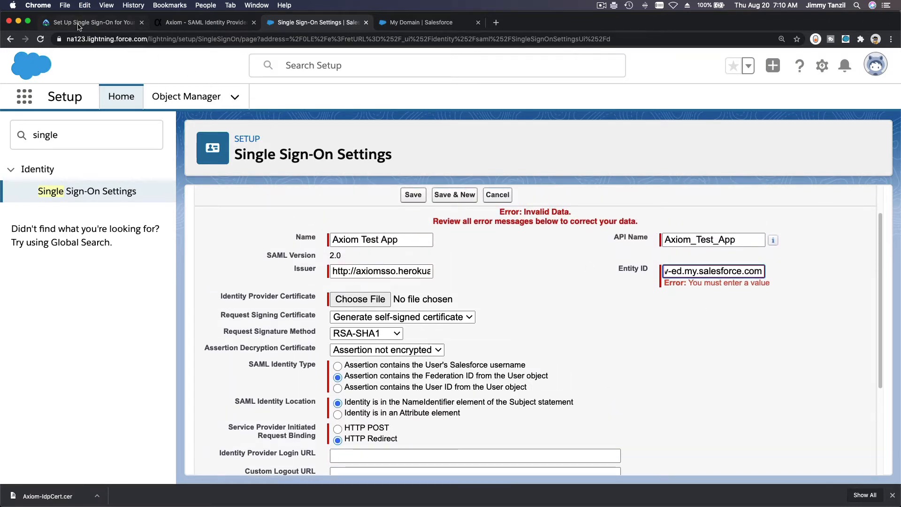
# Step: Verify the Entity ID against Trailhead and My Domain, then save the settings again
pyautogui.click(89, 22)
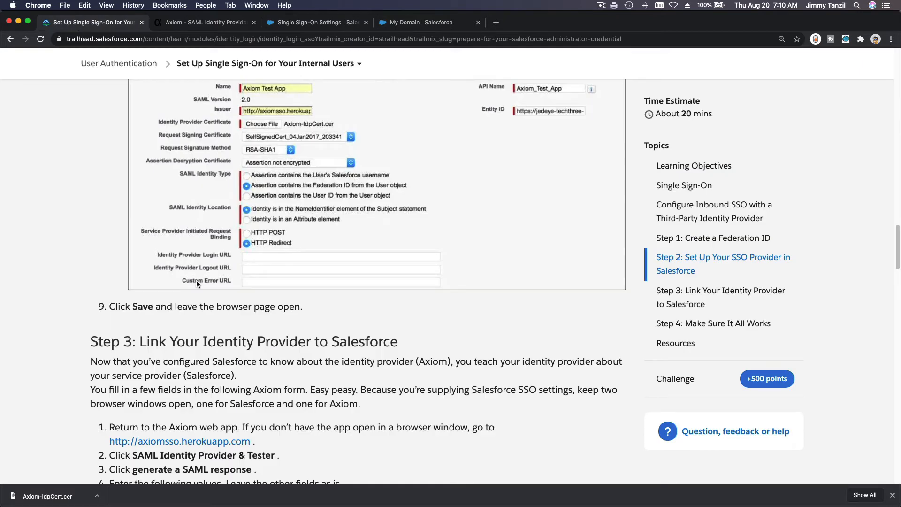
pyautogui.scroll(3)
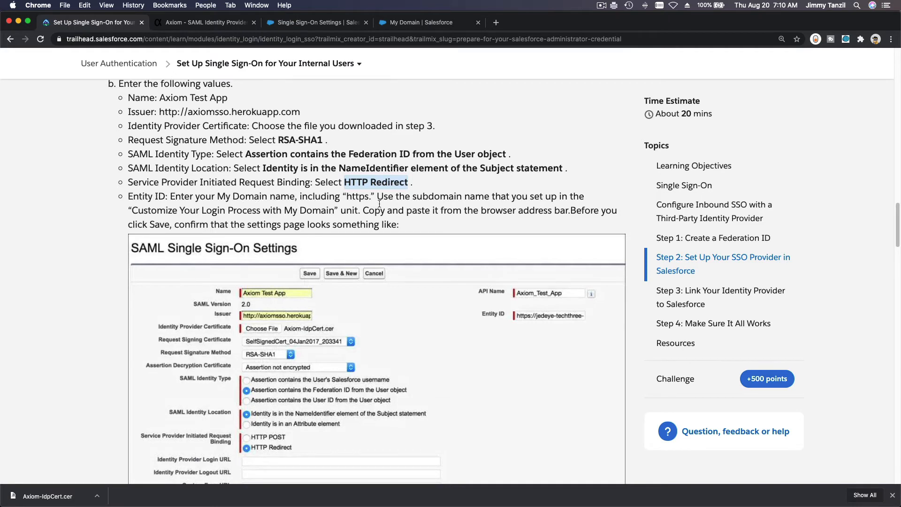
pyautogui.click(427, 22)
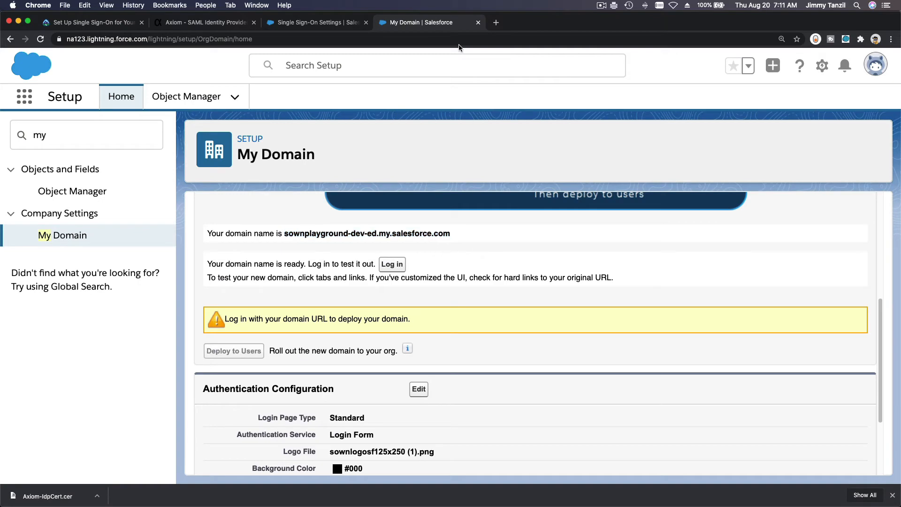
pyautogui.click(314, 23)
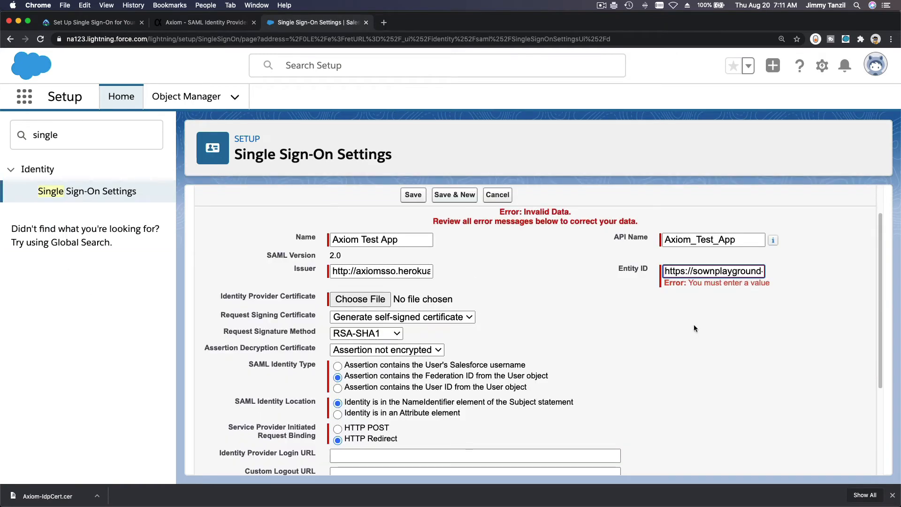
pyautogui.scroll(-3)
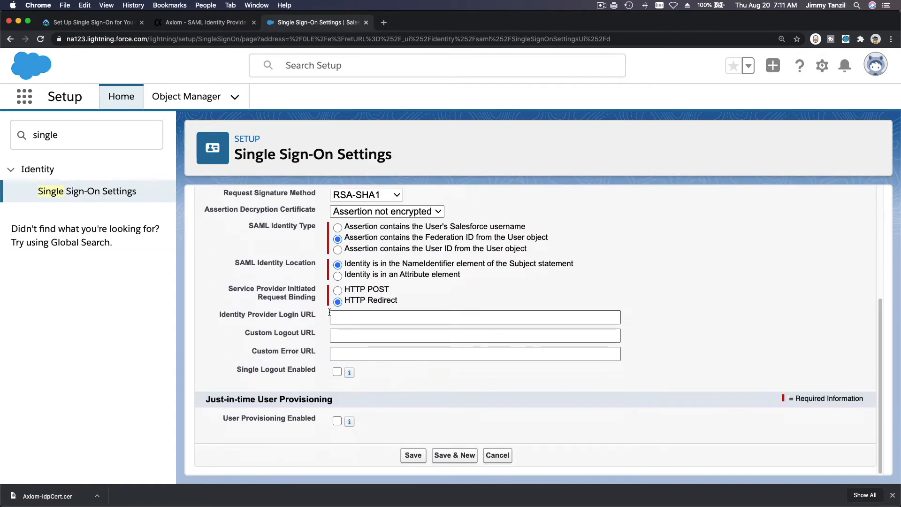
pyautogui.click(413, 455)
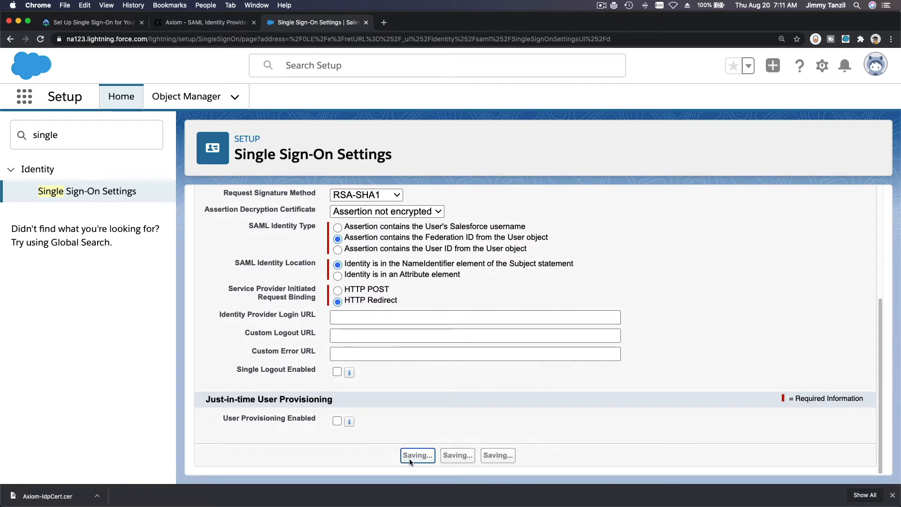
# Step: Re-attach Axiom-IdpCert.cer as the identity provider certificate and save the Axiom Test App setting
pyautogui.click(417, 455)
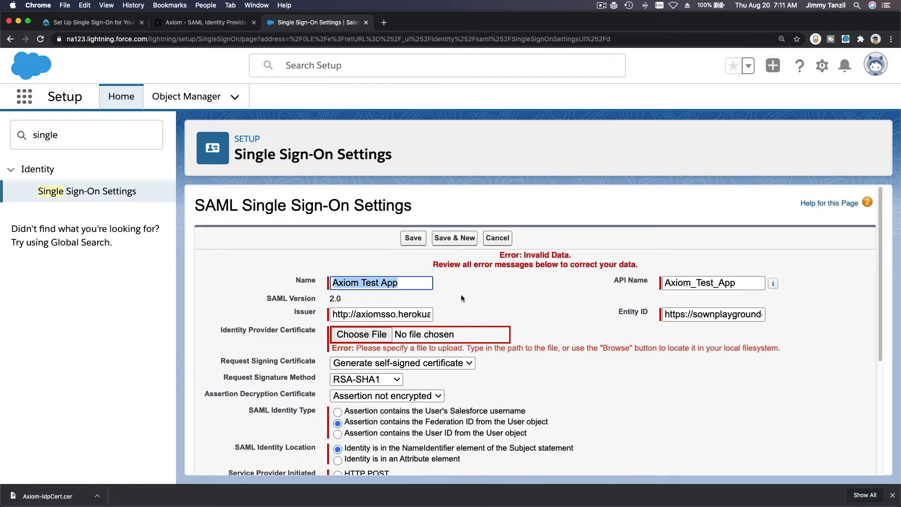
pyautogui.click(361, 333)
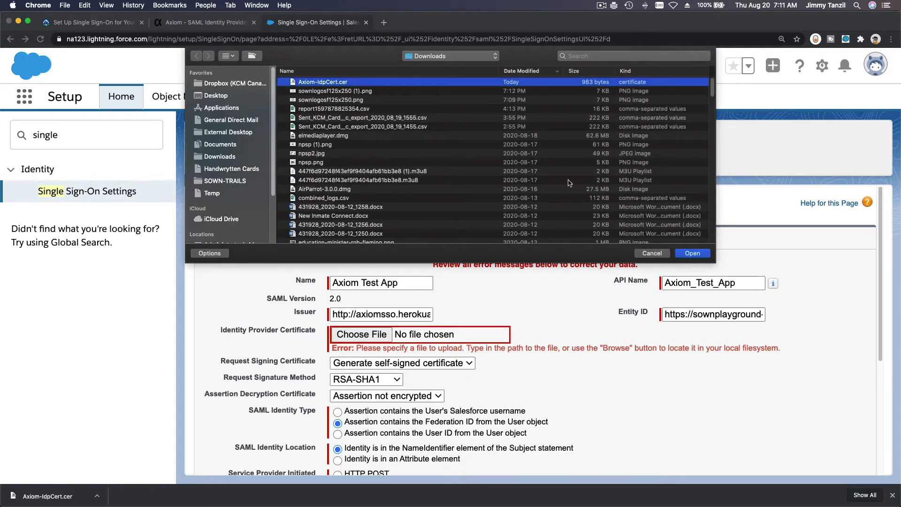
pyautogui.click(692, 253)
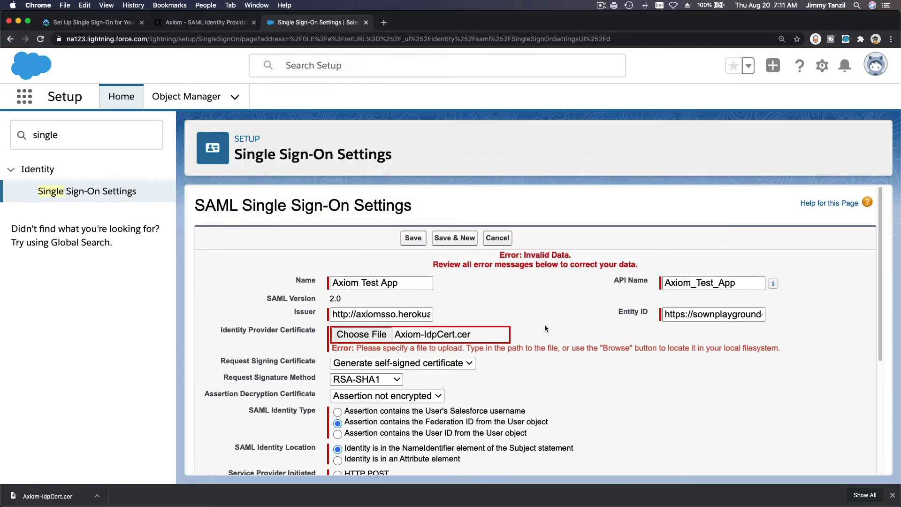
pyautogui.scroll(-3)
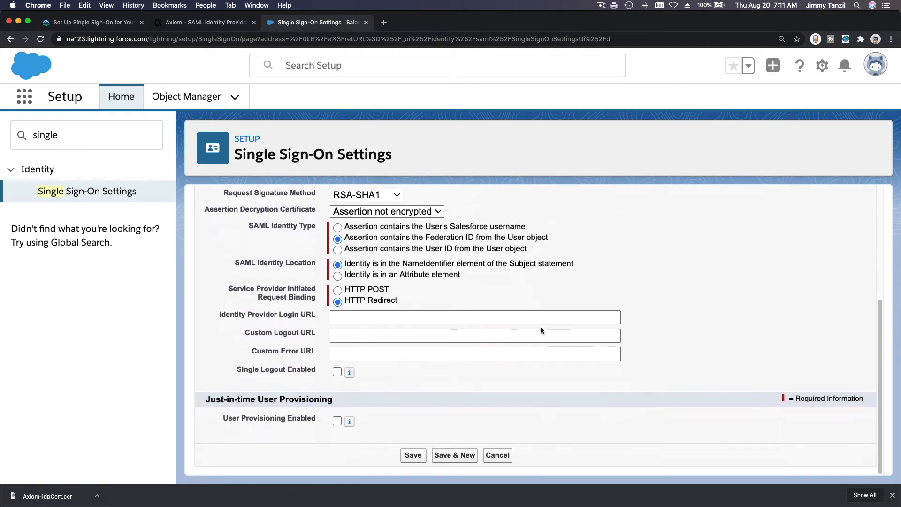
pyautogui.click(412, 455)
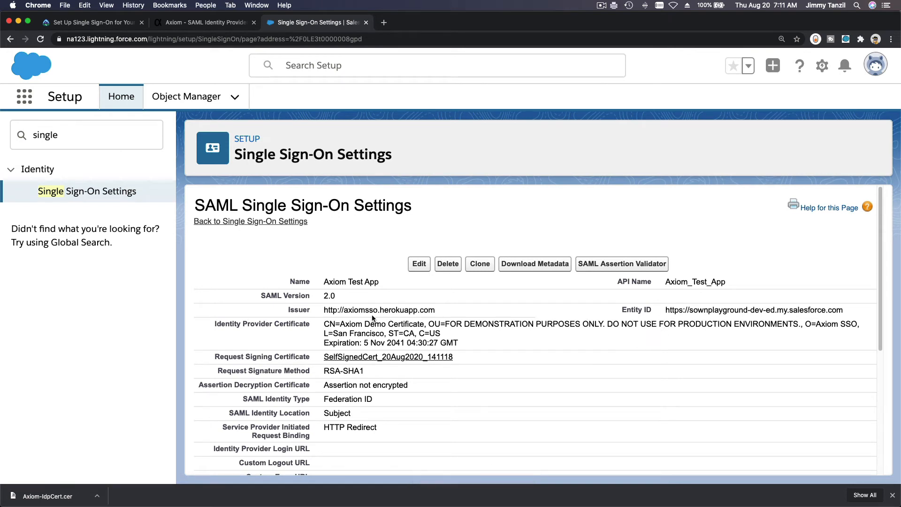
pyautogui.scroll(-3)
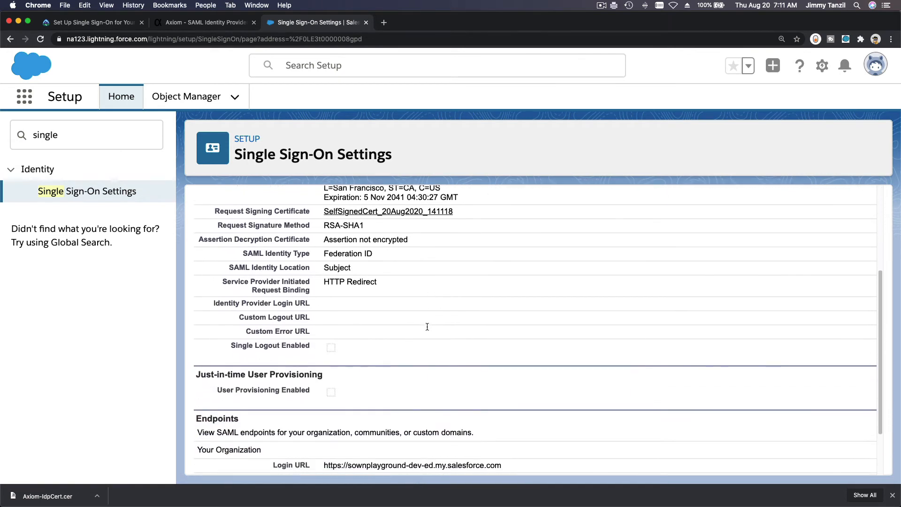
pyautogui.scroll(-3)
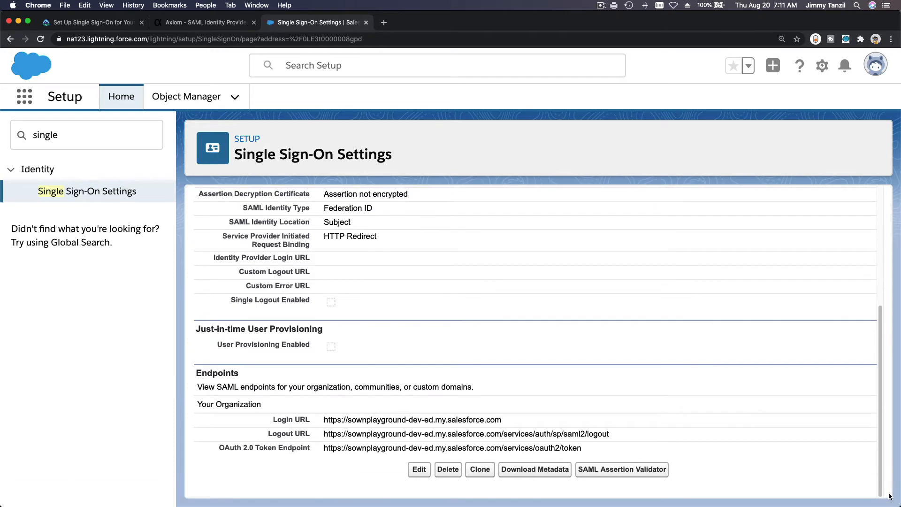
# Step: Read Trailhead's 'Step 3: Link Your Identity Provider to Salesforce' instructions
pyautogui.click(89, 22)
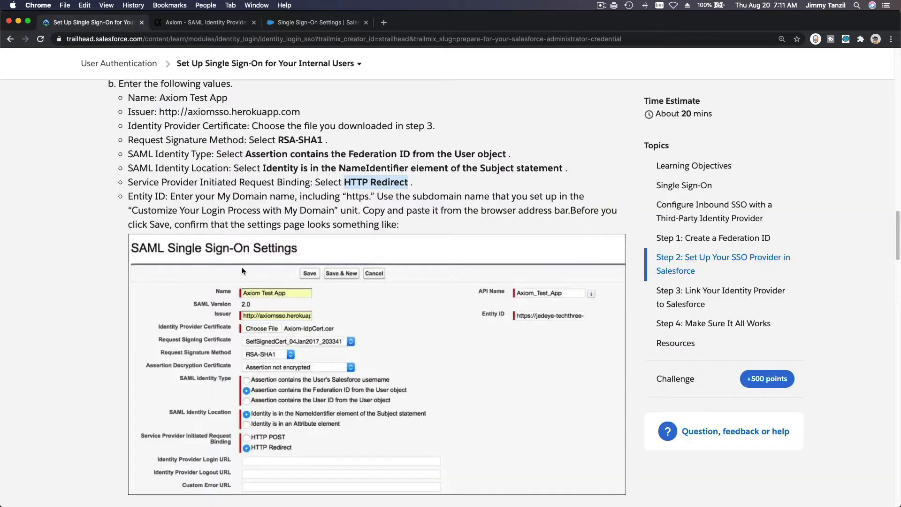
pyautogui.scroll(-3)
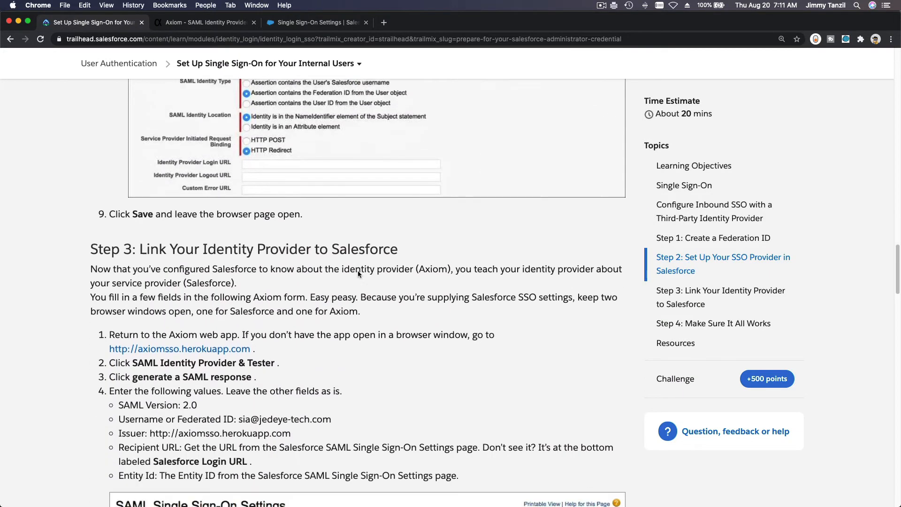
pyautogui.scroll(-3)
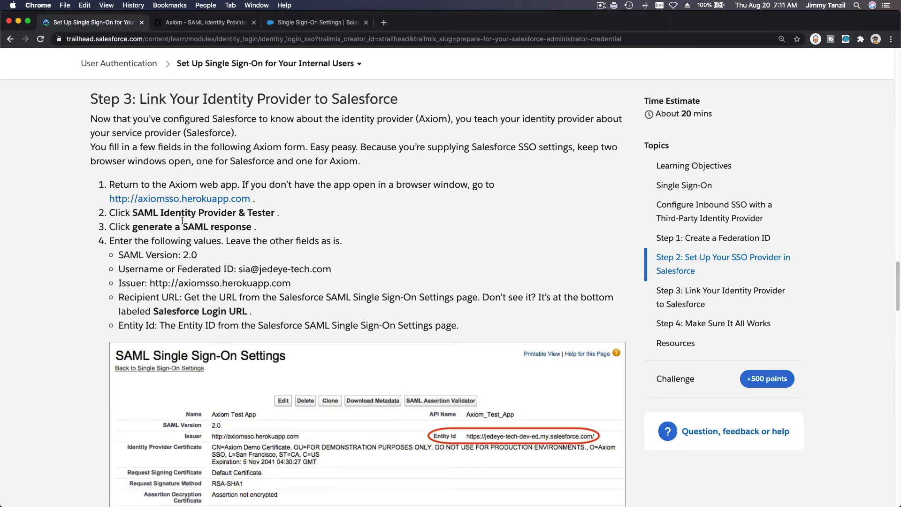
pyautogui.click(204, 22)
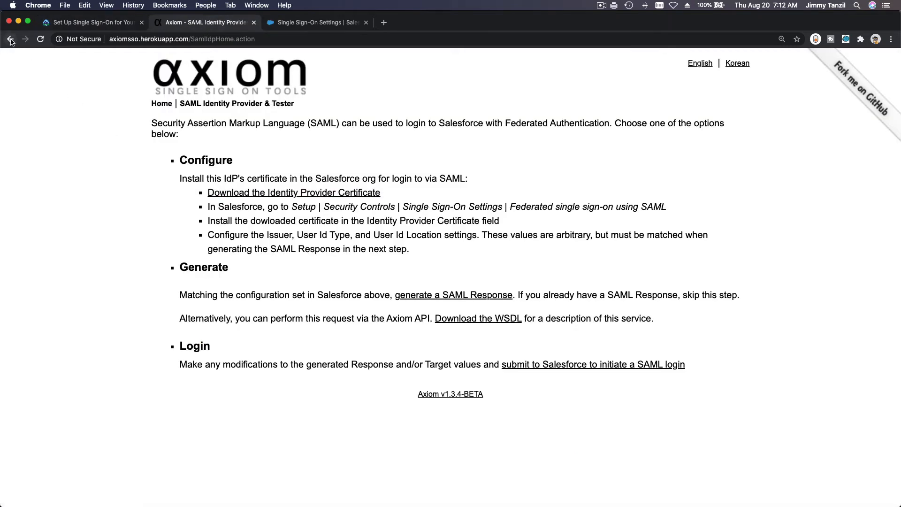
# Step: Open Axiom's SAML Identity Provider & Tester 'generate a SAML Response' form, checking Trailhead instructions
pyautogui.click(10, 39)
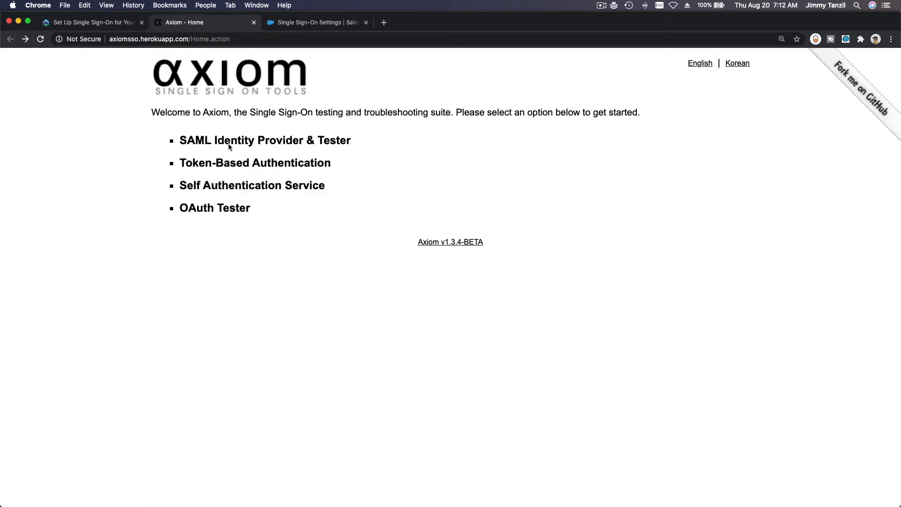
pyautogui.click(265, 141)
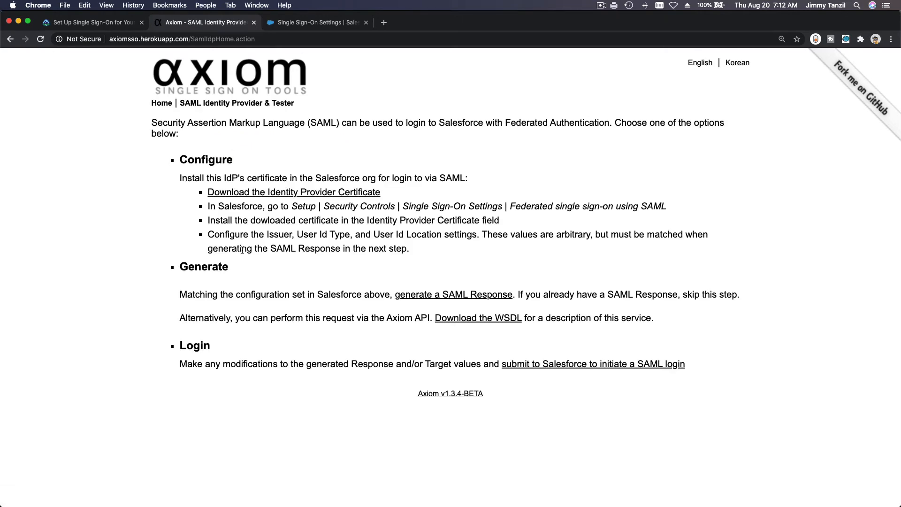
pyautogui.moveTo(453, 294)
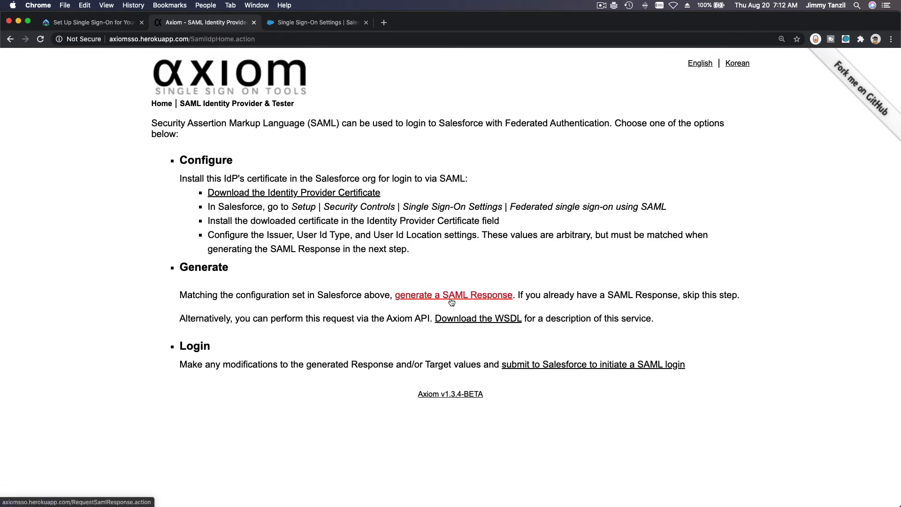
pyautogui.click(453, 294)
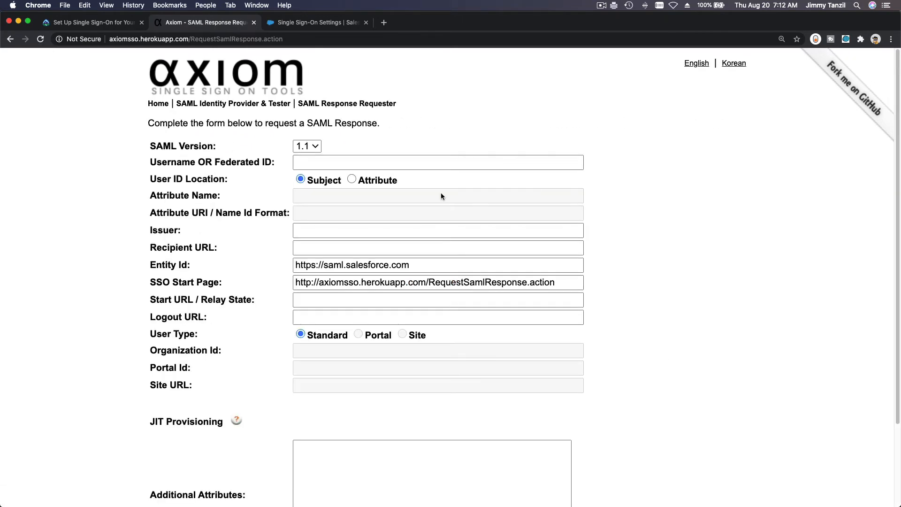
pyautogui.click(89, 22)
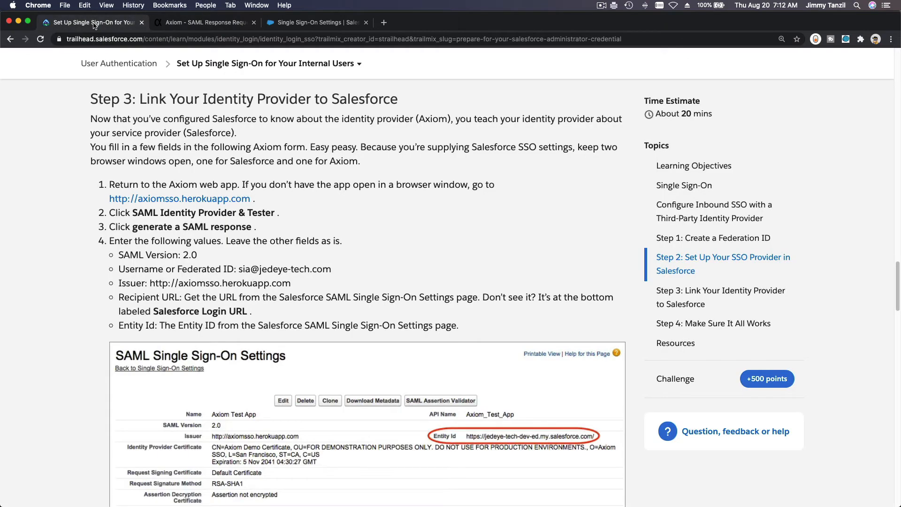
pyautogui.scroll(-3)
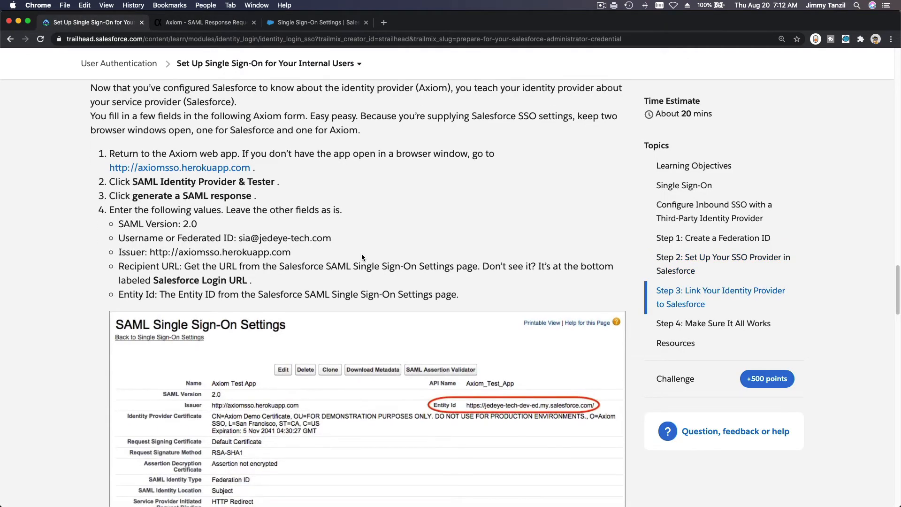
pyautogui.scroll(-3)
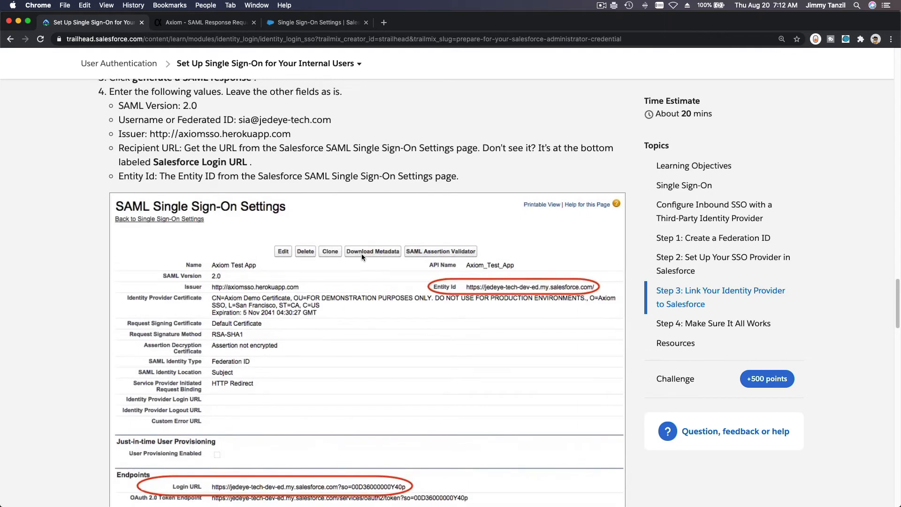
pyautogui.moveTo(193, 33)
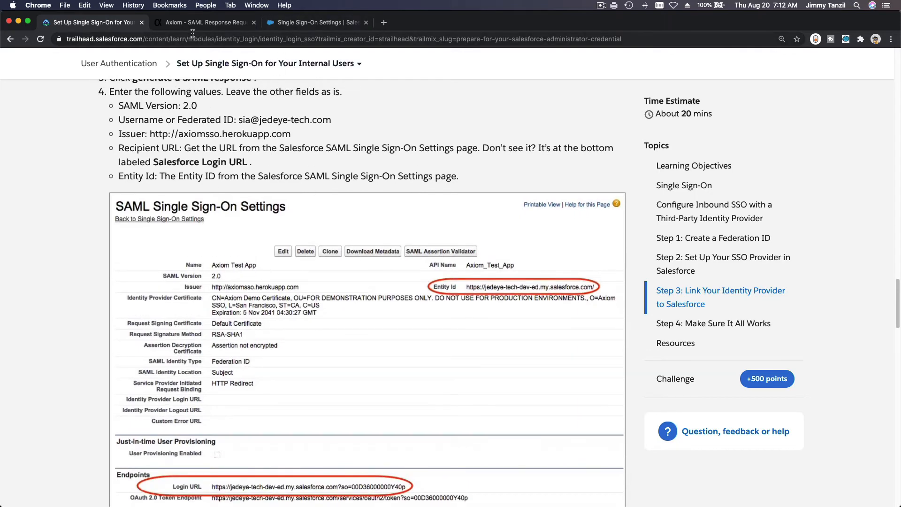
pyautogui.click(313, 22)
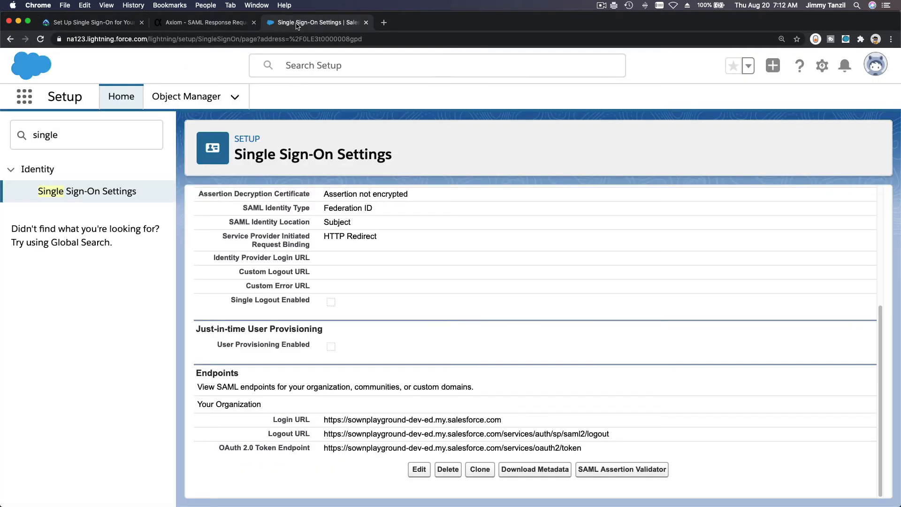
pyautogui.click(204, 23)
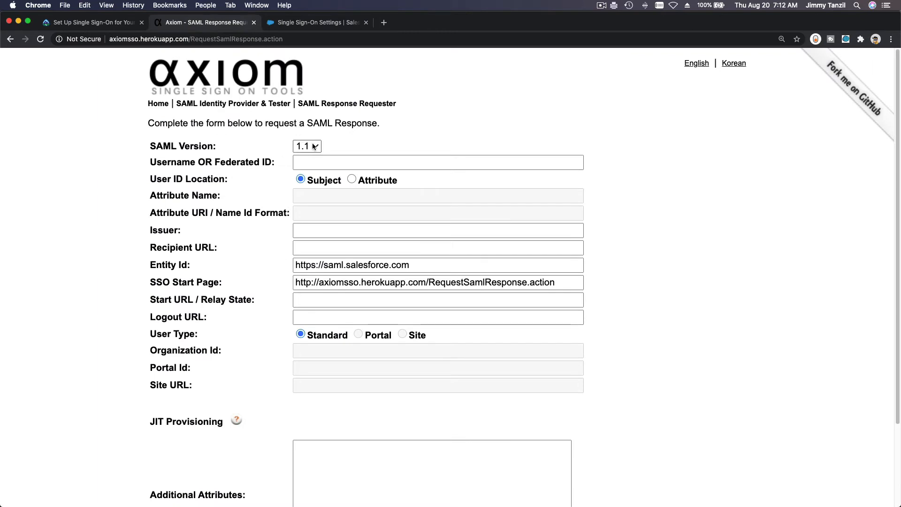
pyautogui.click(307, 146)
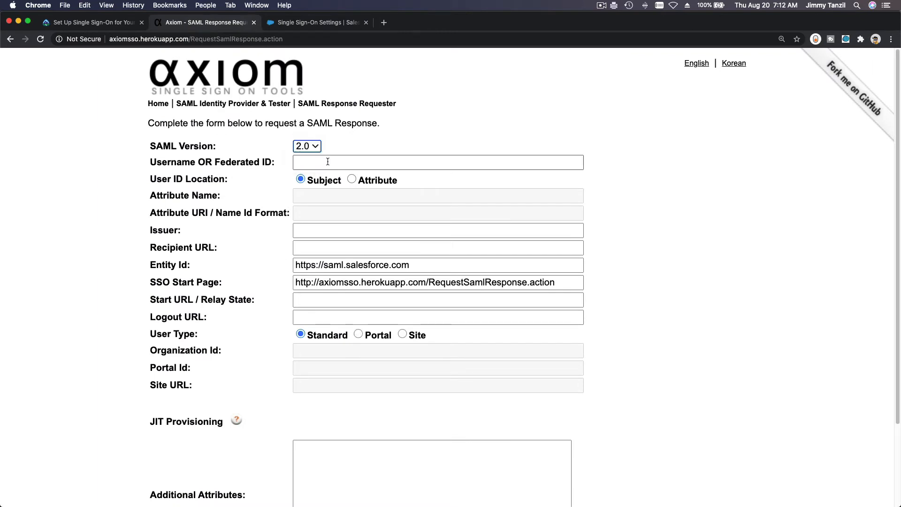
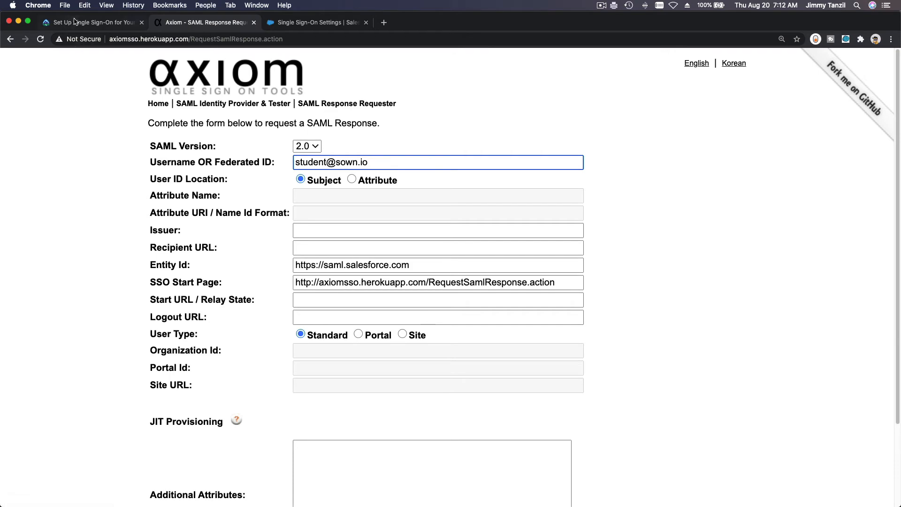
pyautogui.click(89, 22)
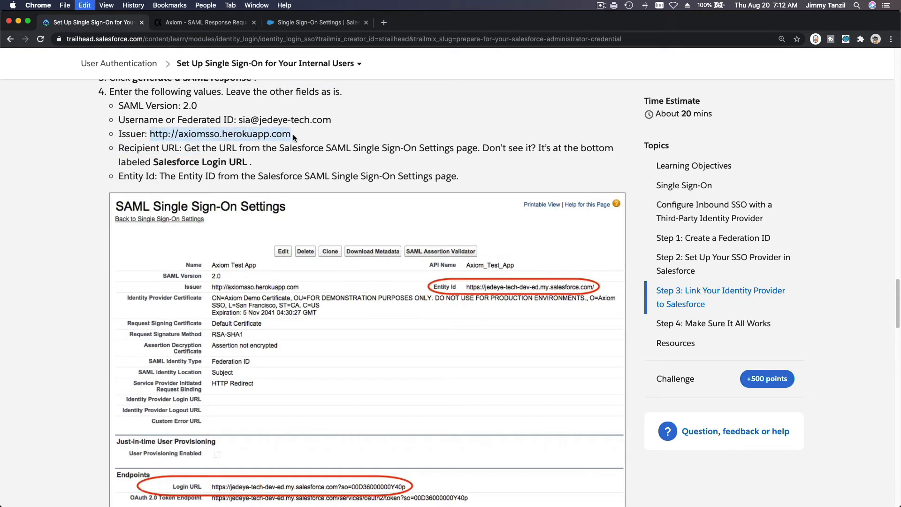
pyautogui.click(313, 22)
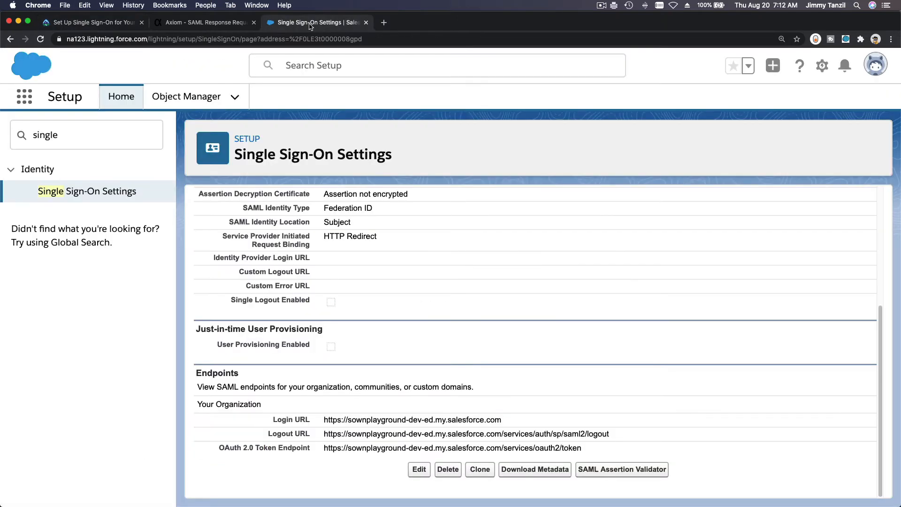
pyautogui.click(204, 22)
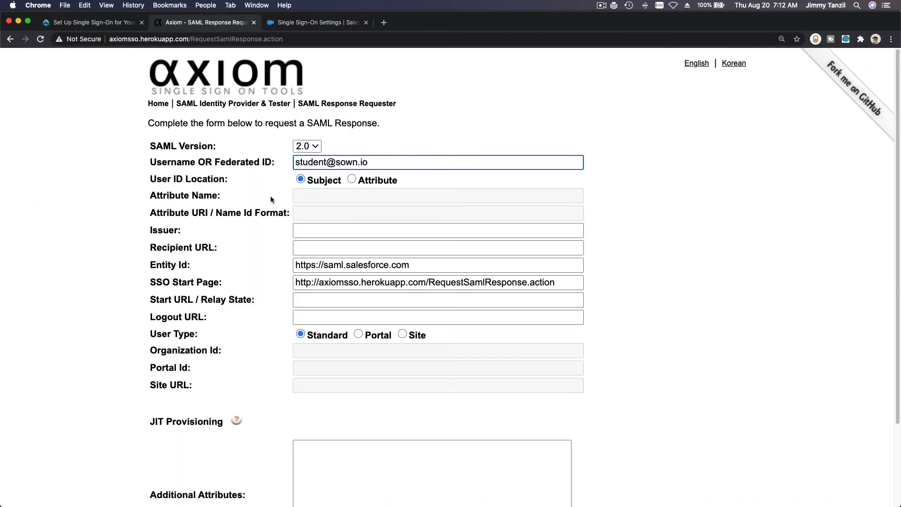
pyautogui.write('http://axiomsso.herokuapp.com')
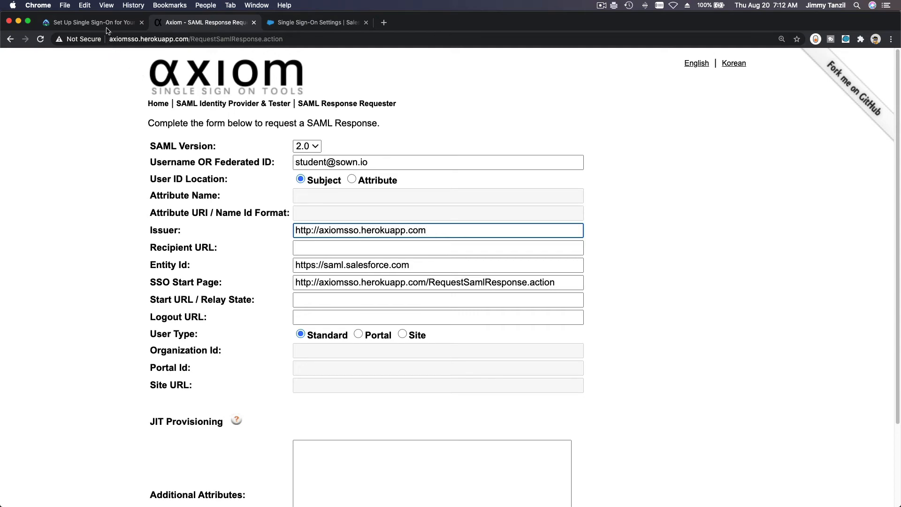
# Step: Type the Salesforce login URL sownplayground-dev-ed.my.salesforce.com as the Recipient URL
pyautogui.click(89, 23)
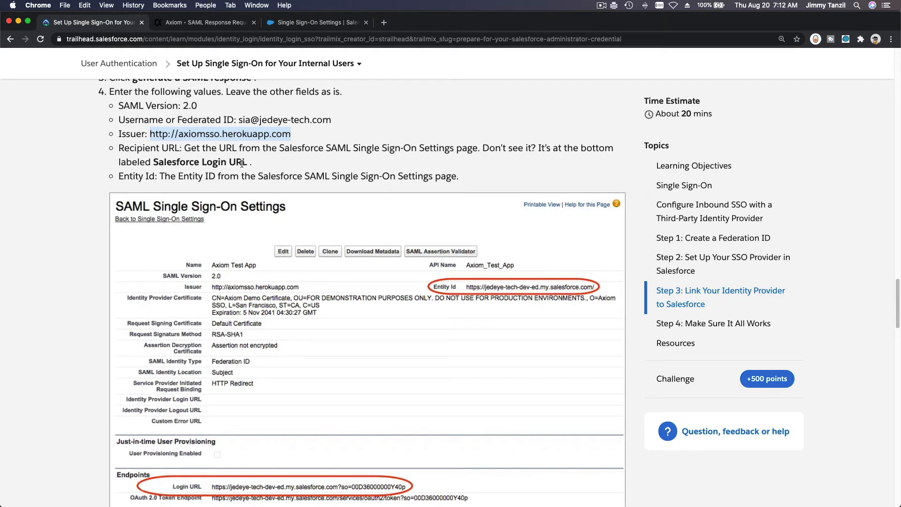
pyautogui.scroll(-3)
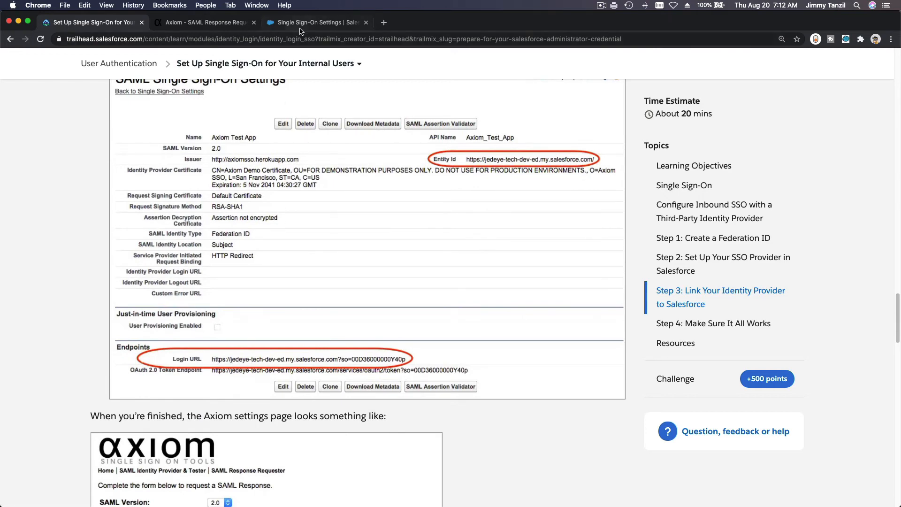
pyautogui.click(313, 23)
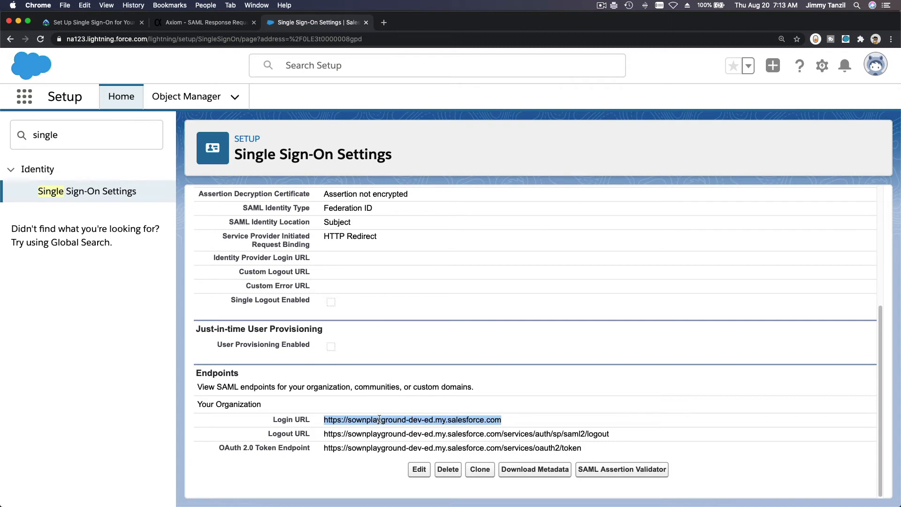
pyautogui.moveTo(185, 96)
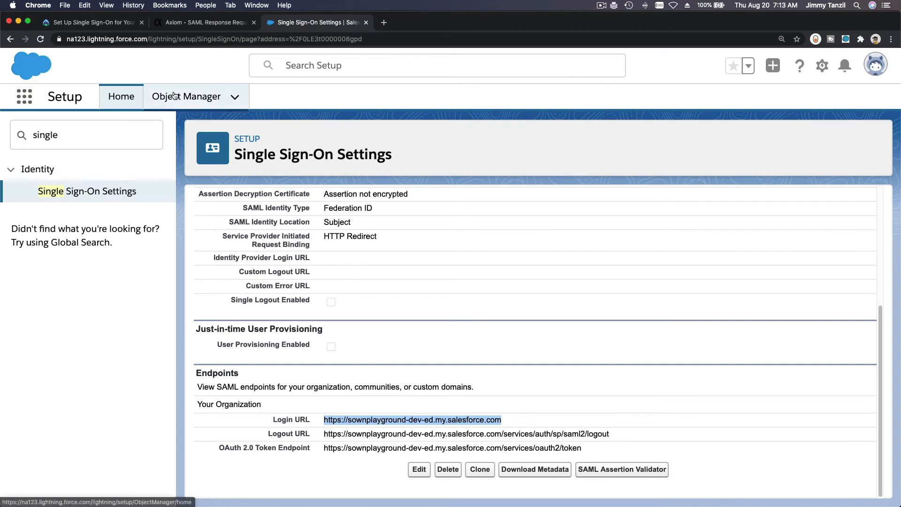
pyautogui.click(202, 22)
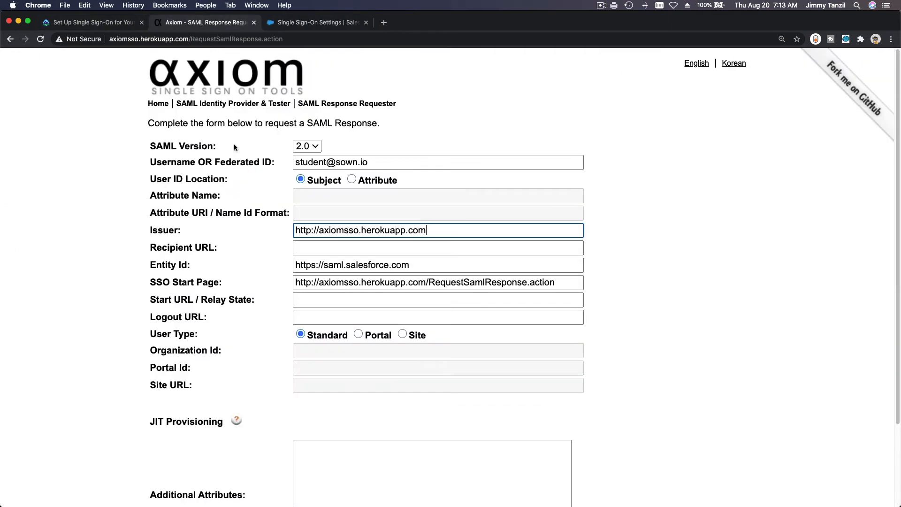
pyautogui.write('https//sownplayground-dev-ed.my.salesforce.com')
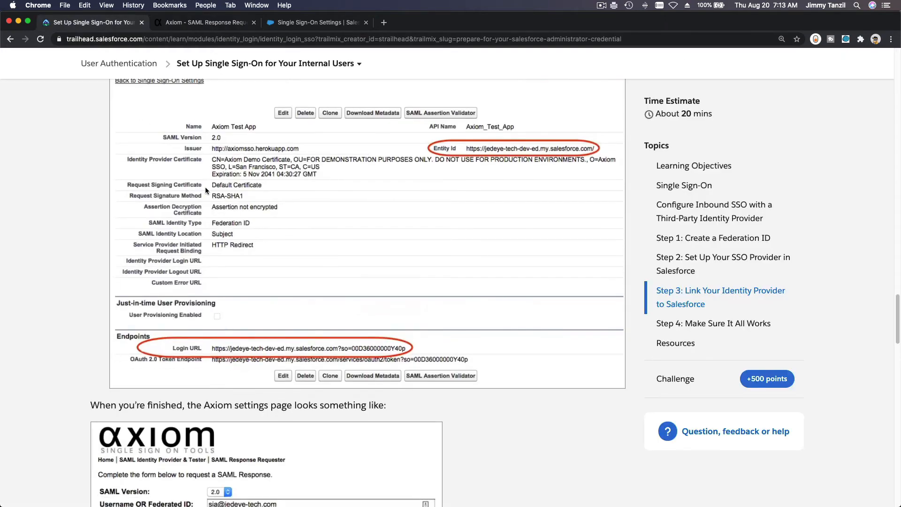
# Step: Scroll Trailhead to the completed Axiom settings example and Step 4: Make Sure It All Works
pyautogui.scroll(-3)
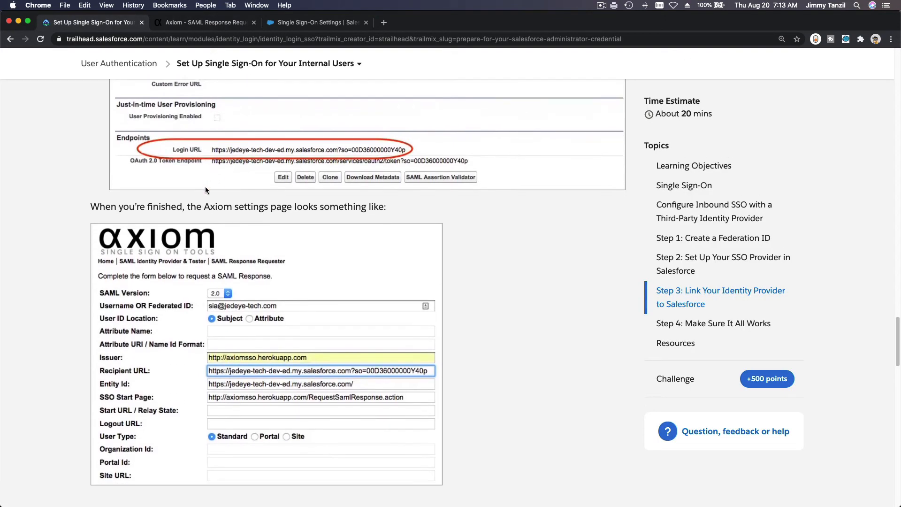
pyautogui.scroll(-3)
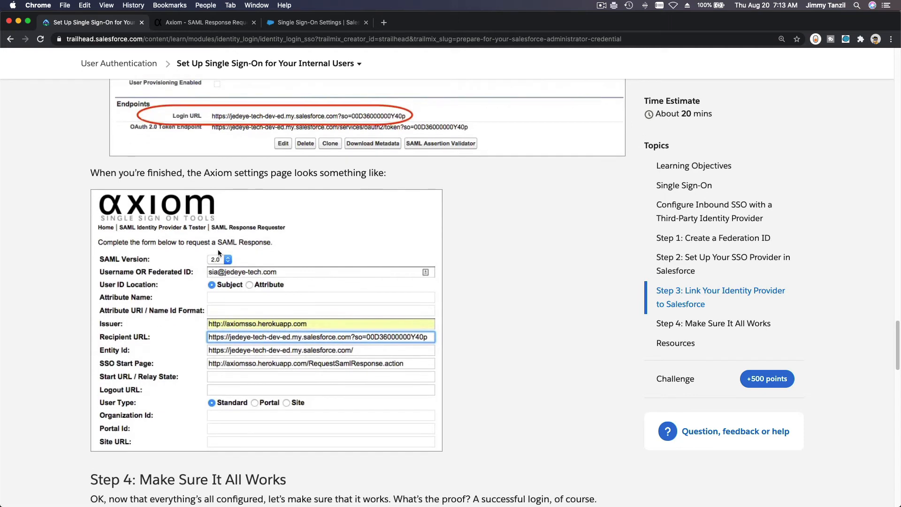
pyautogui.moveTo(236, 281)
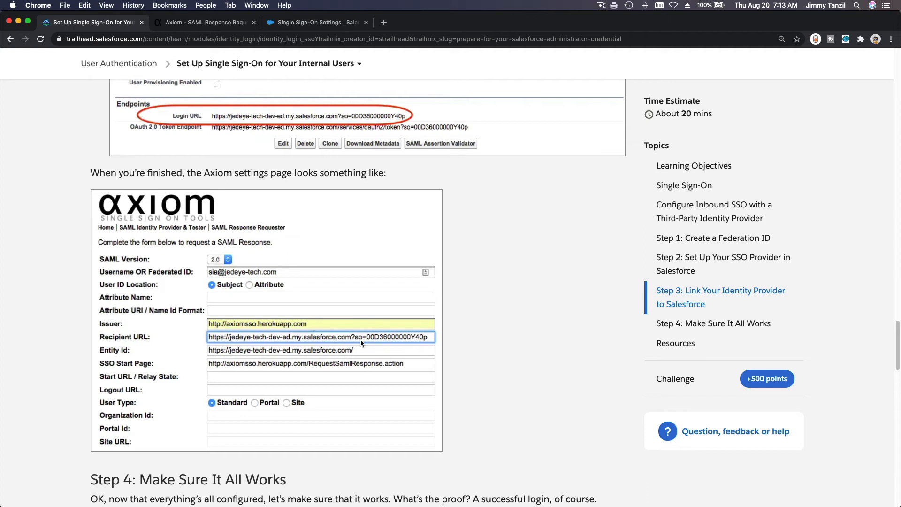
pyautogui.scroll(-3)
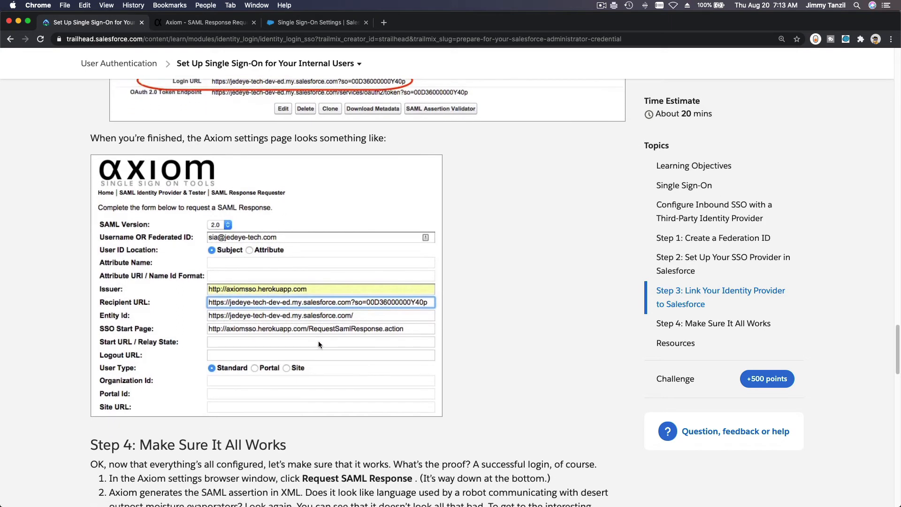
pyautogui.moveTo(323, 329)
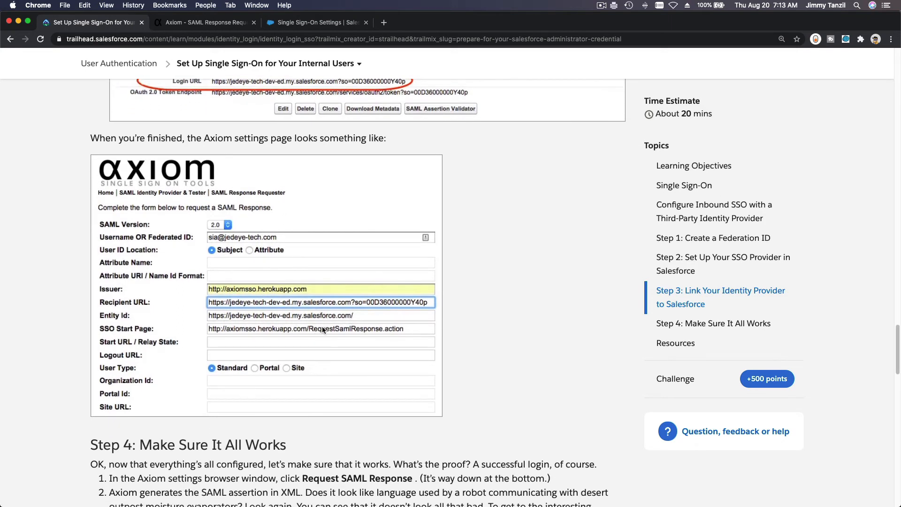
pyautogui.scroll(-3)
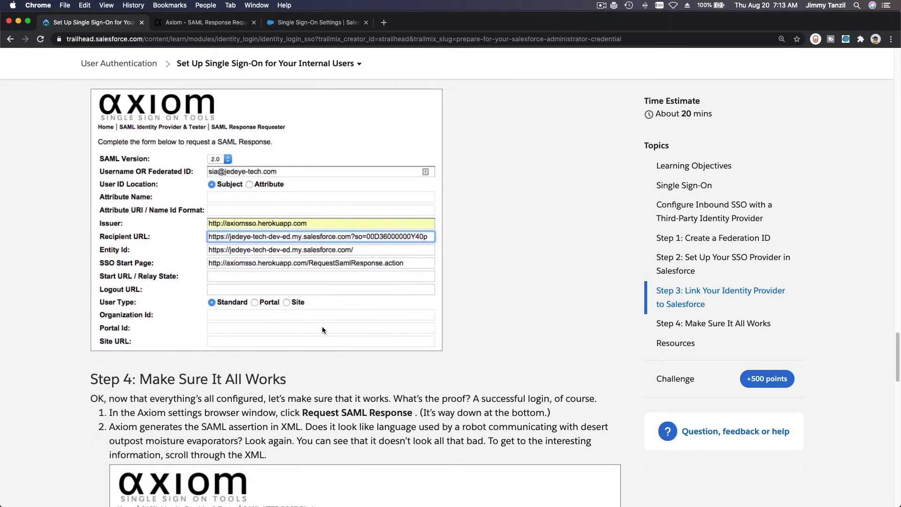
pyautogui.scroll(-3)
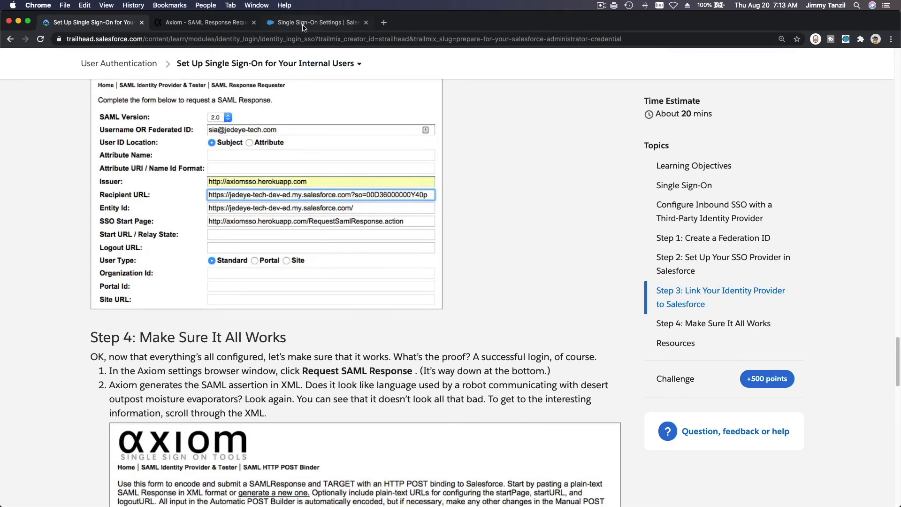
# Step: Request the SAML response from the completed Axiom form, producing the HTTP POST Binder output
pyautogui.click(314, 22)
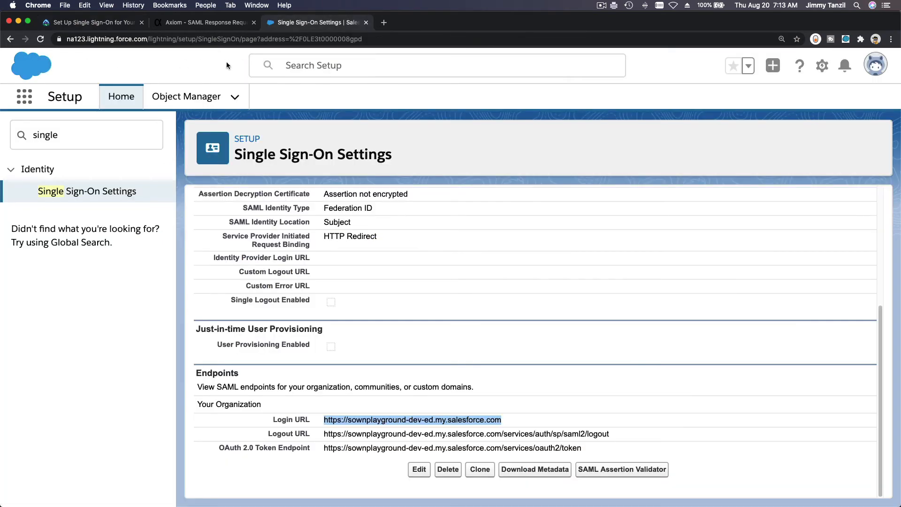
pyautogui.click(202, 22)
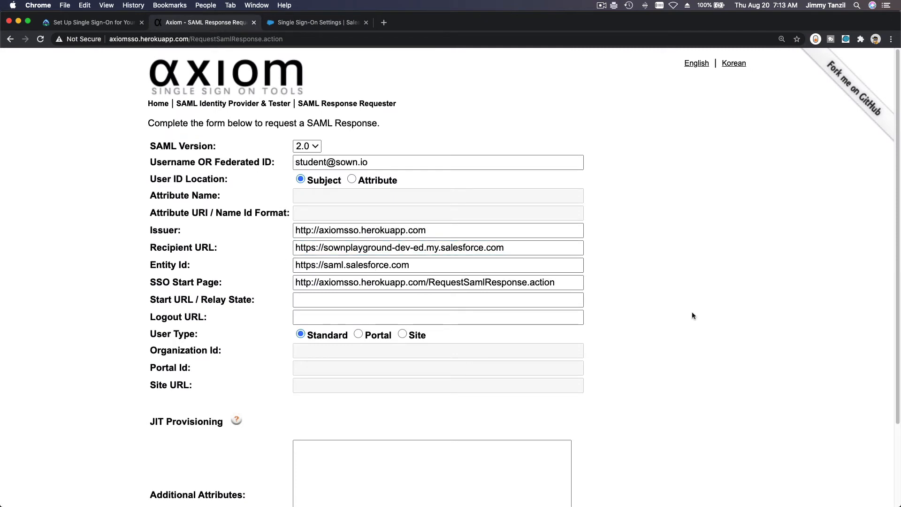
pyautogui.moveTo(678, 287)
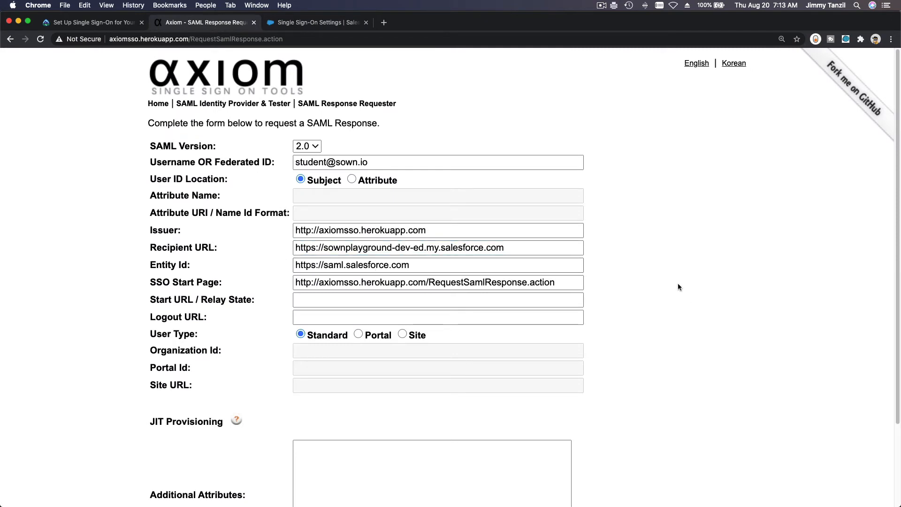
pyautogui.scroll(-3)
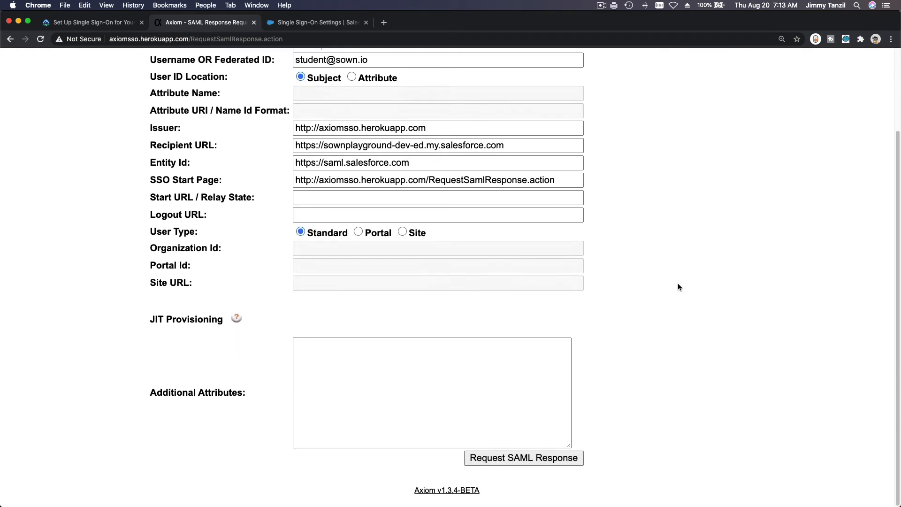
pyautogui.click(522, 458)
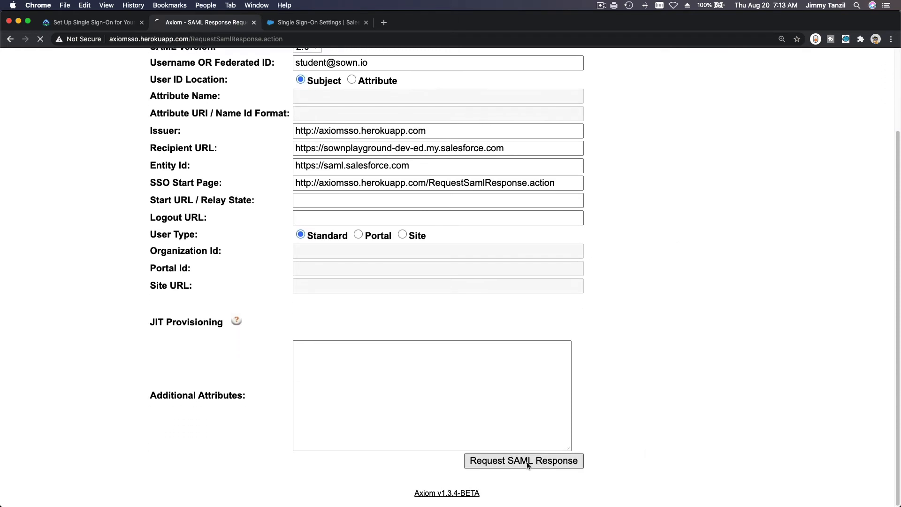
pyautogui.click(523, 460)
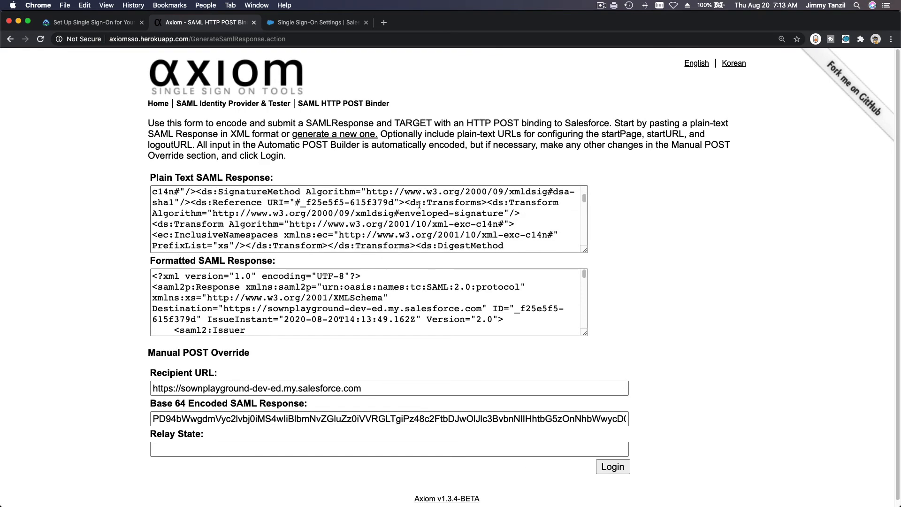
# Step: Review the generated SAML response XML and submit it, which yields a Single Sign-On Error
pyautogui.scroll(-3)
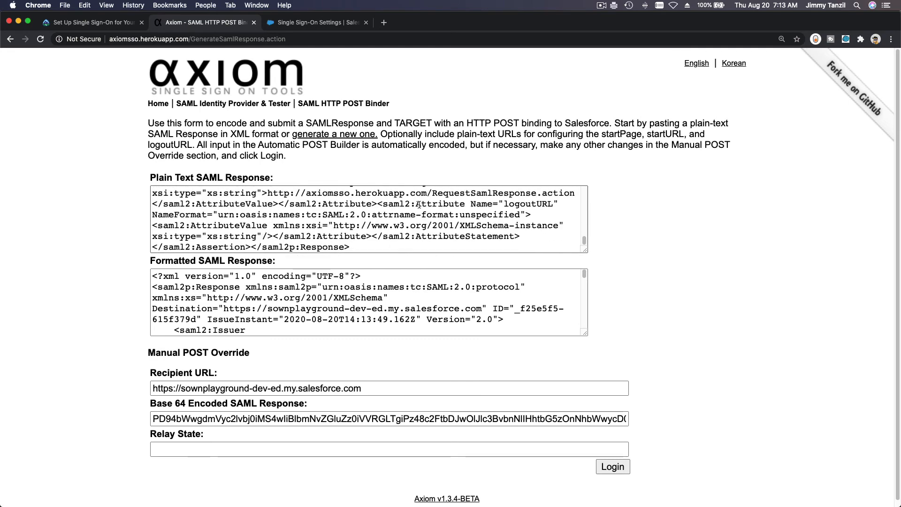
pyautogui.click(320, 300)
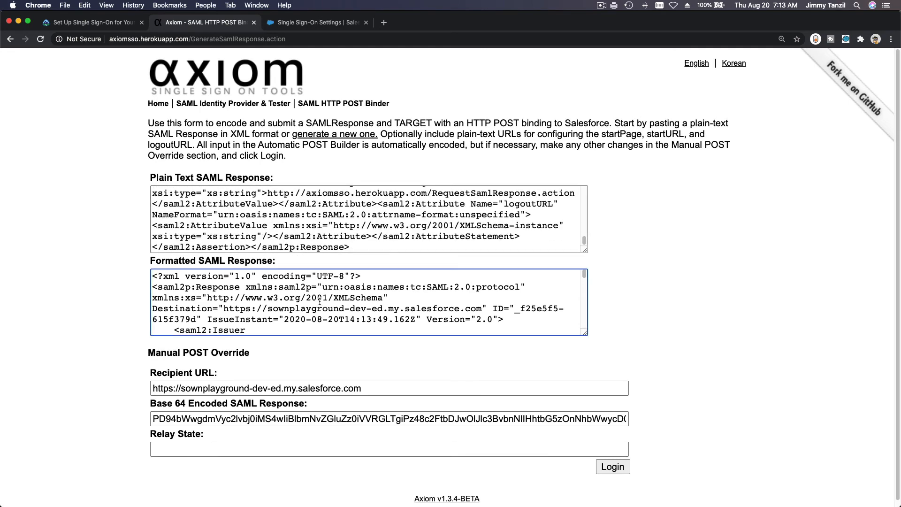
pyautogui.scroll(-3)
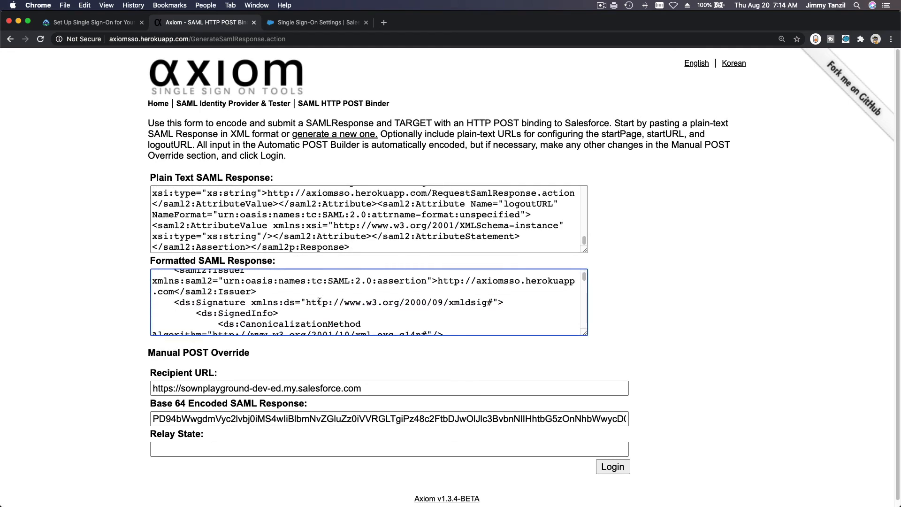
pyautogui.scroll(-3)
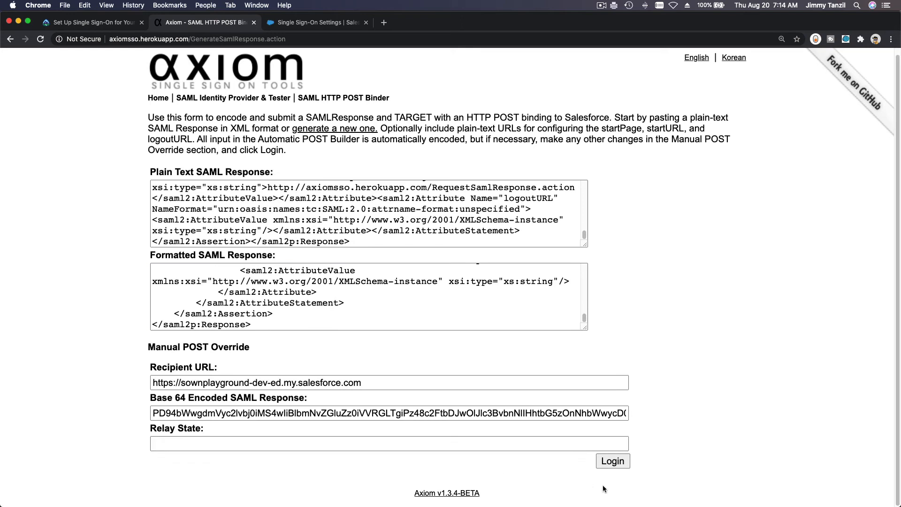
pyautogui.click(612, 460)
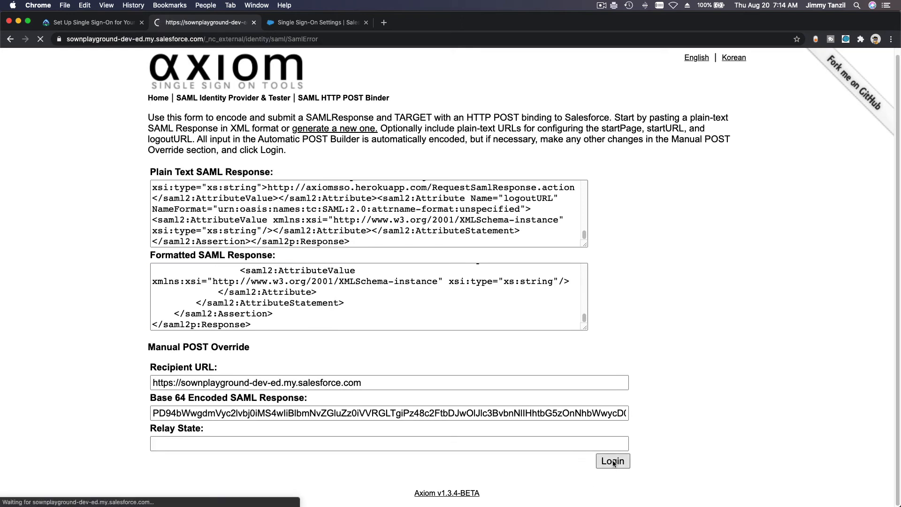
pyautogui.click(611, 461)
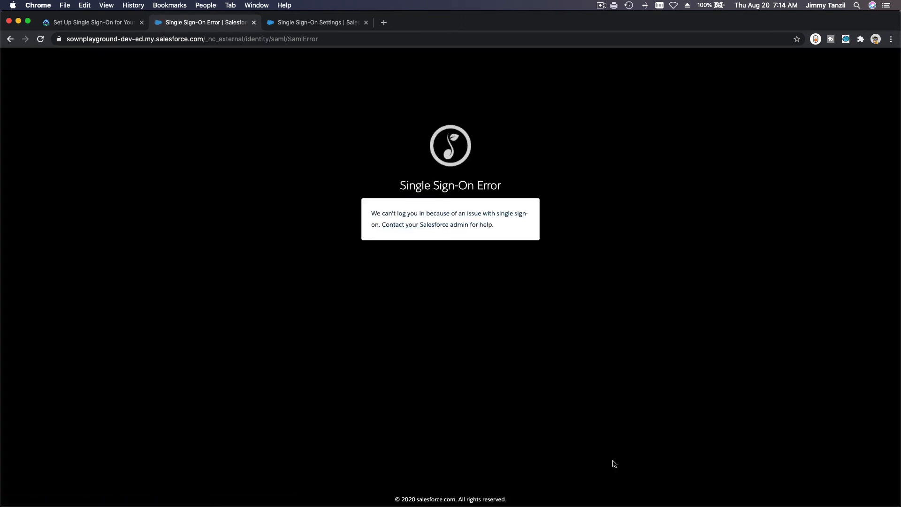
pyautogui.moveTo(467, 238)
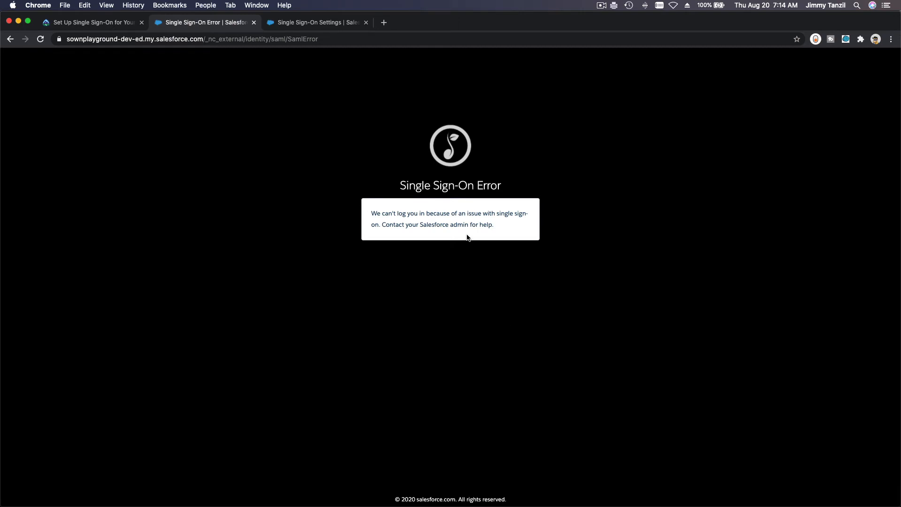
pyautogui.moveTo(471, 245)
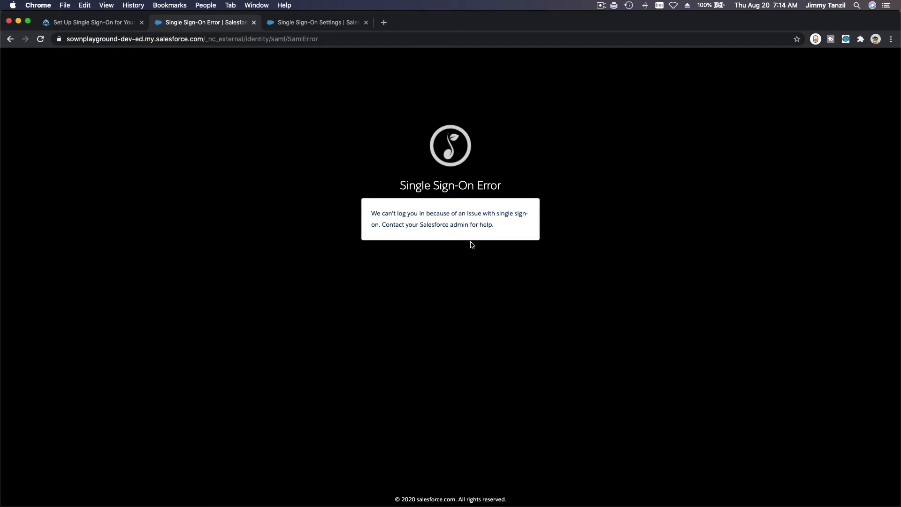
pyautogui.click(92, 22)
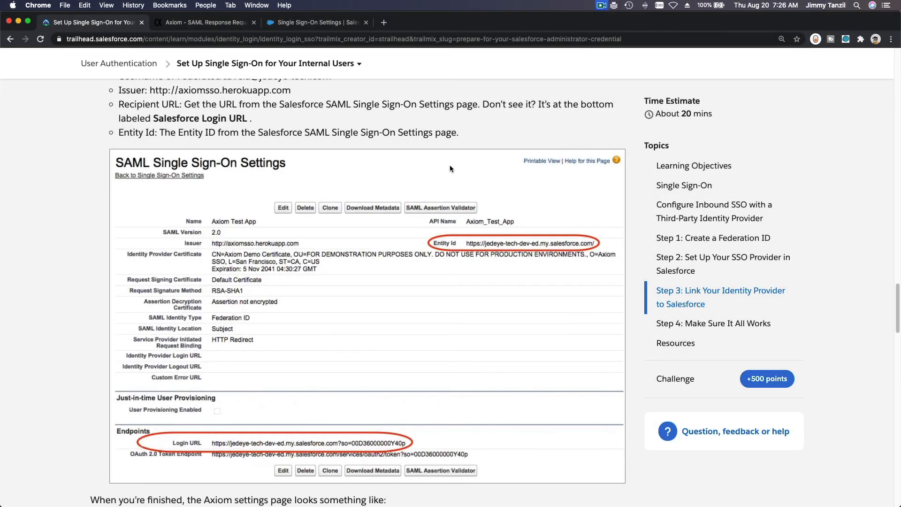
pyautogui.moveTo(385, 144)
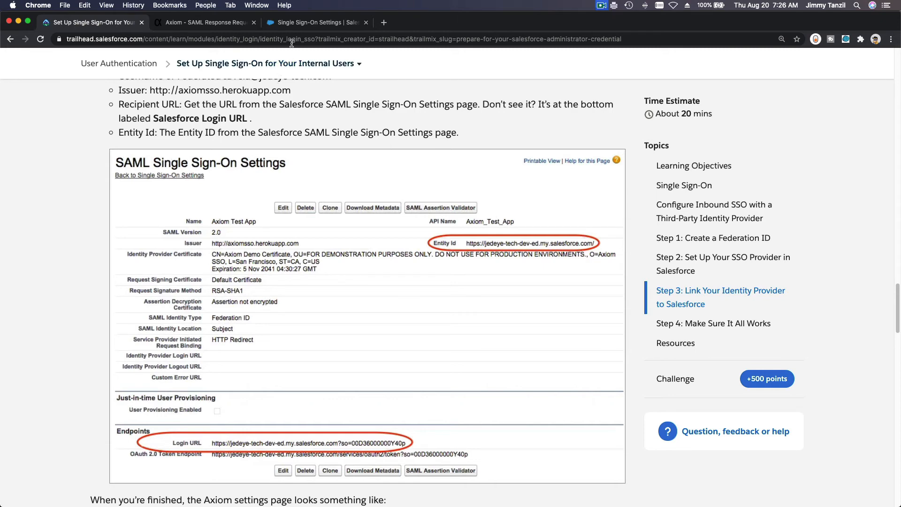
# Step: After reading Trailhead's Entity Id guidance, return to the Salesforce Single Sign-On Settings
pyautogui.click(313, 22)
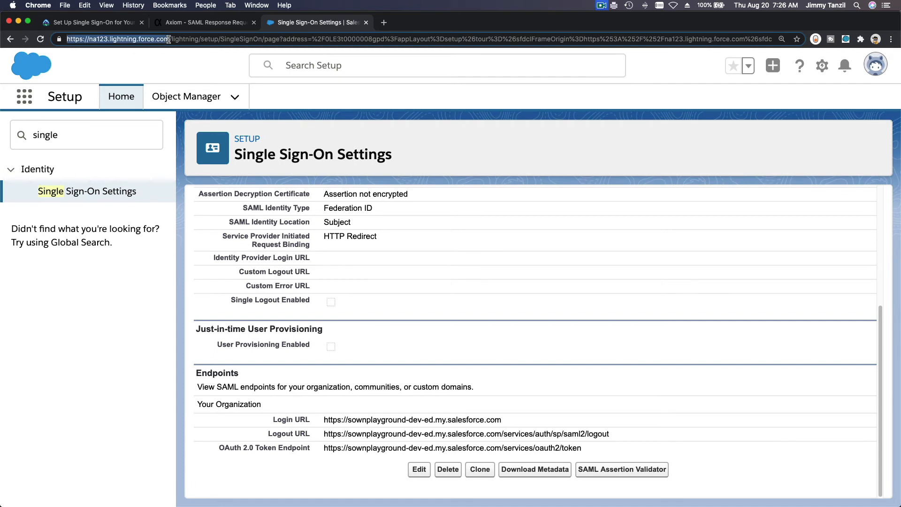
pyautogui.moveTo(167, 71)
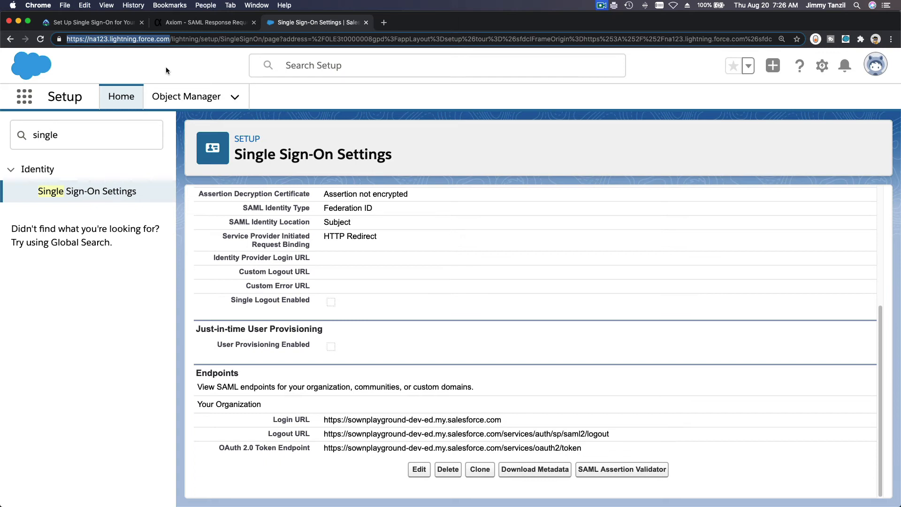
pyautogui.moveTo(115, 51)
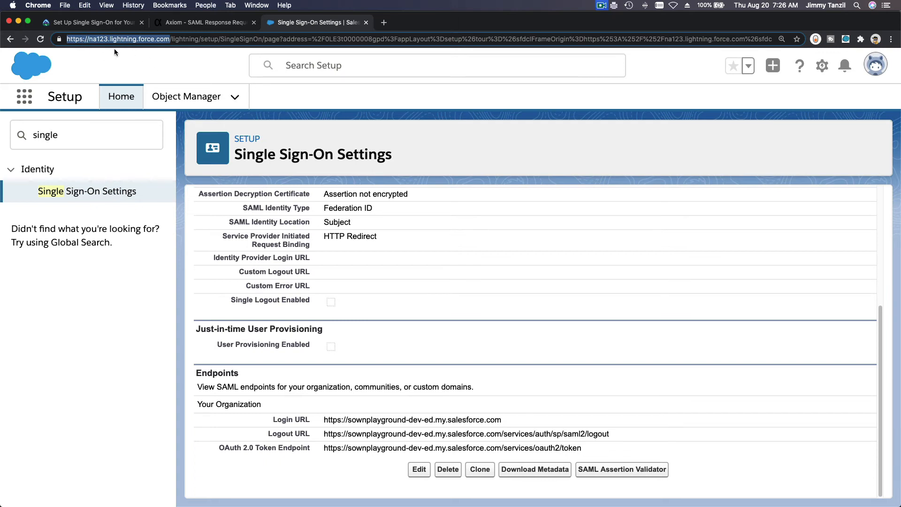
pyautogui.moveTo(335, 455)
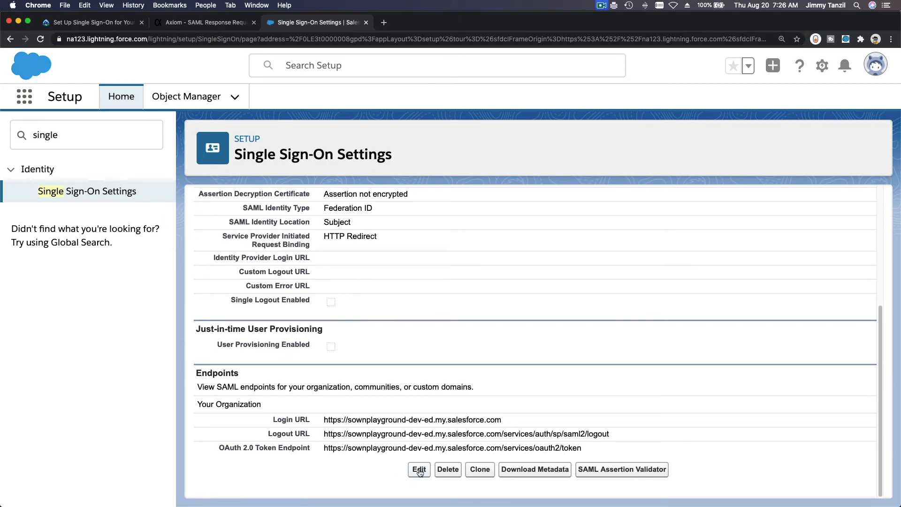
pyautogui.click(419, 469)
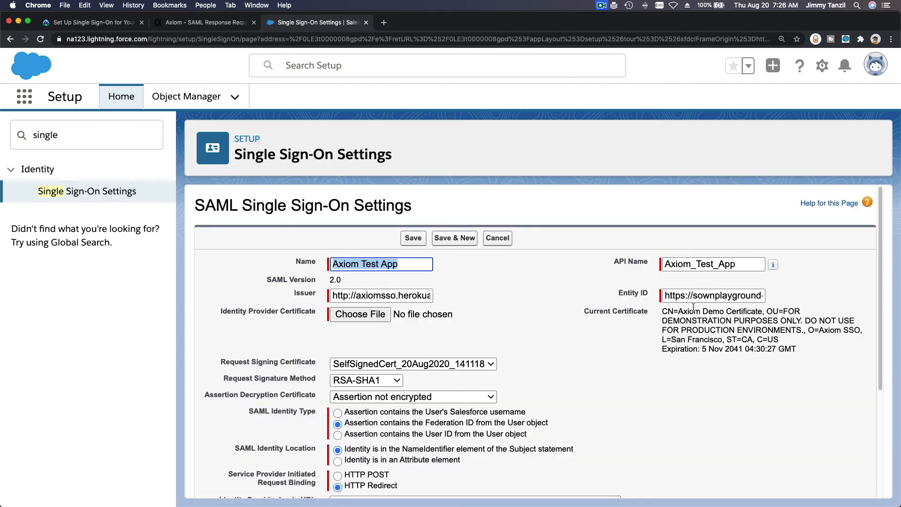
pyautogui.click(714, 295)
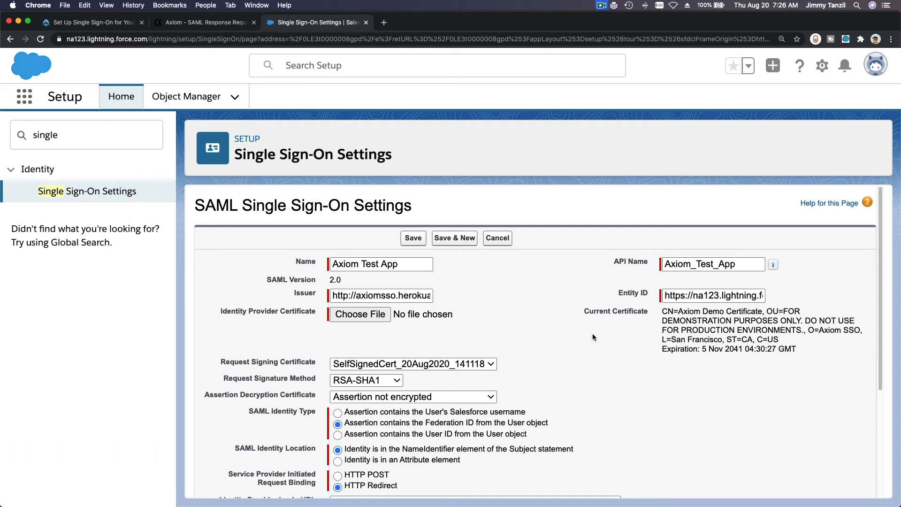
pyautogui.moveTo(495, 282)
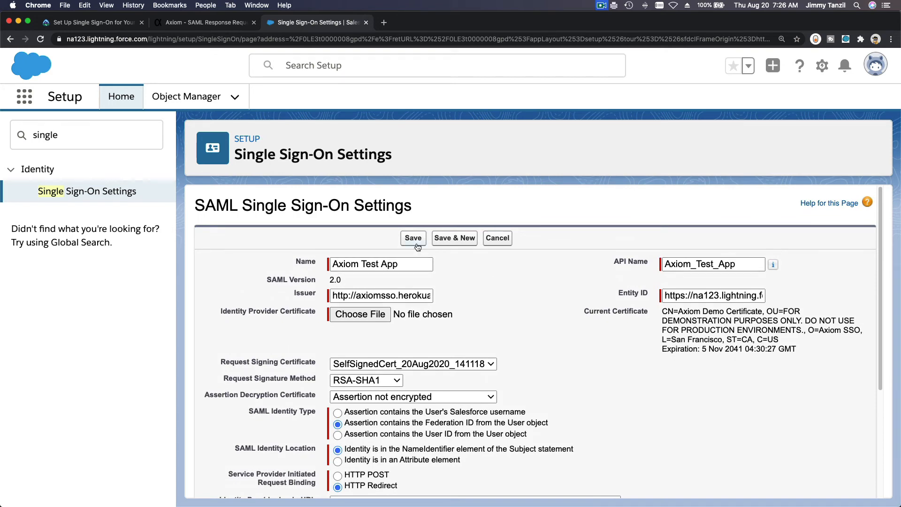
pyautogui.click(412, 238)
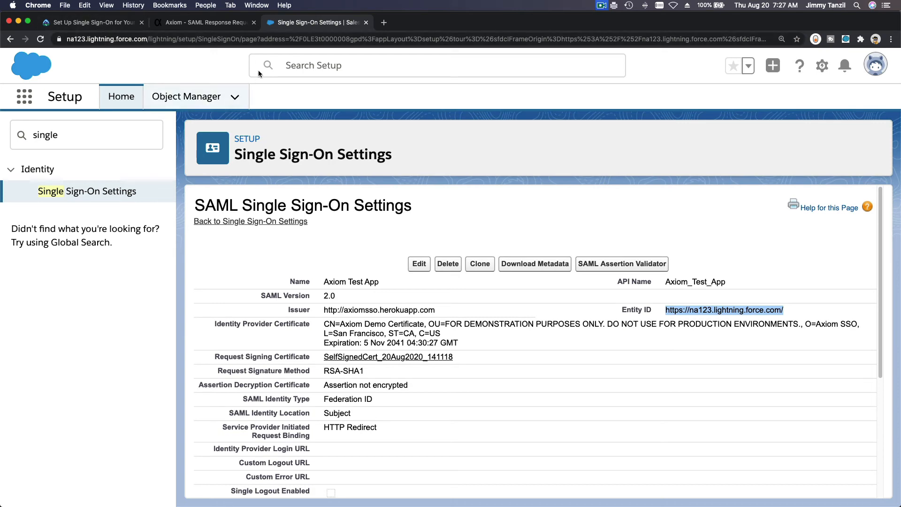
pyautogui.click(204, 22)
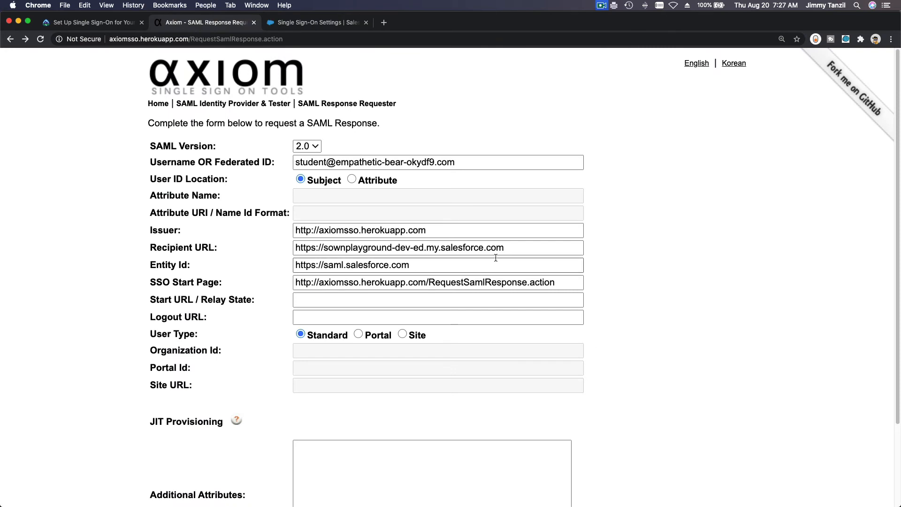
pyautogui.moveTo(436, 263)
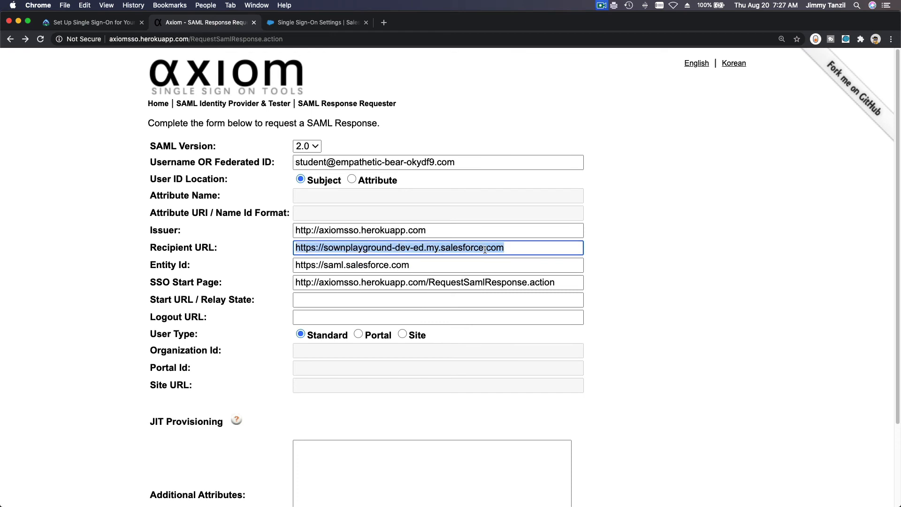
pyautogui.write('https://na123.lightning.force.com/')
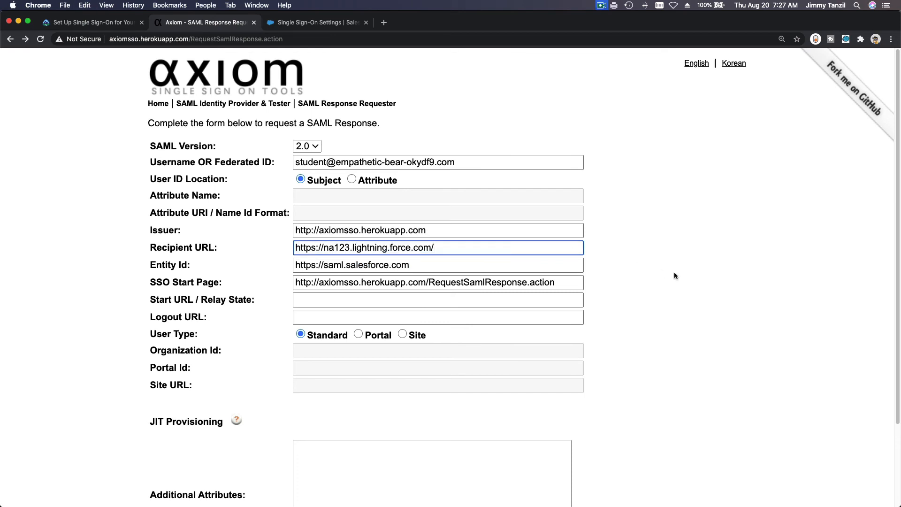
pyautogui.click(409, 247)
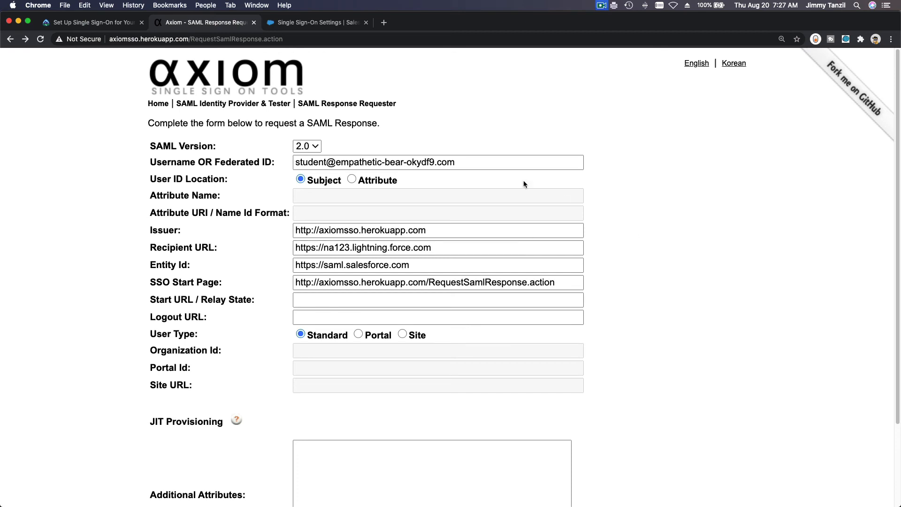
pyautogui.moveTo(640, 213)
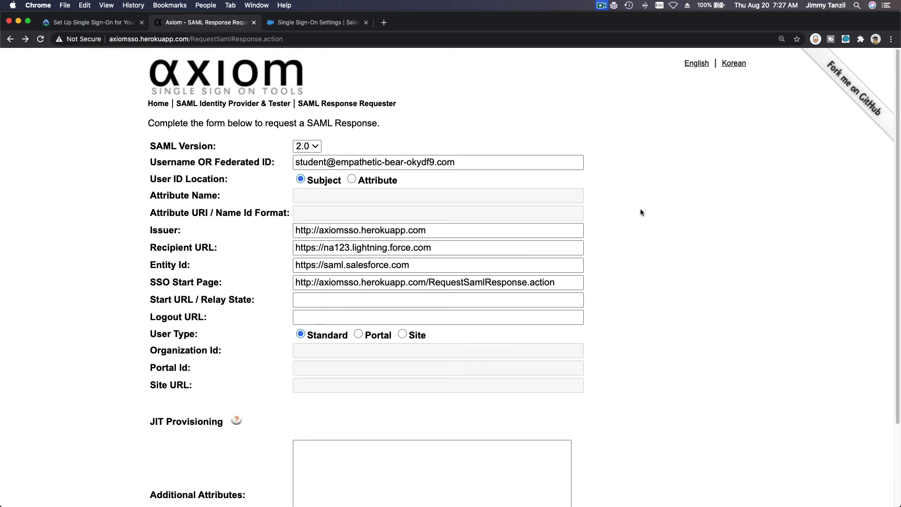
pyautogui.scroll(-3)
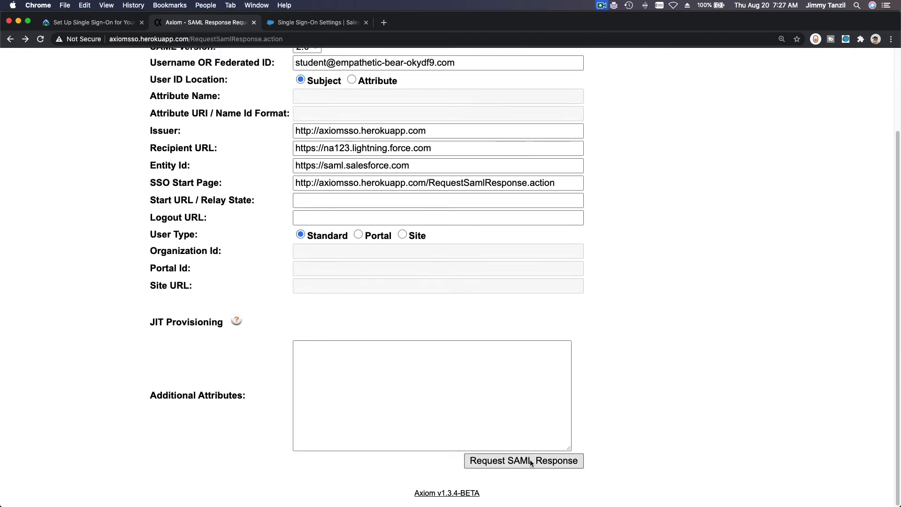
pyautogui.click(522, 460)
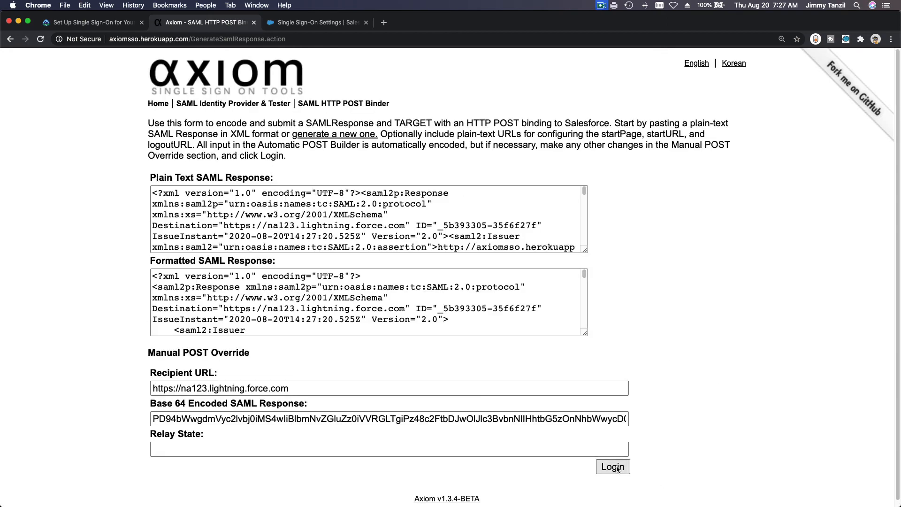
pyautogui.click(612, 466)
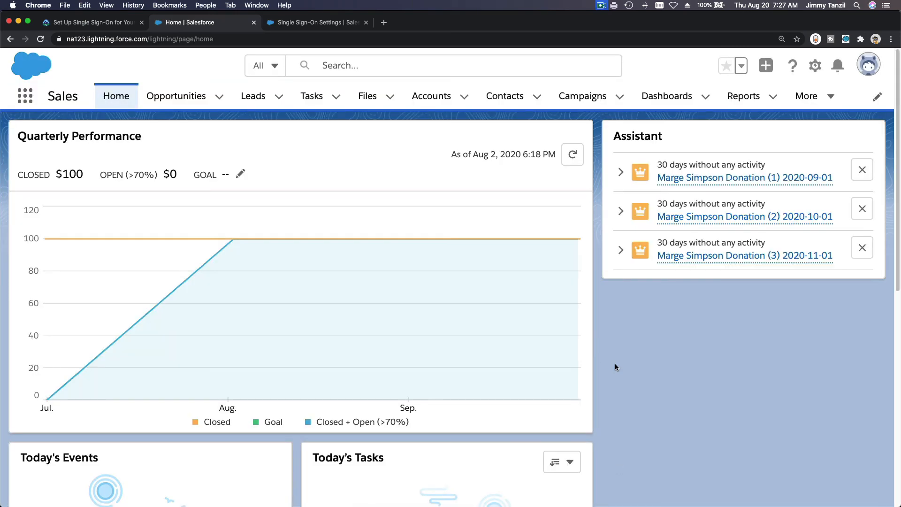
pyautogui.moveTo(98, 58)
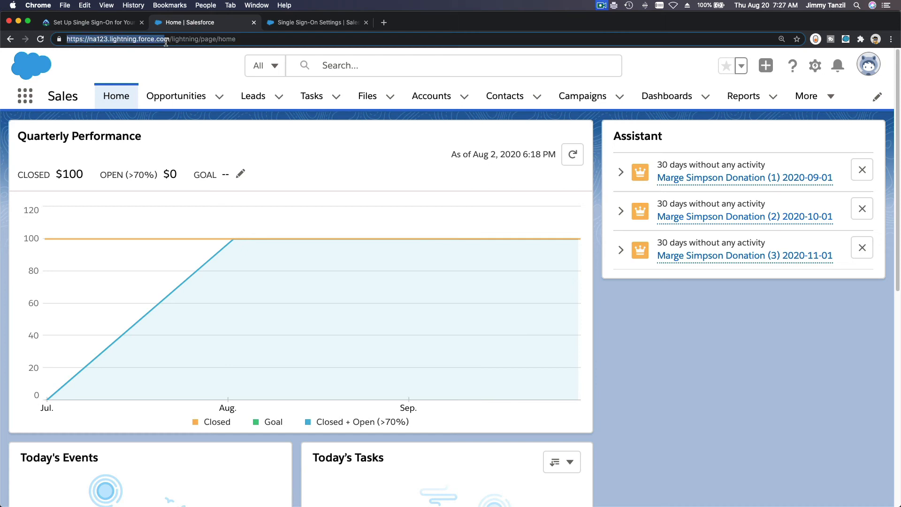
pyautogui.moveTo(174, 49)
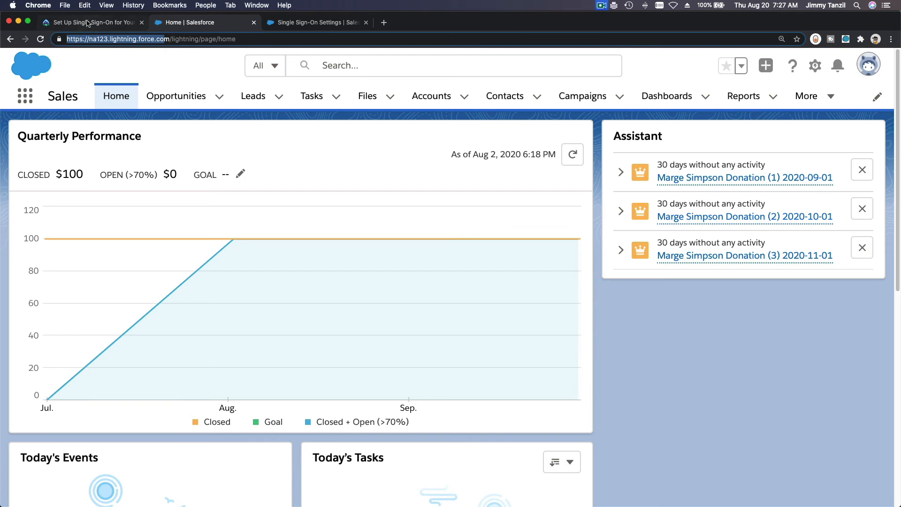
# Step: From the Salesforce Sales home page, return to the Trailhead single sign-on unit
pyautogui.click(92, 22)
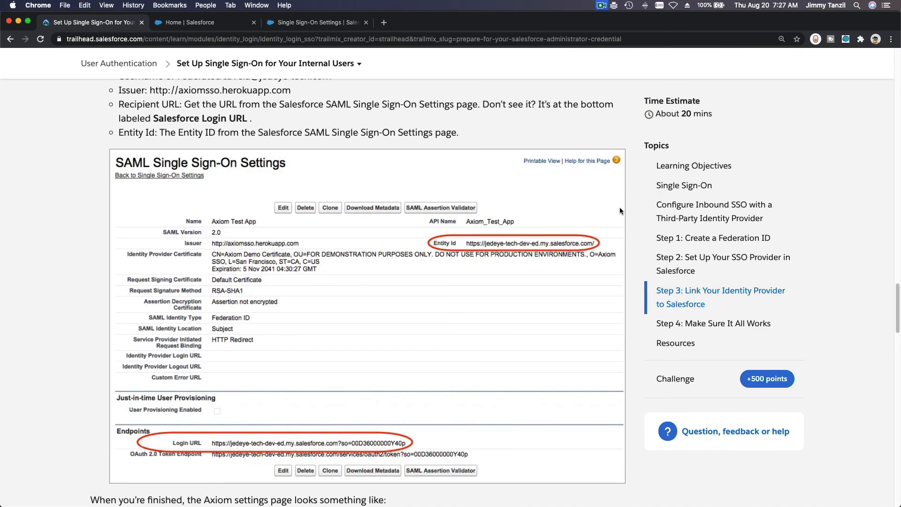
# Step: Scroll down to Your Challenge and run Check Challenge for the single sign-on unit
pyautogui.scroll(-3)
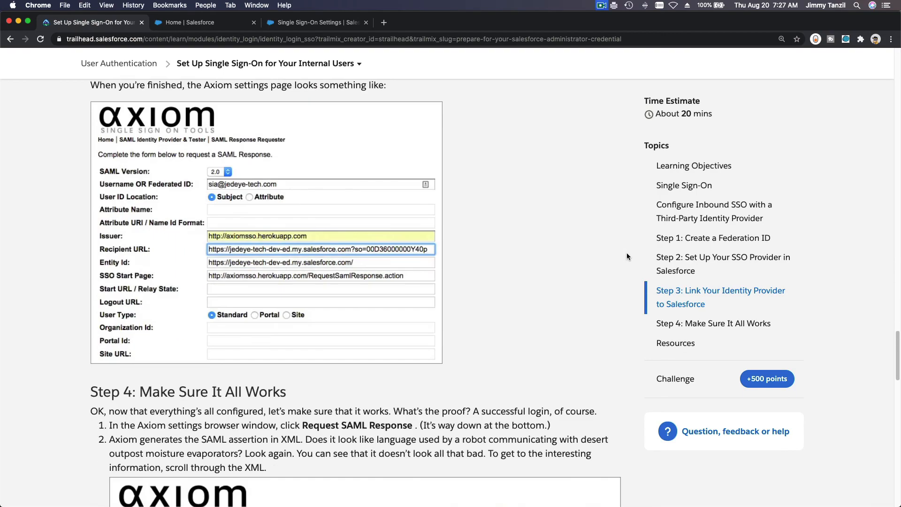
pyautogui.scroll(-3)
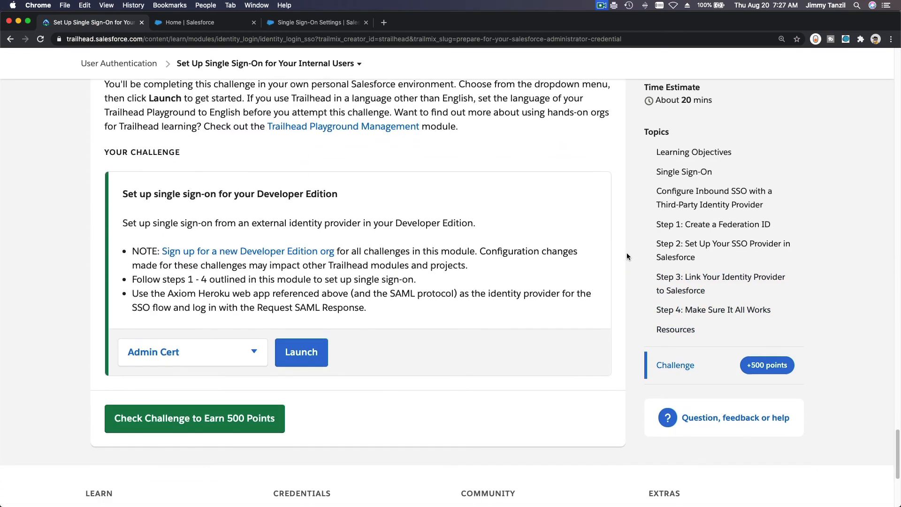
pyautogui.scroll(-3)
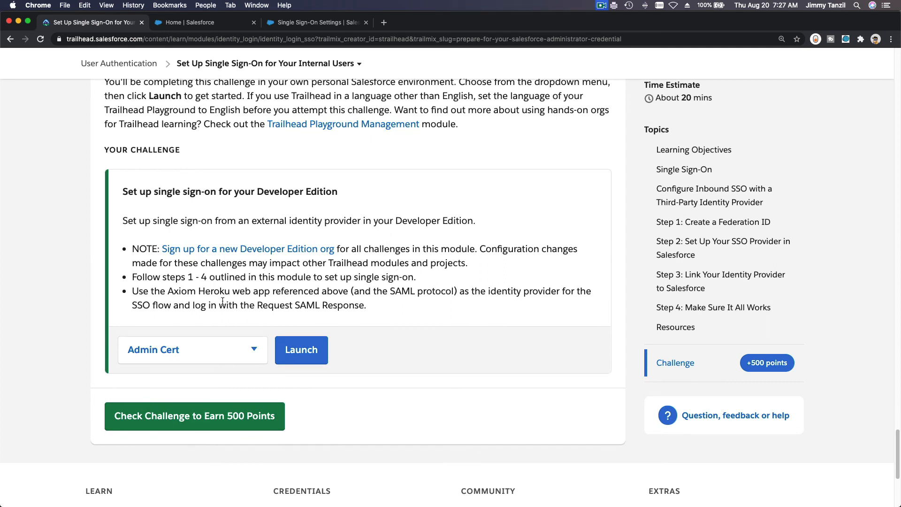
pyautogui.moveTo(485, 286)
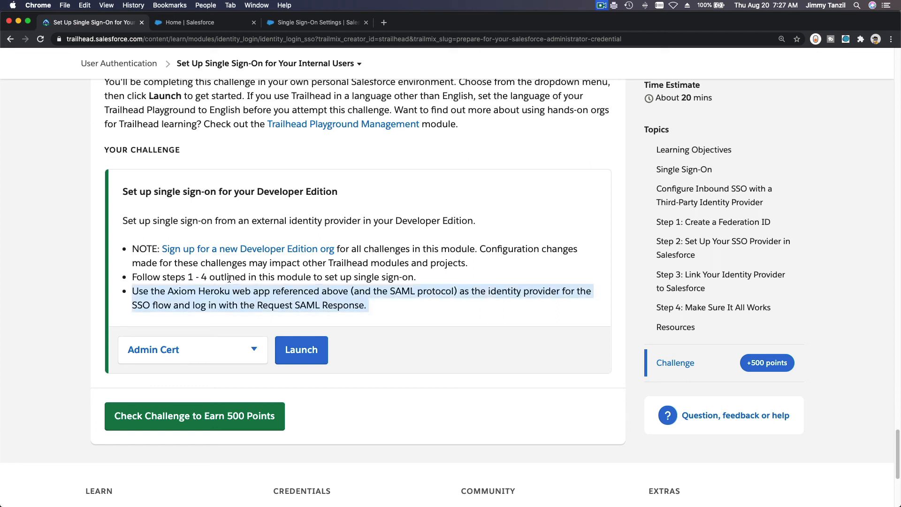
pyautogui.click(194, 415)
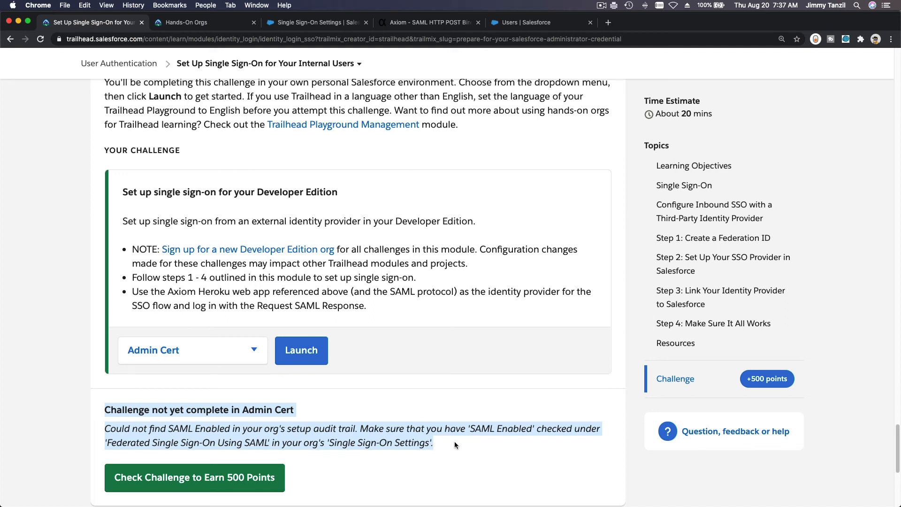
pyautogui.moveTo(282, 393)
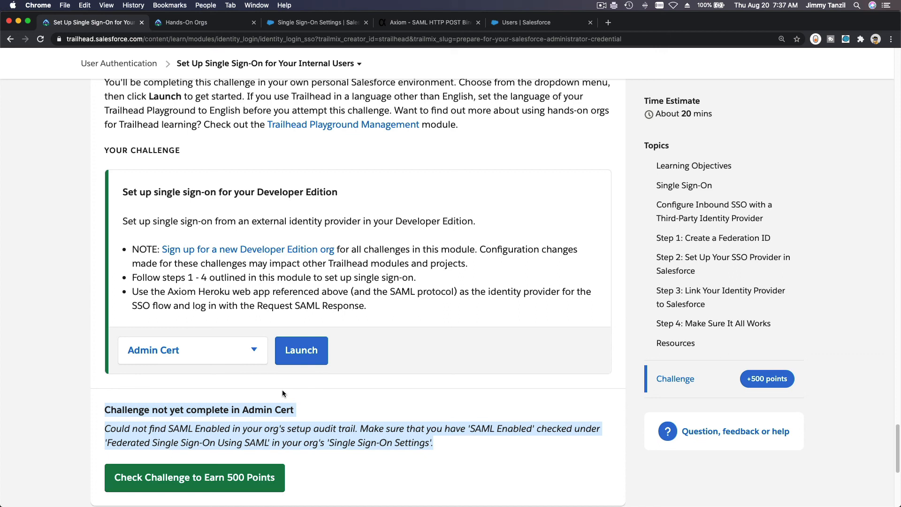
pyautogui.moveTo(239, 382)
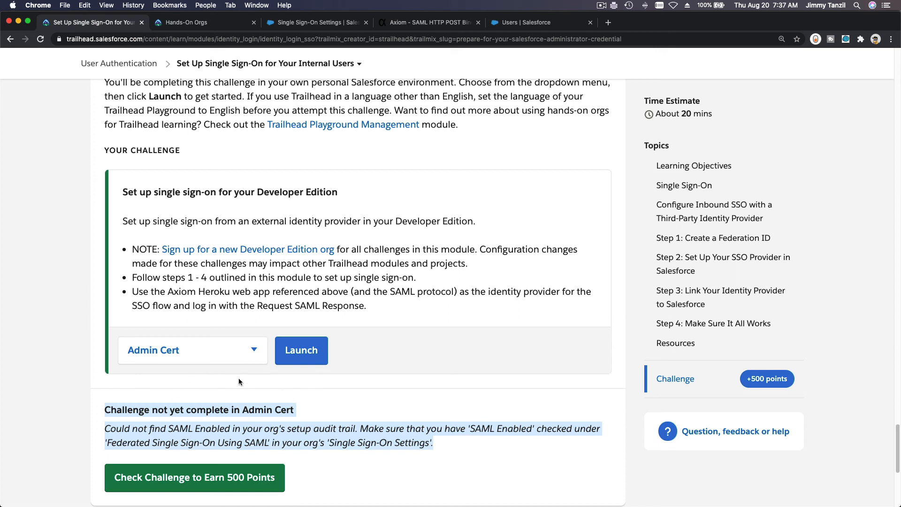
# Step: Read the 'Challenge not yet complete' error about the missing SAML Enabled audit trail entry
pyautogui.click(218, 437)
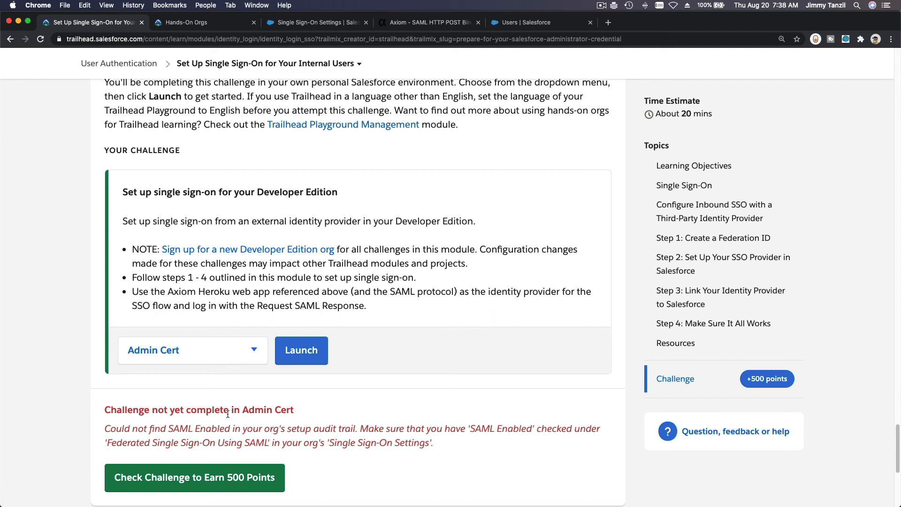
pyautogui.moveTo(179, 378)
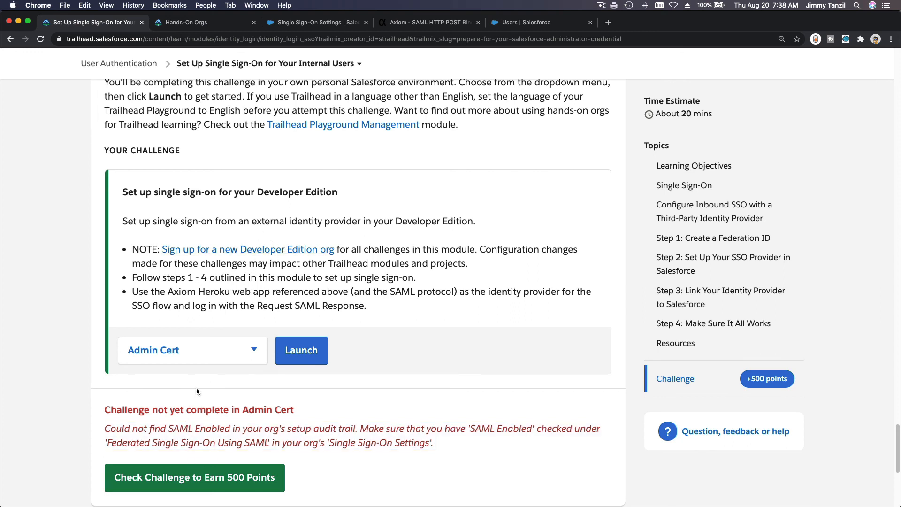
pyautogui.moveTo(203, 377)
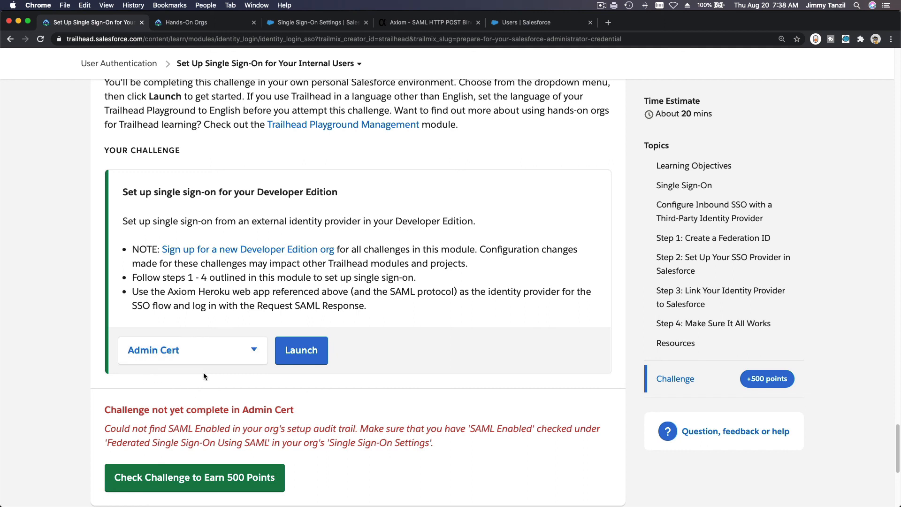
pyautogui.moveTo(207, 273)
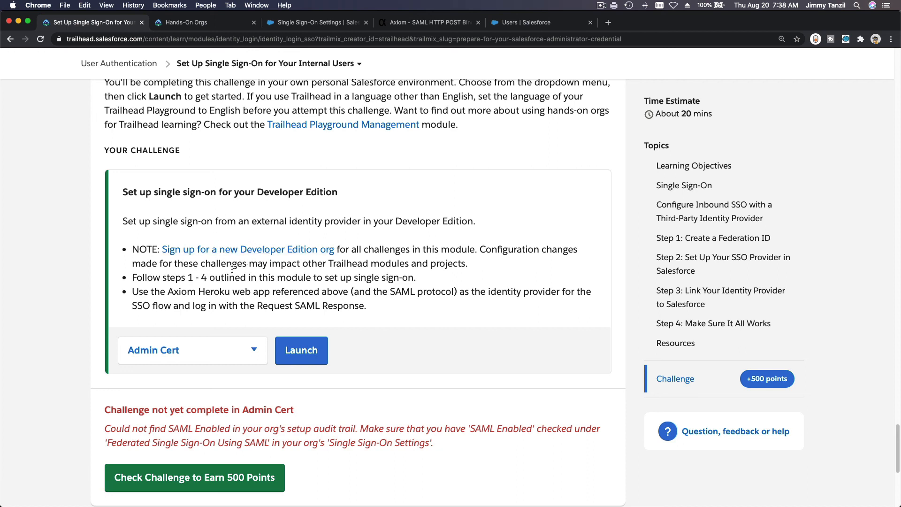
pyautogui.moveTo(227, 248)
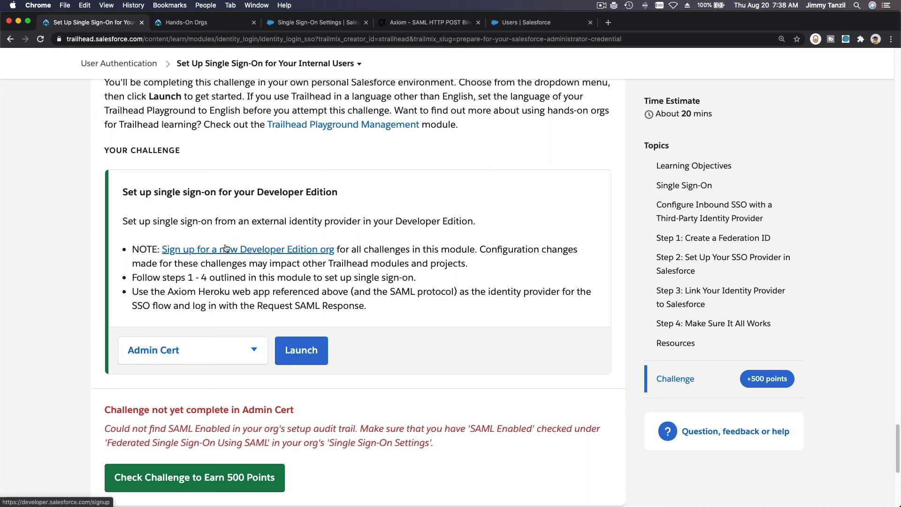
pyautogui.moveTo(212, 287)
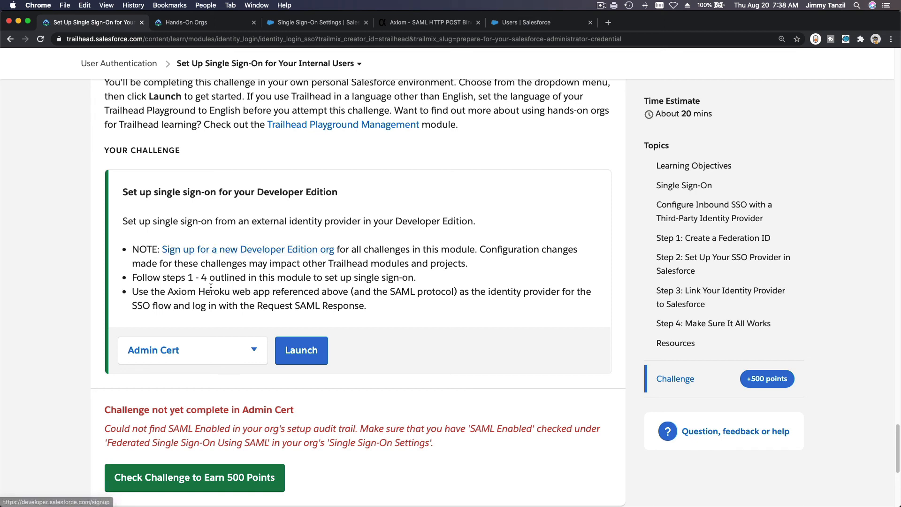
pyautogui.moveTo(212, 301)
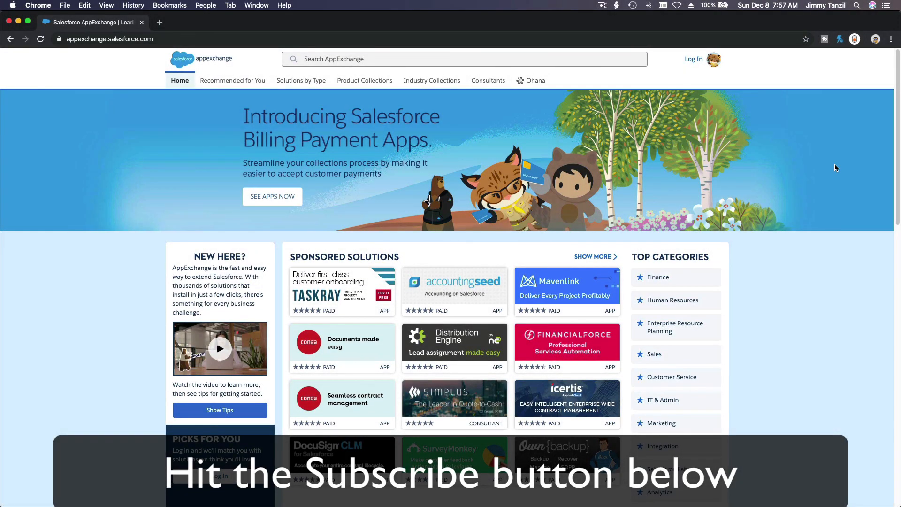
pyautogui.scroll(-3)
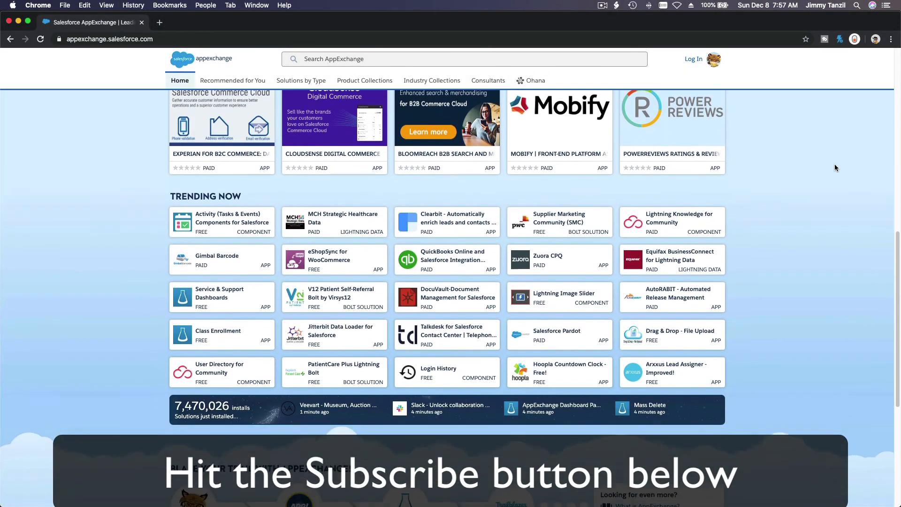
pyautogui.scroll(-3)
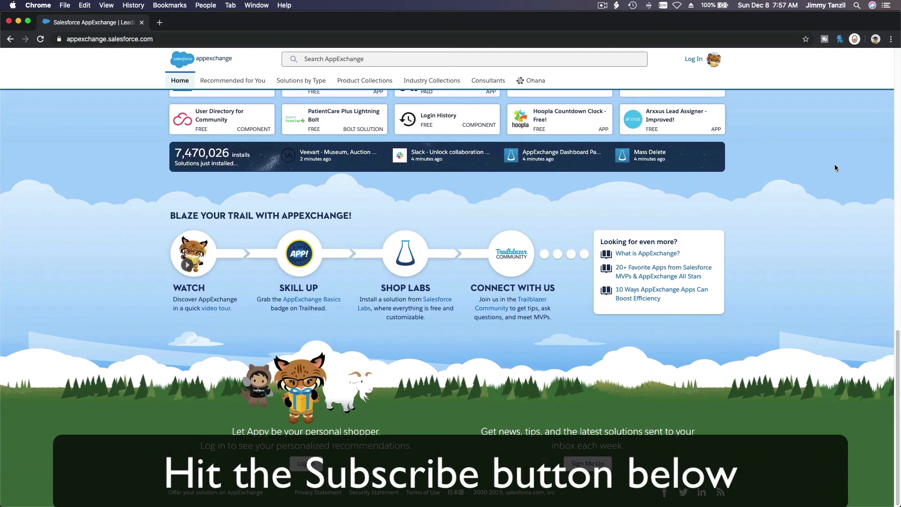